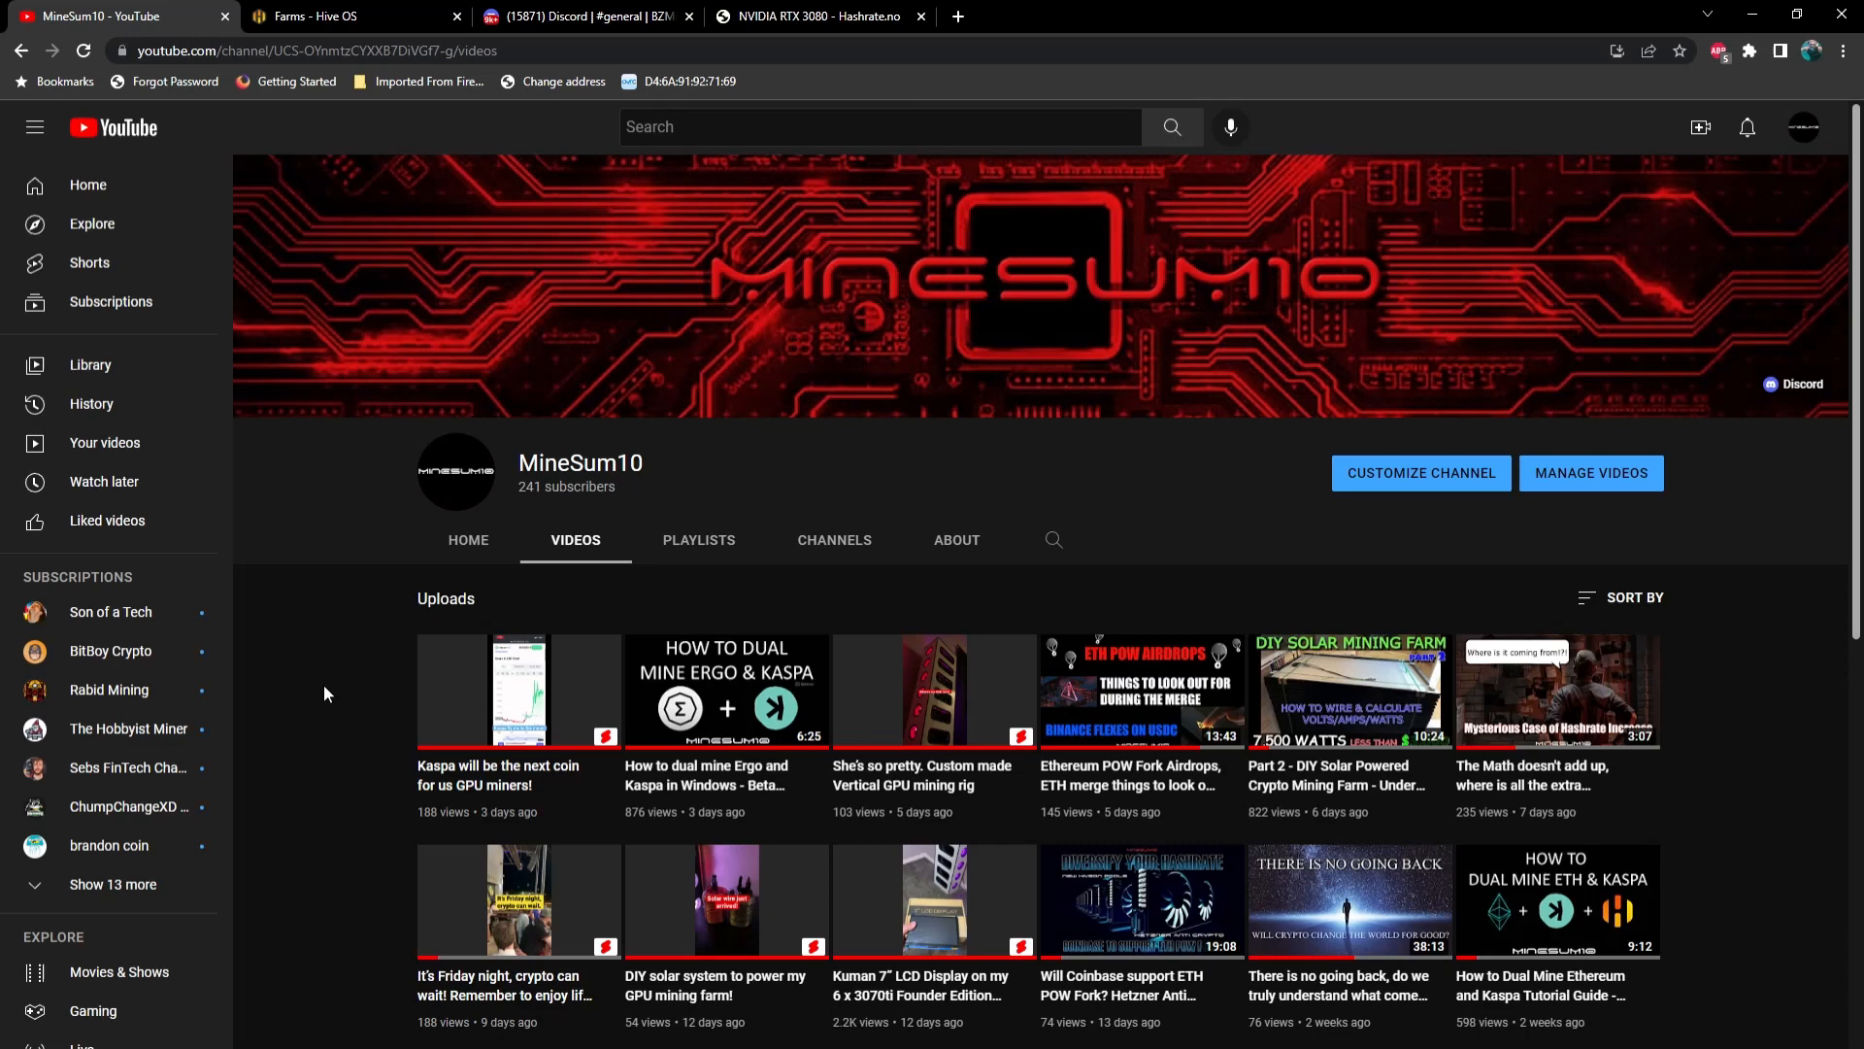
Return to the farms overview and enter the Sum10clever farm's workers list
left_click(320, 16)
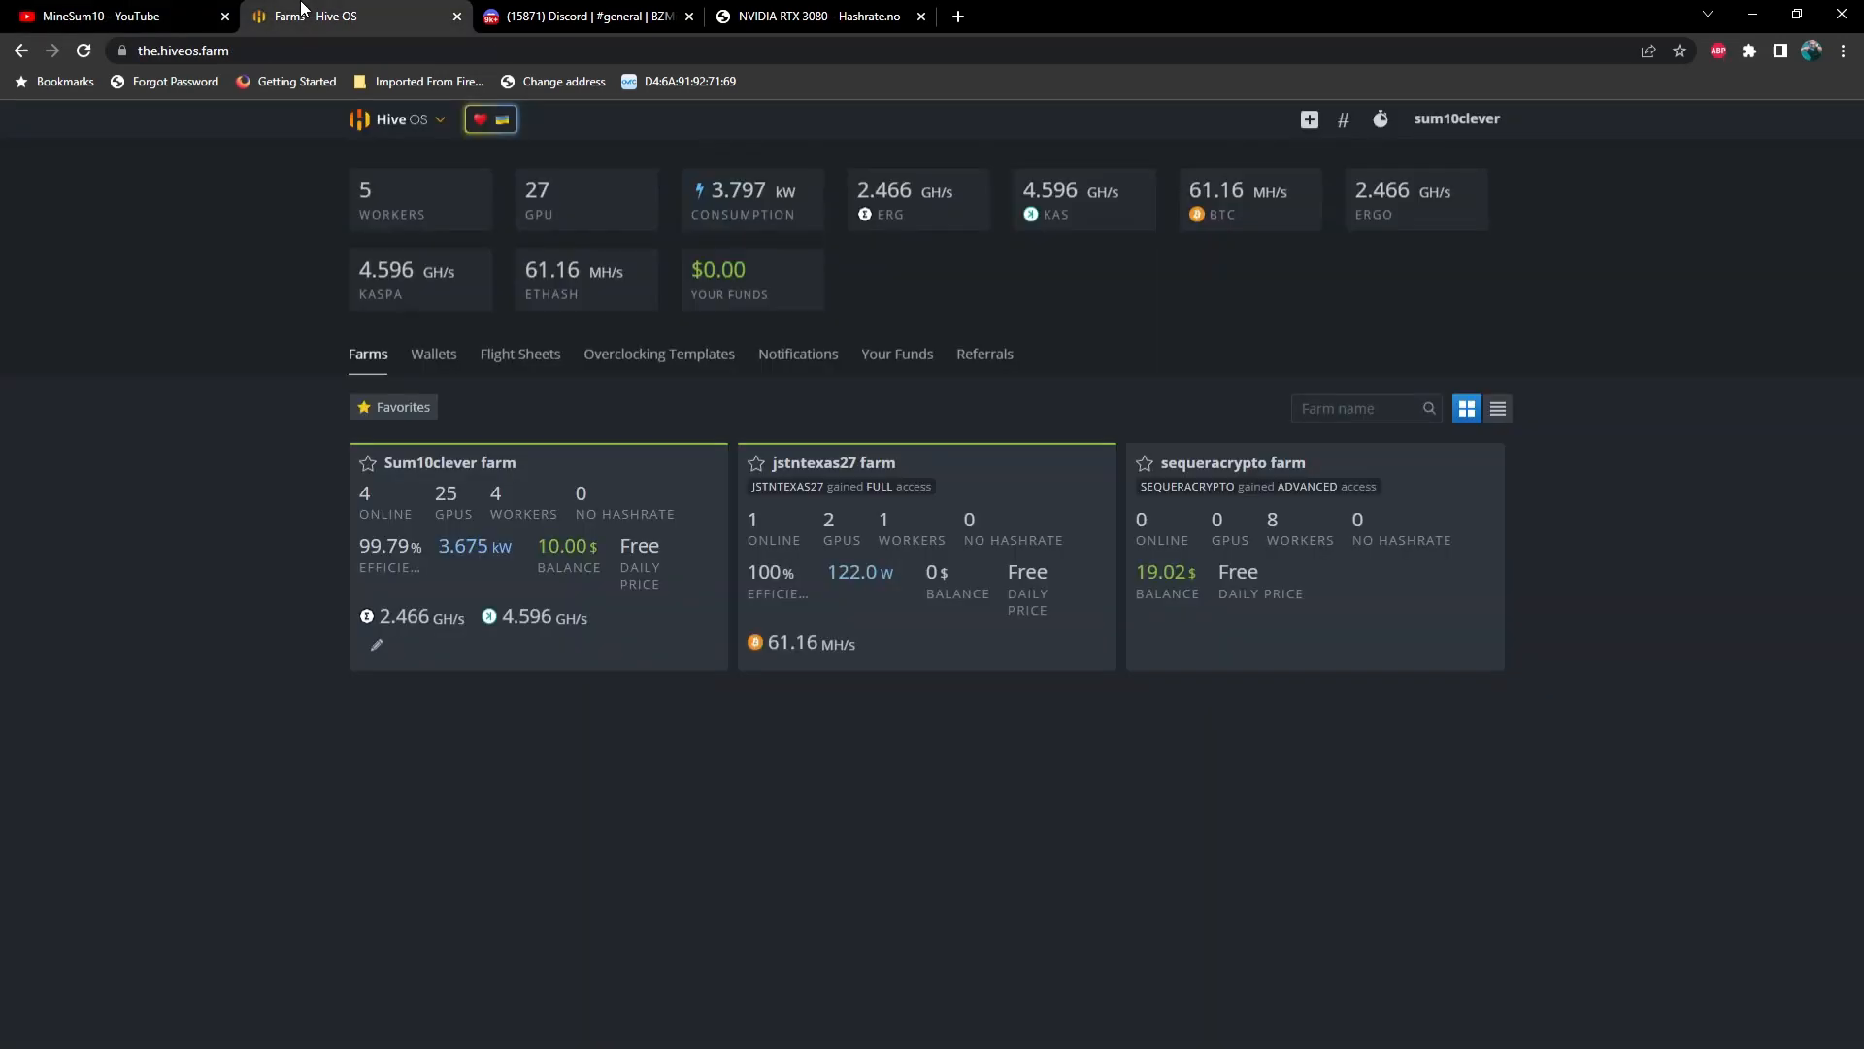
mouse_move(493, 469)
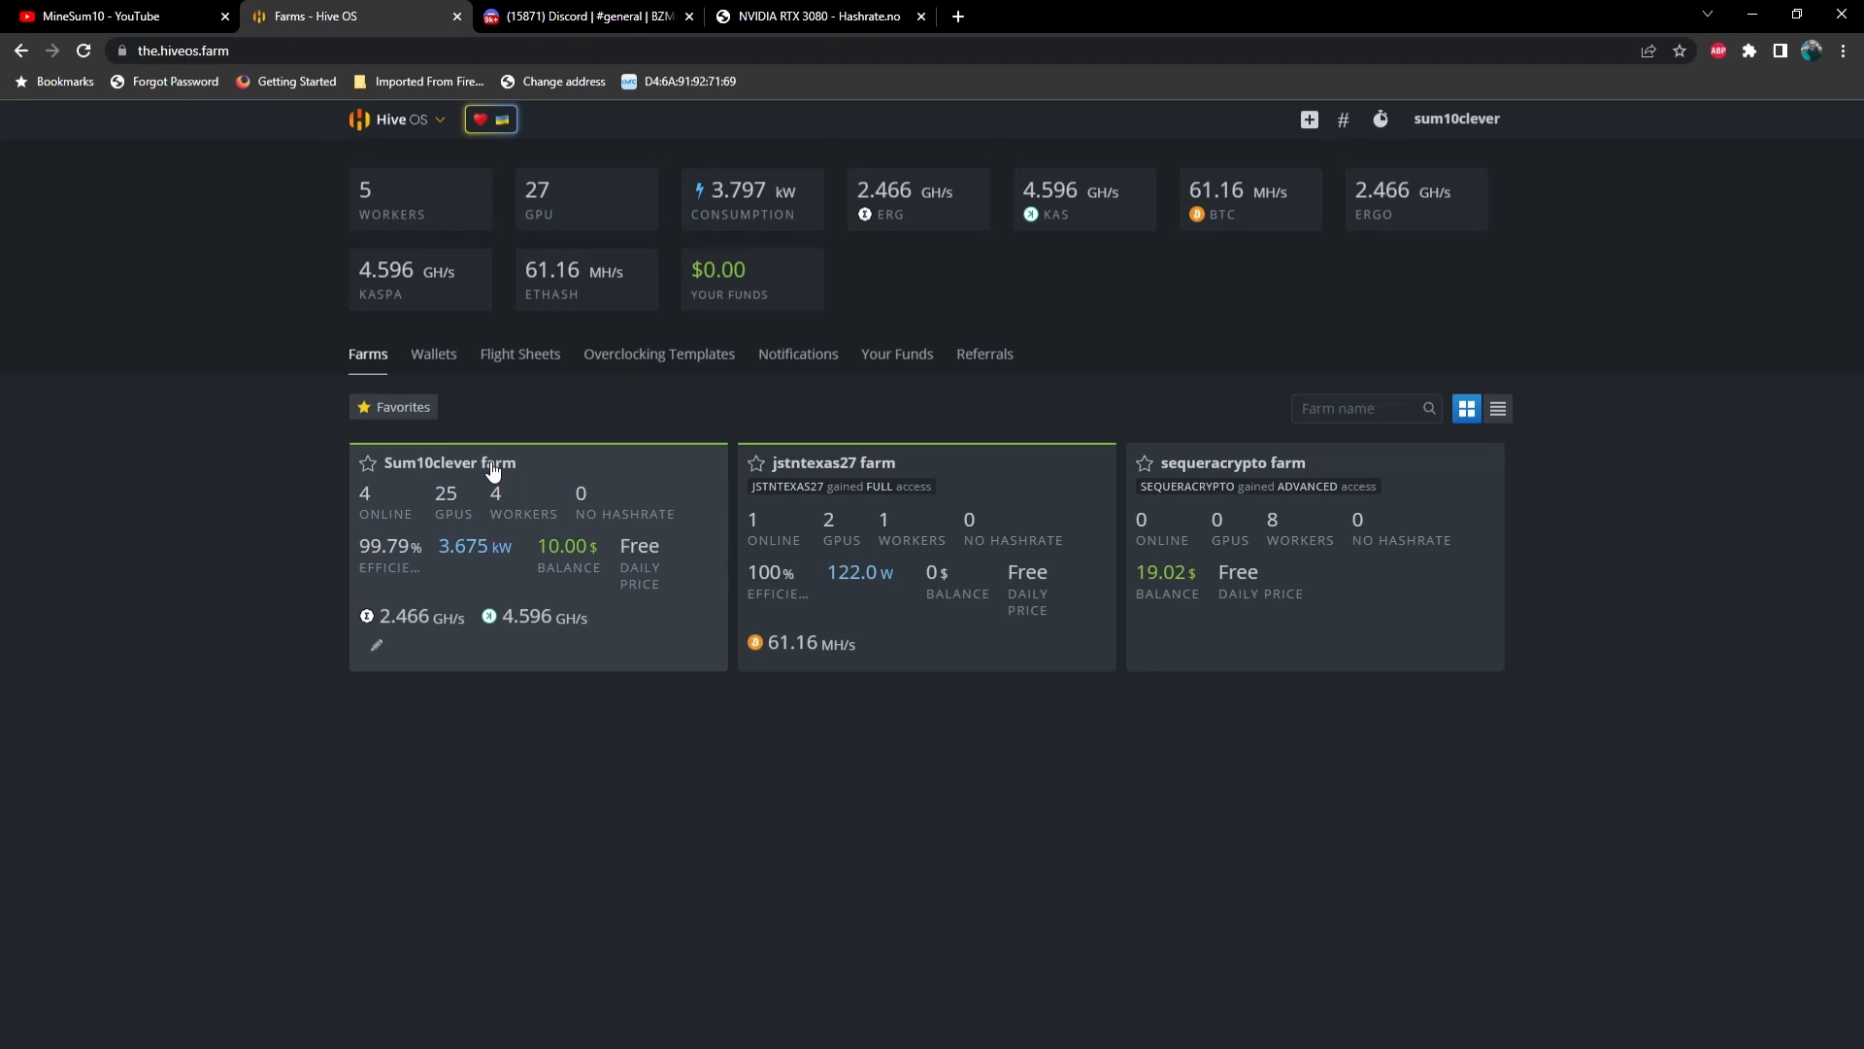
left_click(449, 463)
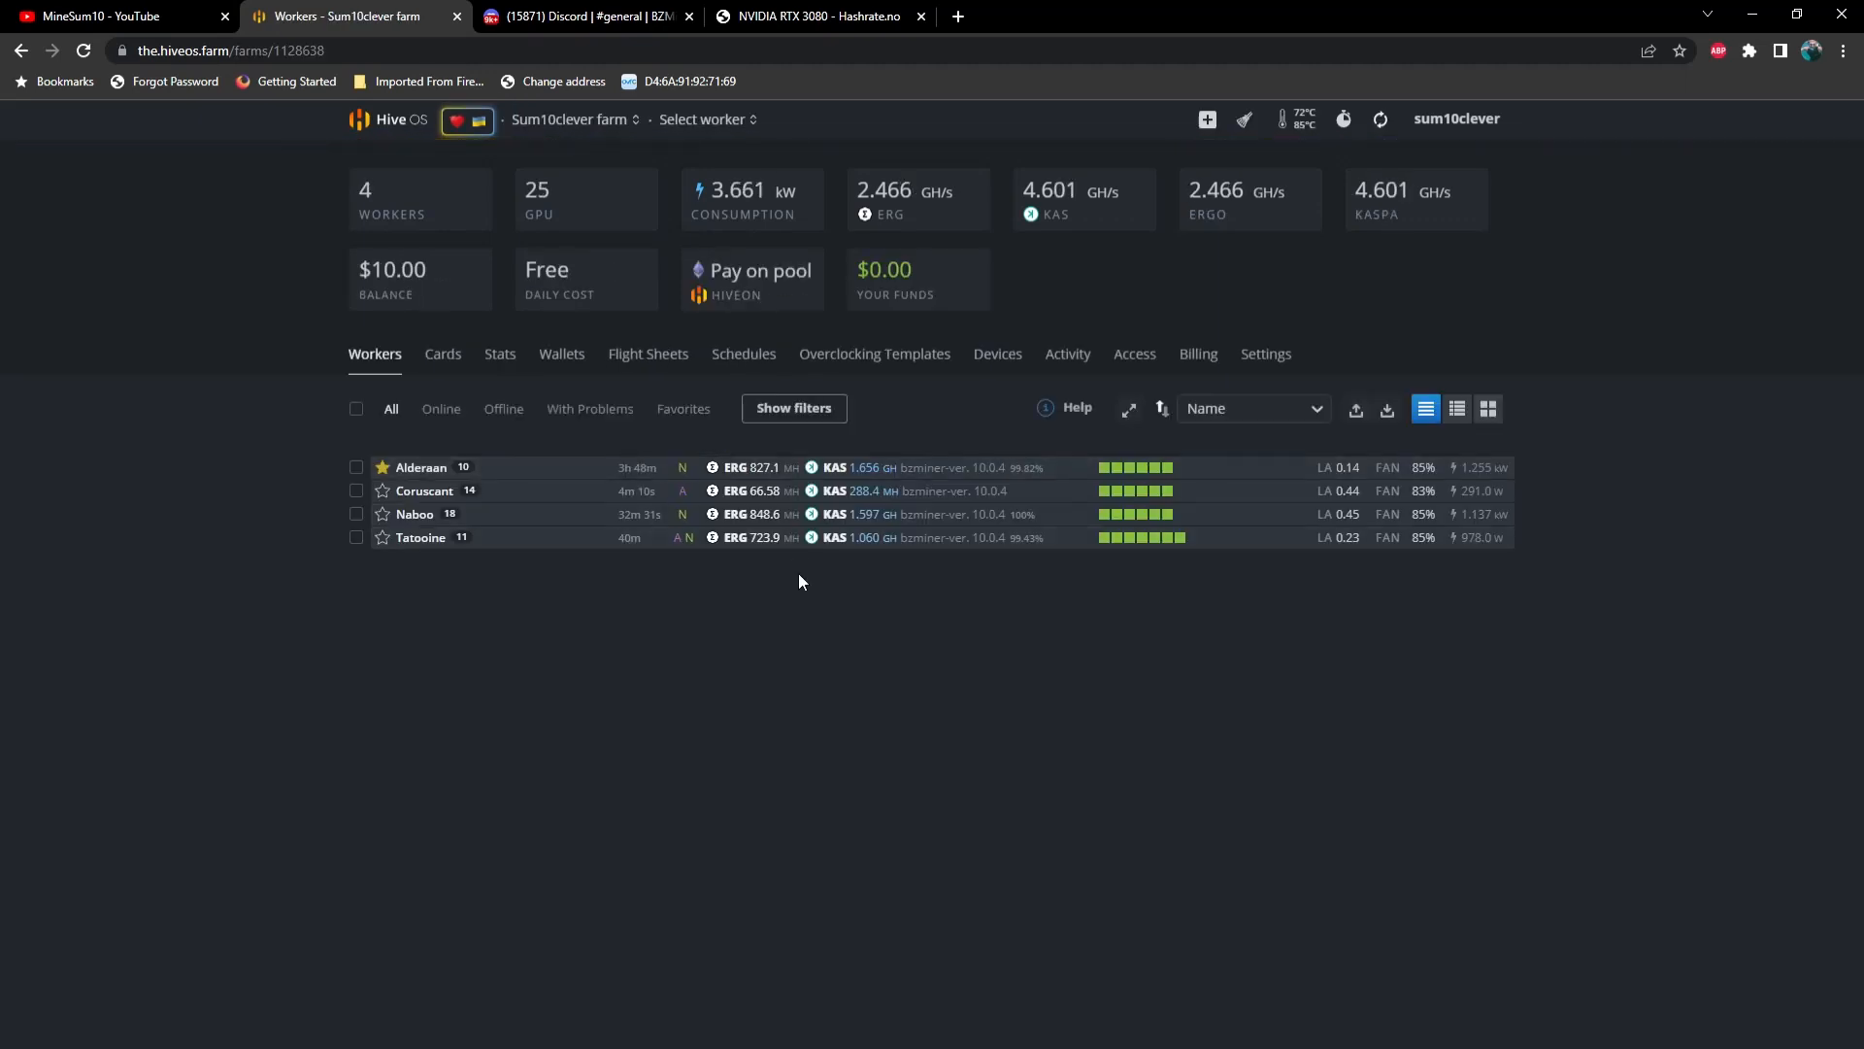
mouse_move(853, 566)
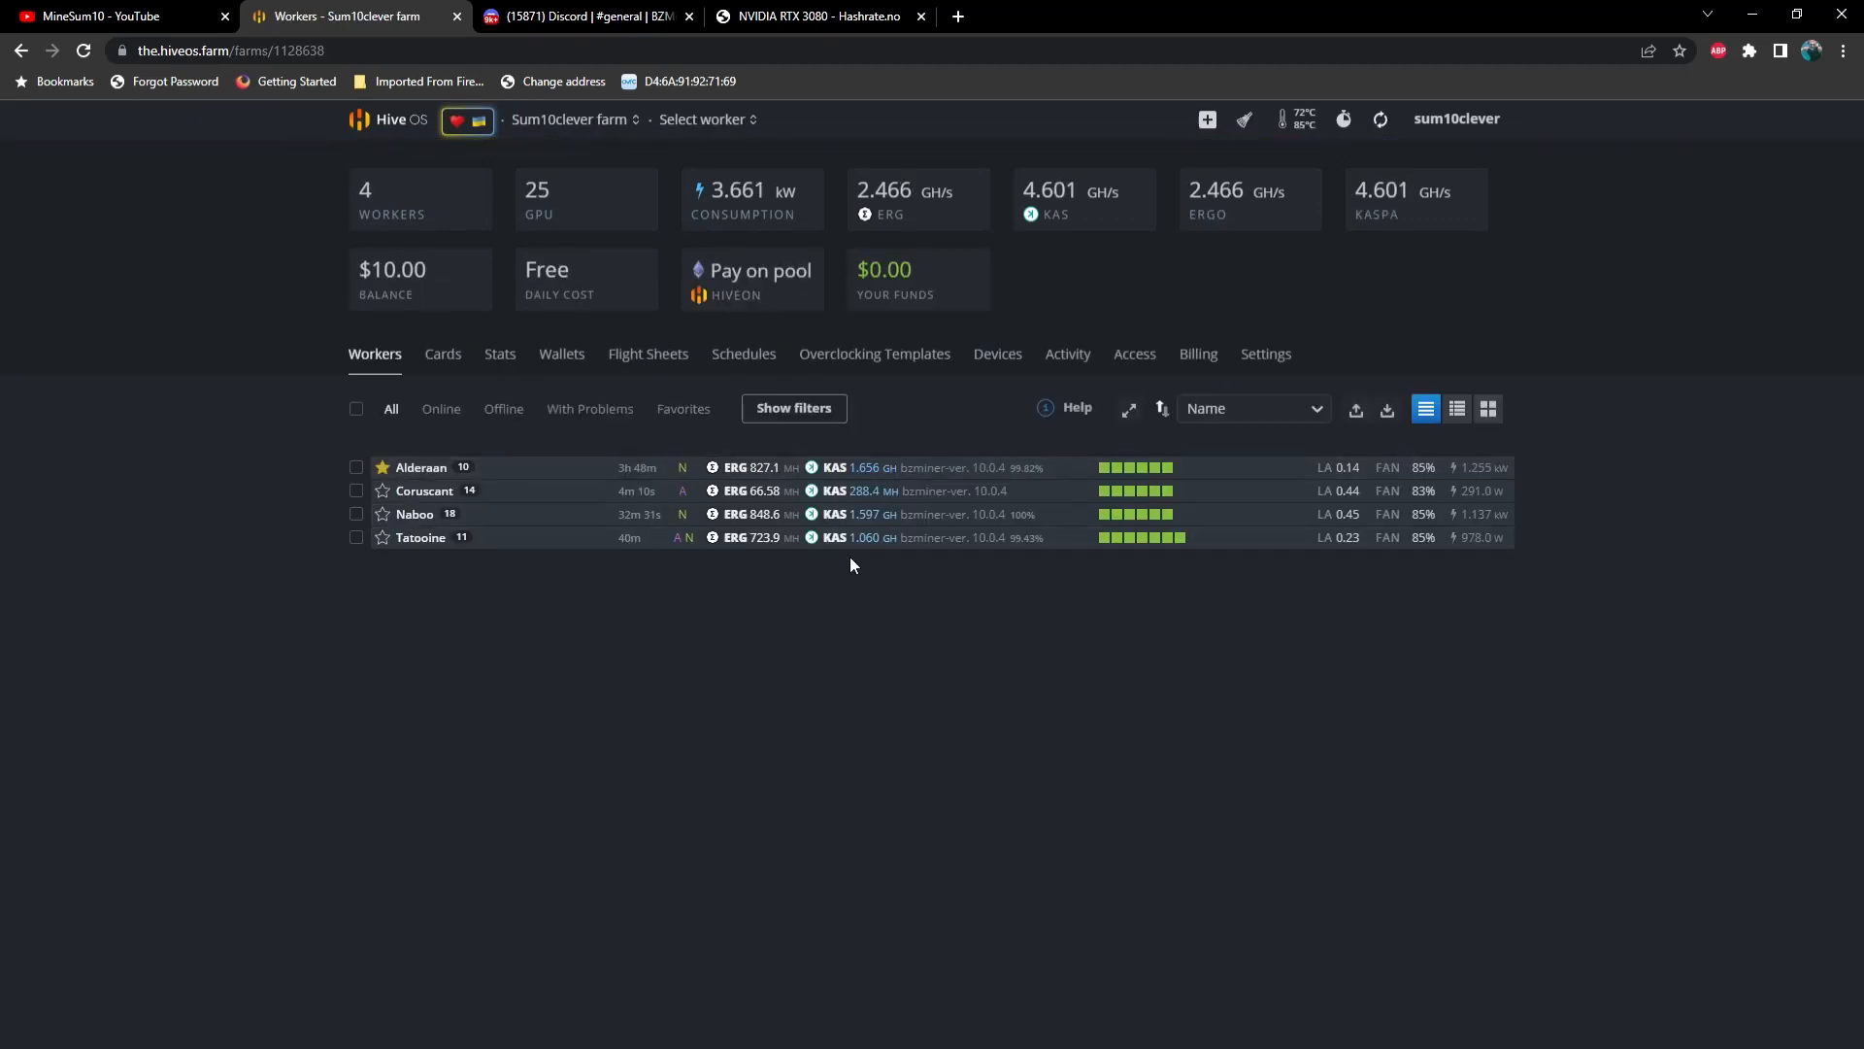
mouse_move(749, 584)
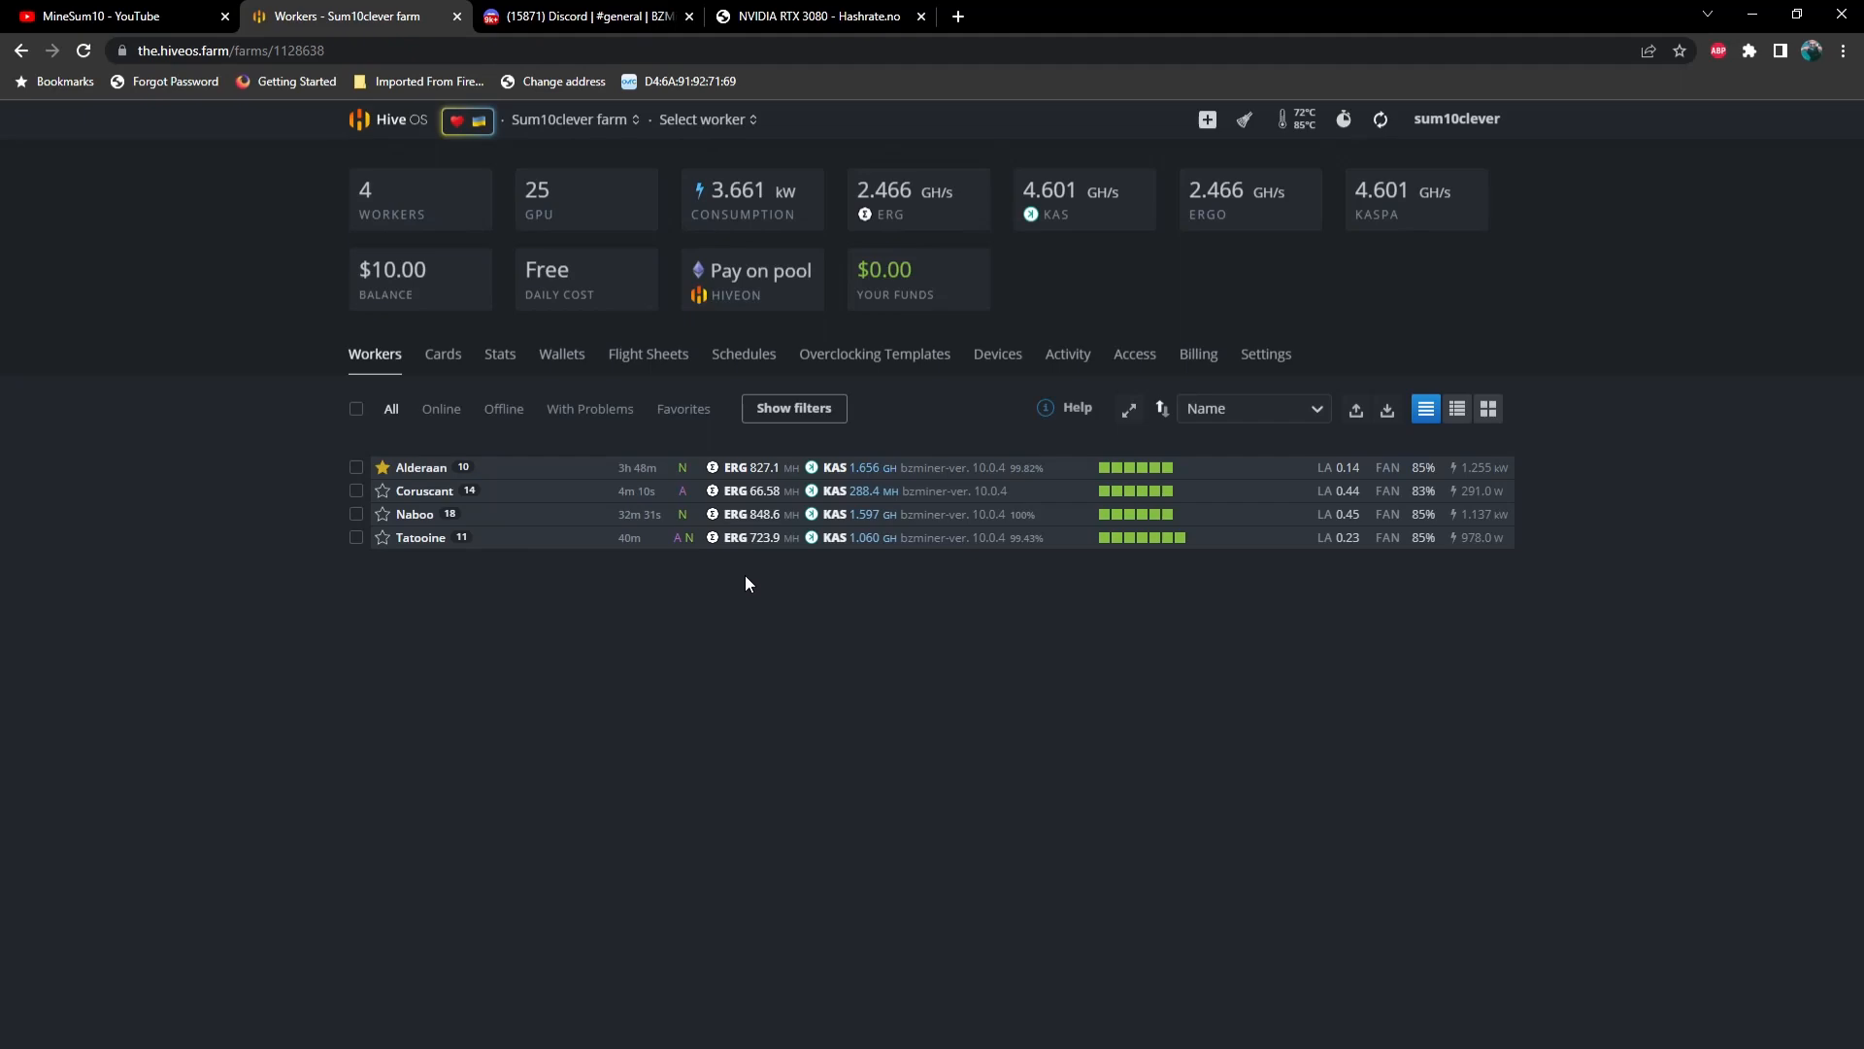
mouse_move(382, 535)
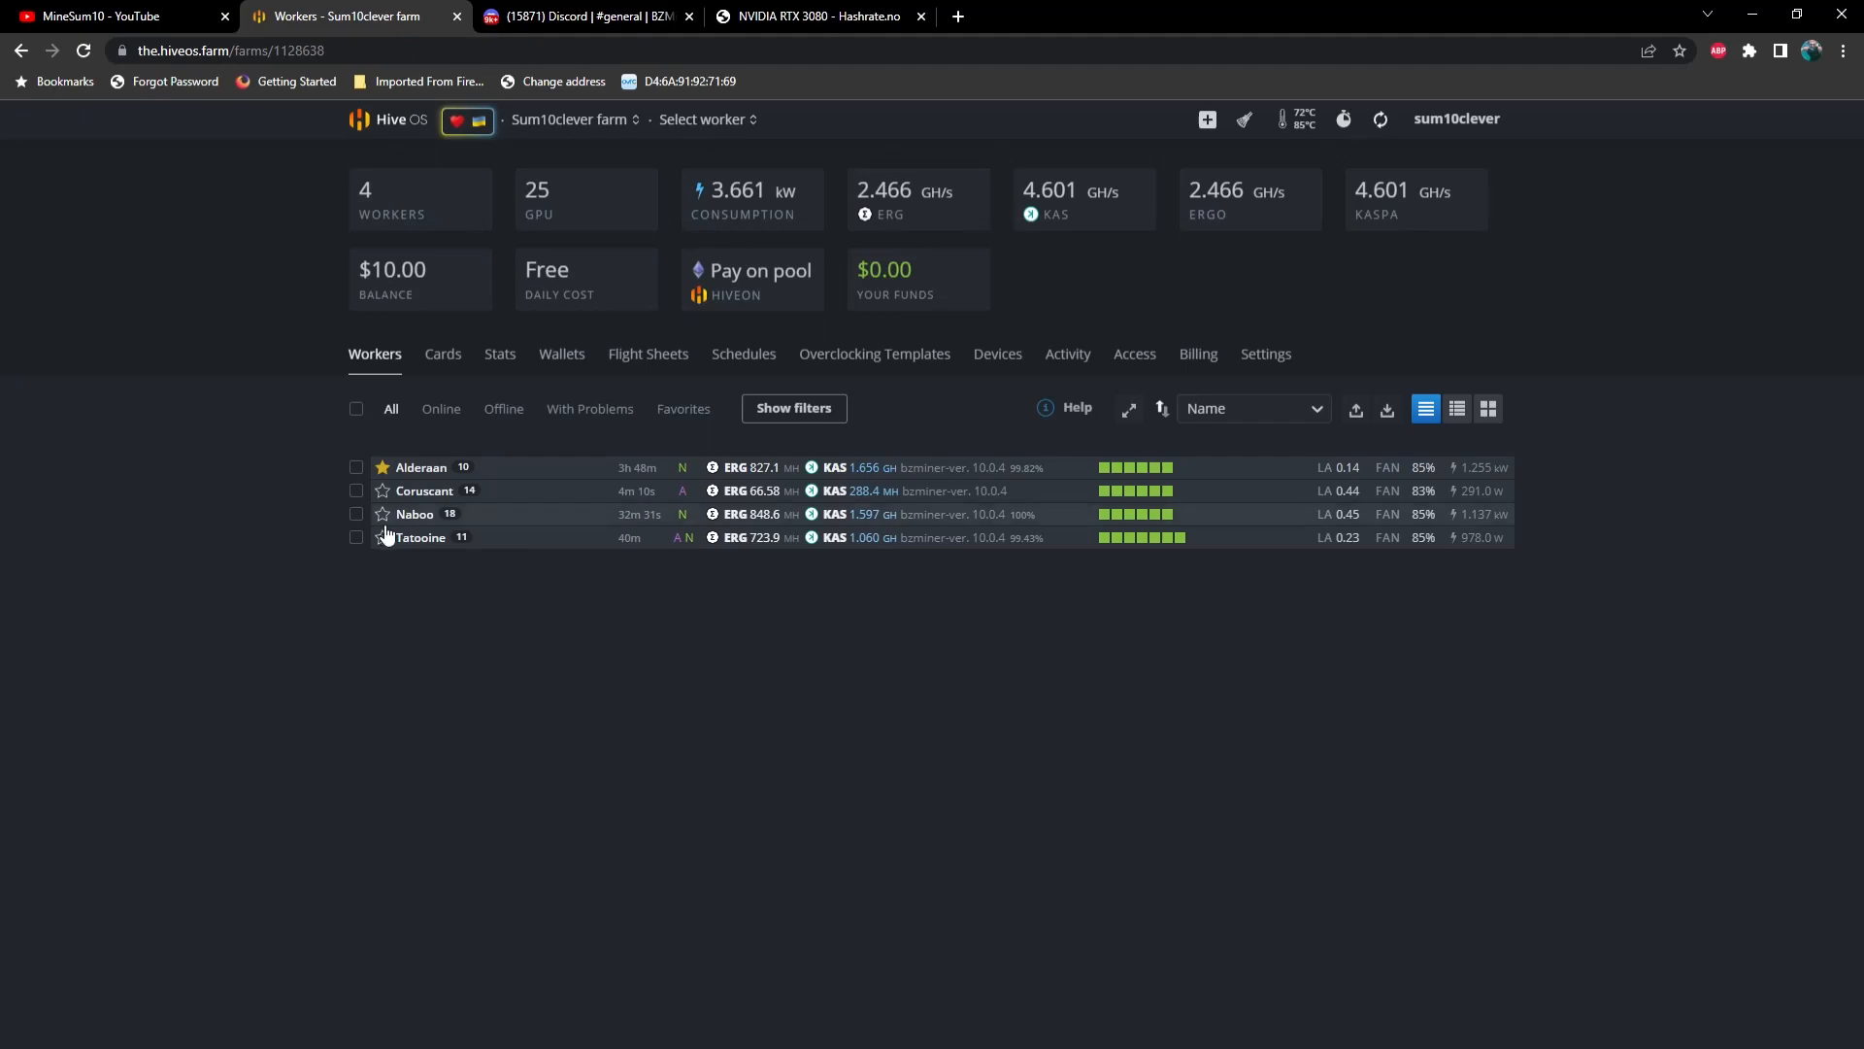
Bring up the BZMiner #general channel and scroll to the 11.0.3 update command
left_click(593, 17)
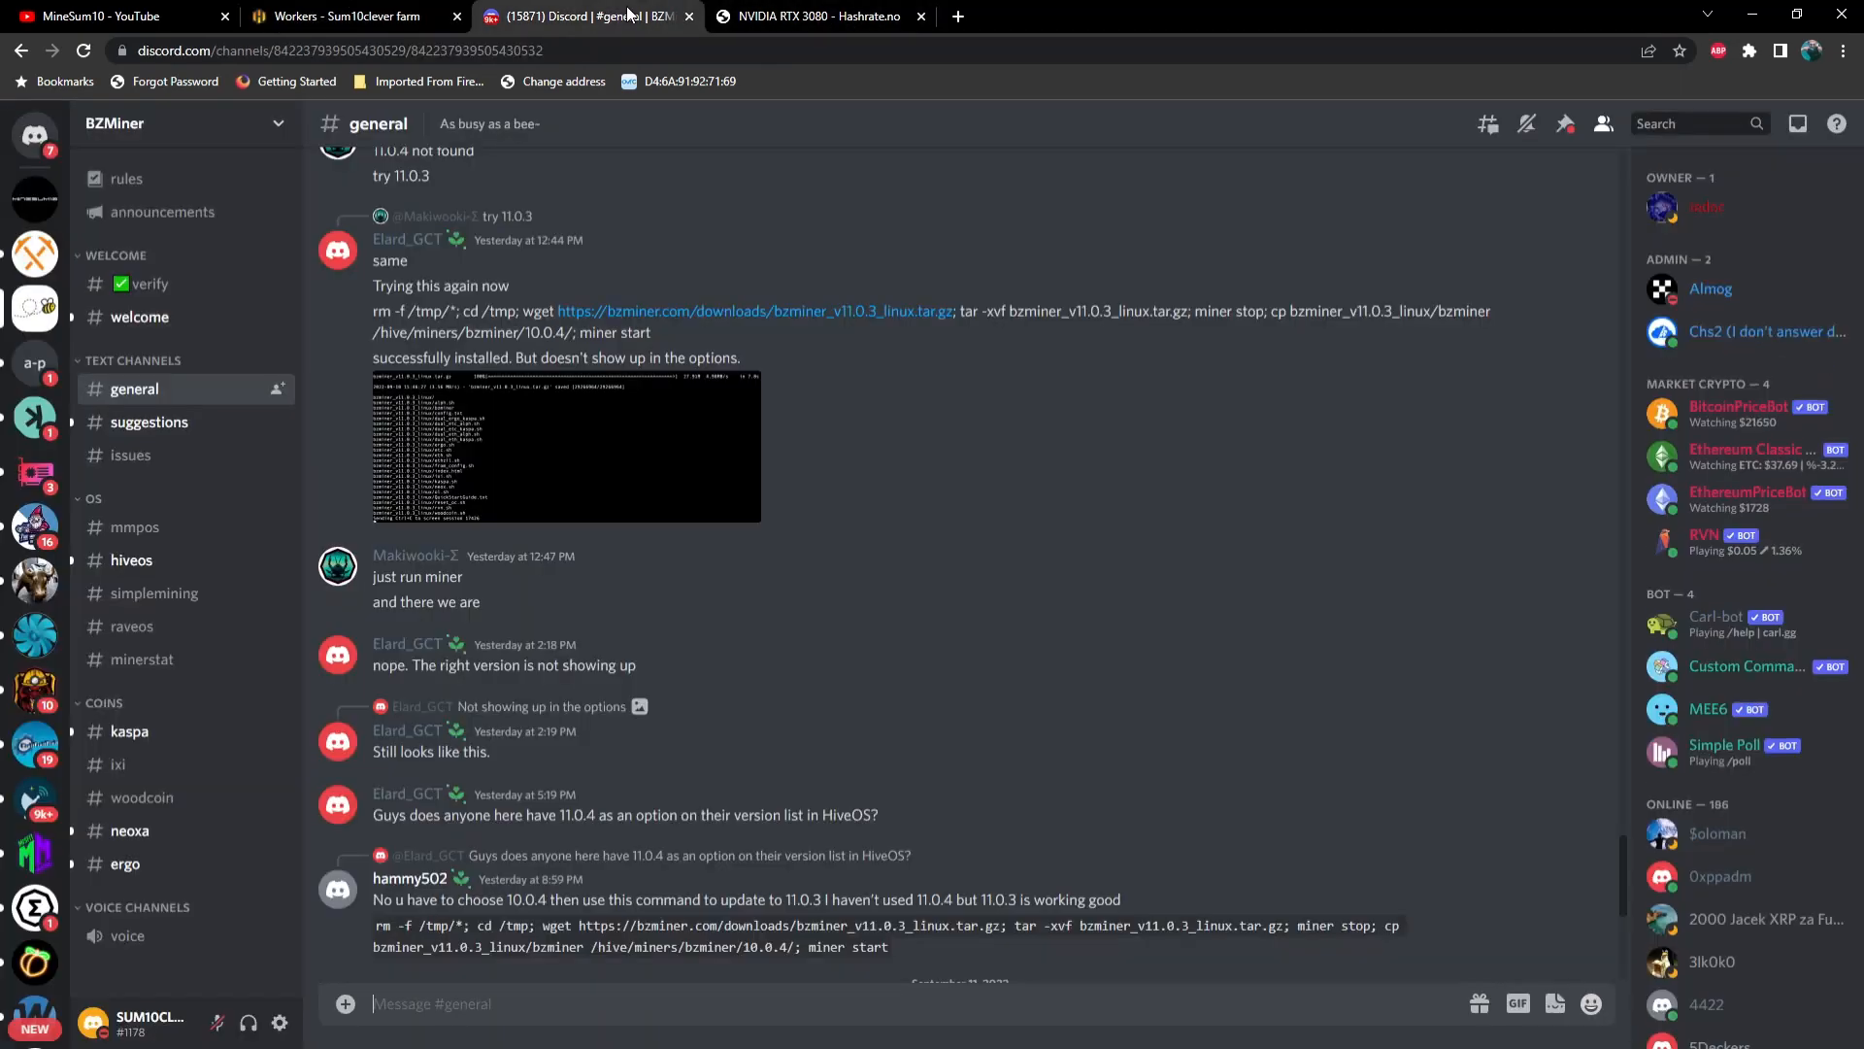
mouse_move(867, 451)
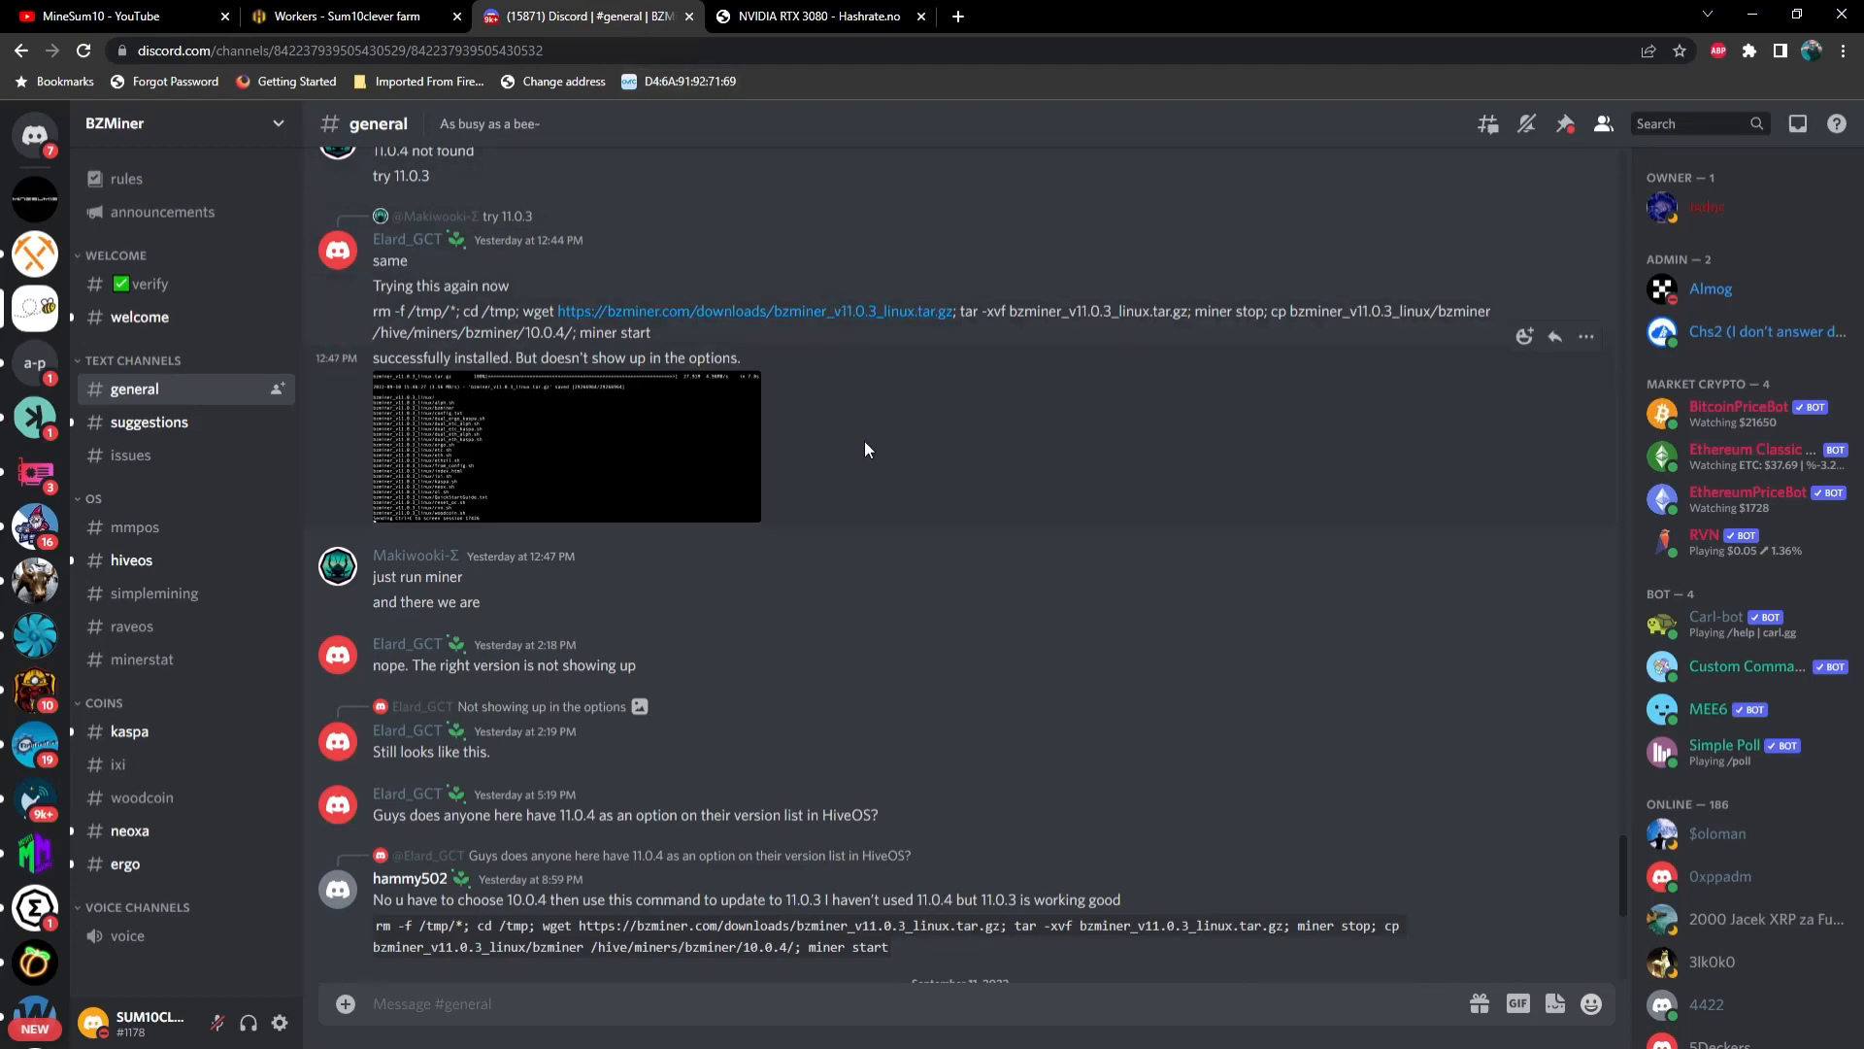
scroll("down", 3)
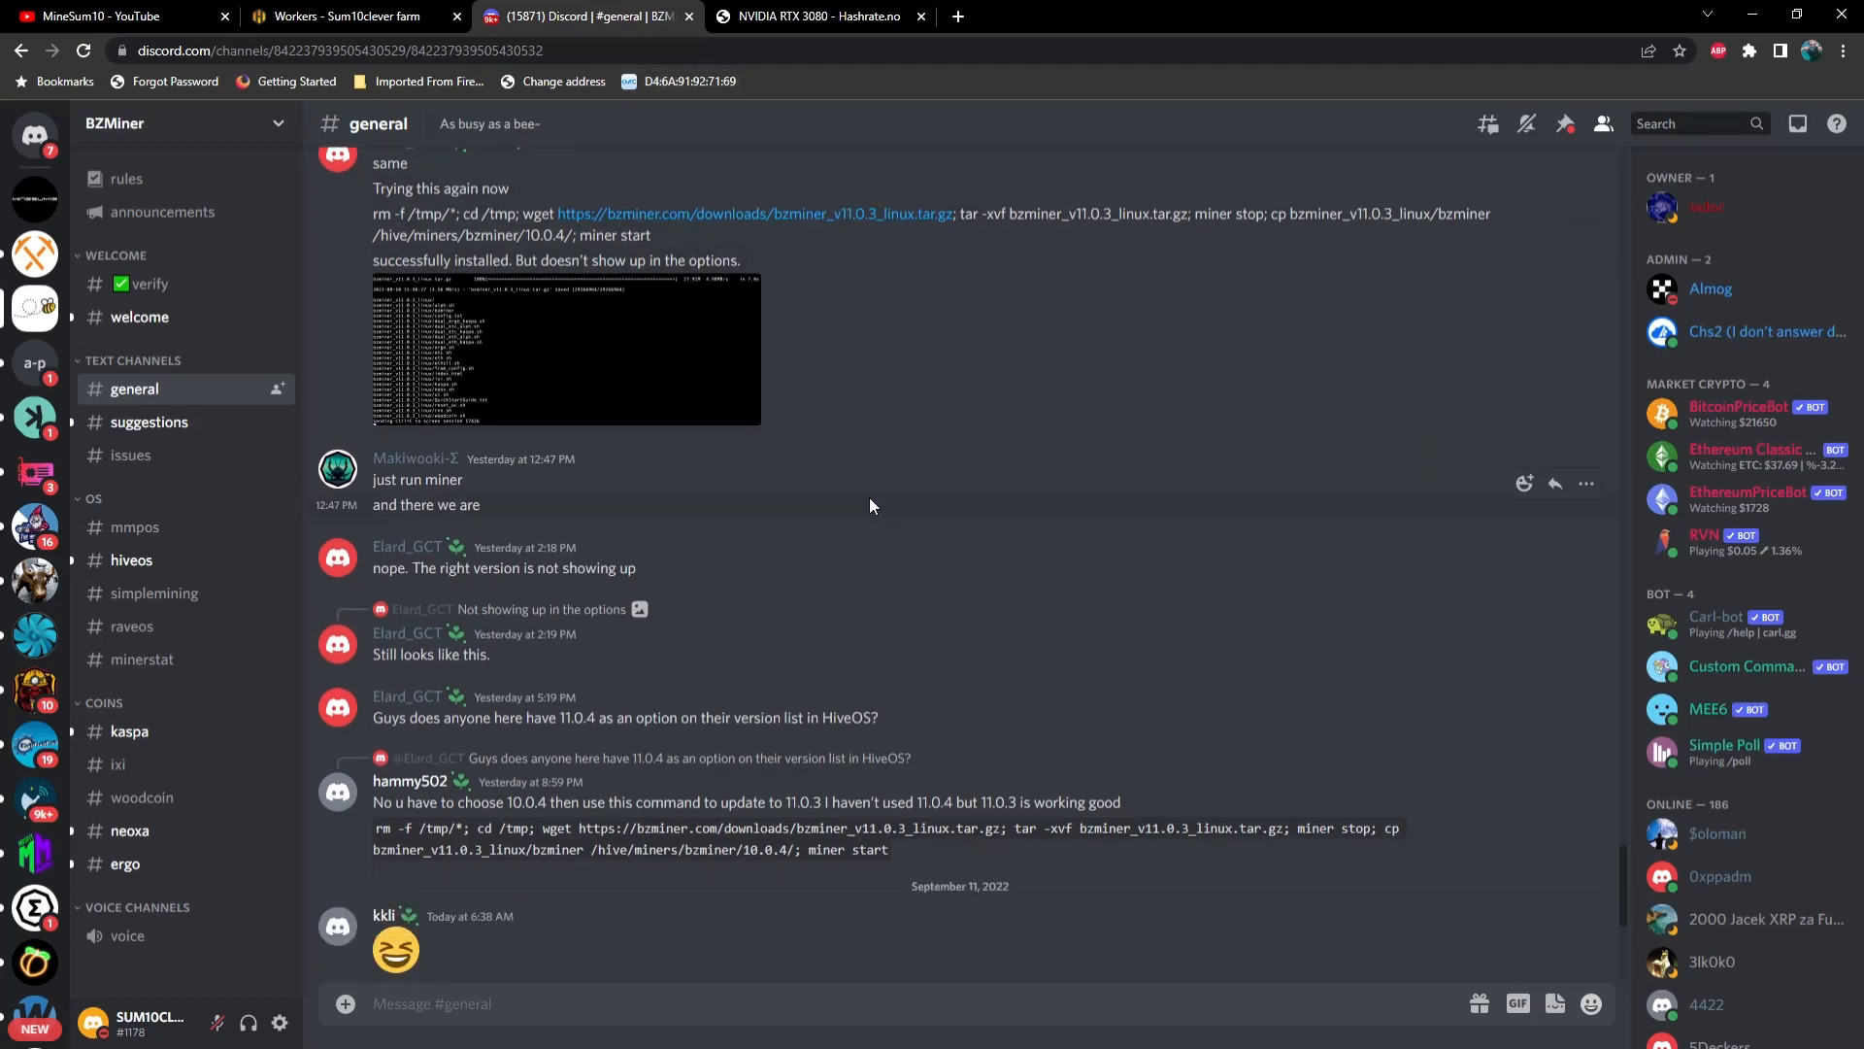
mouse_move(451, 827)
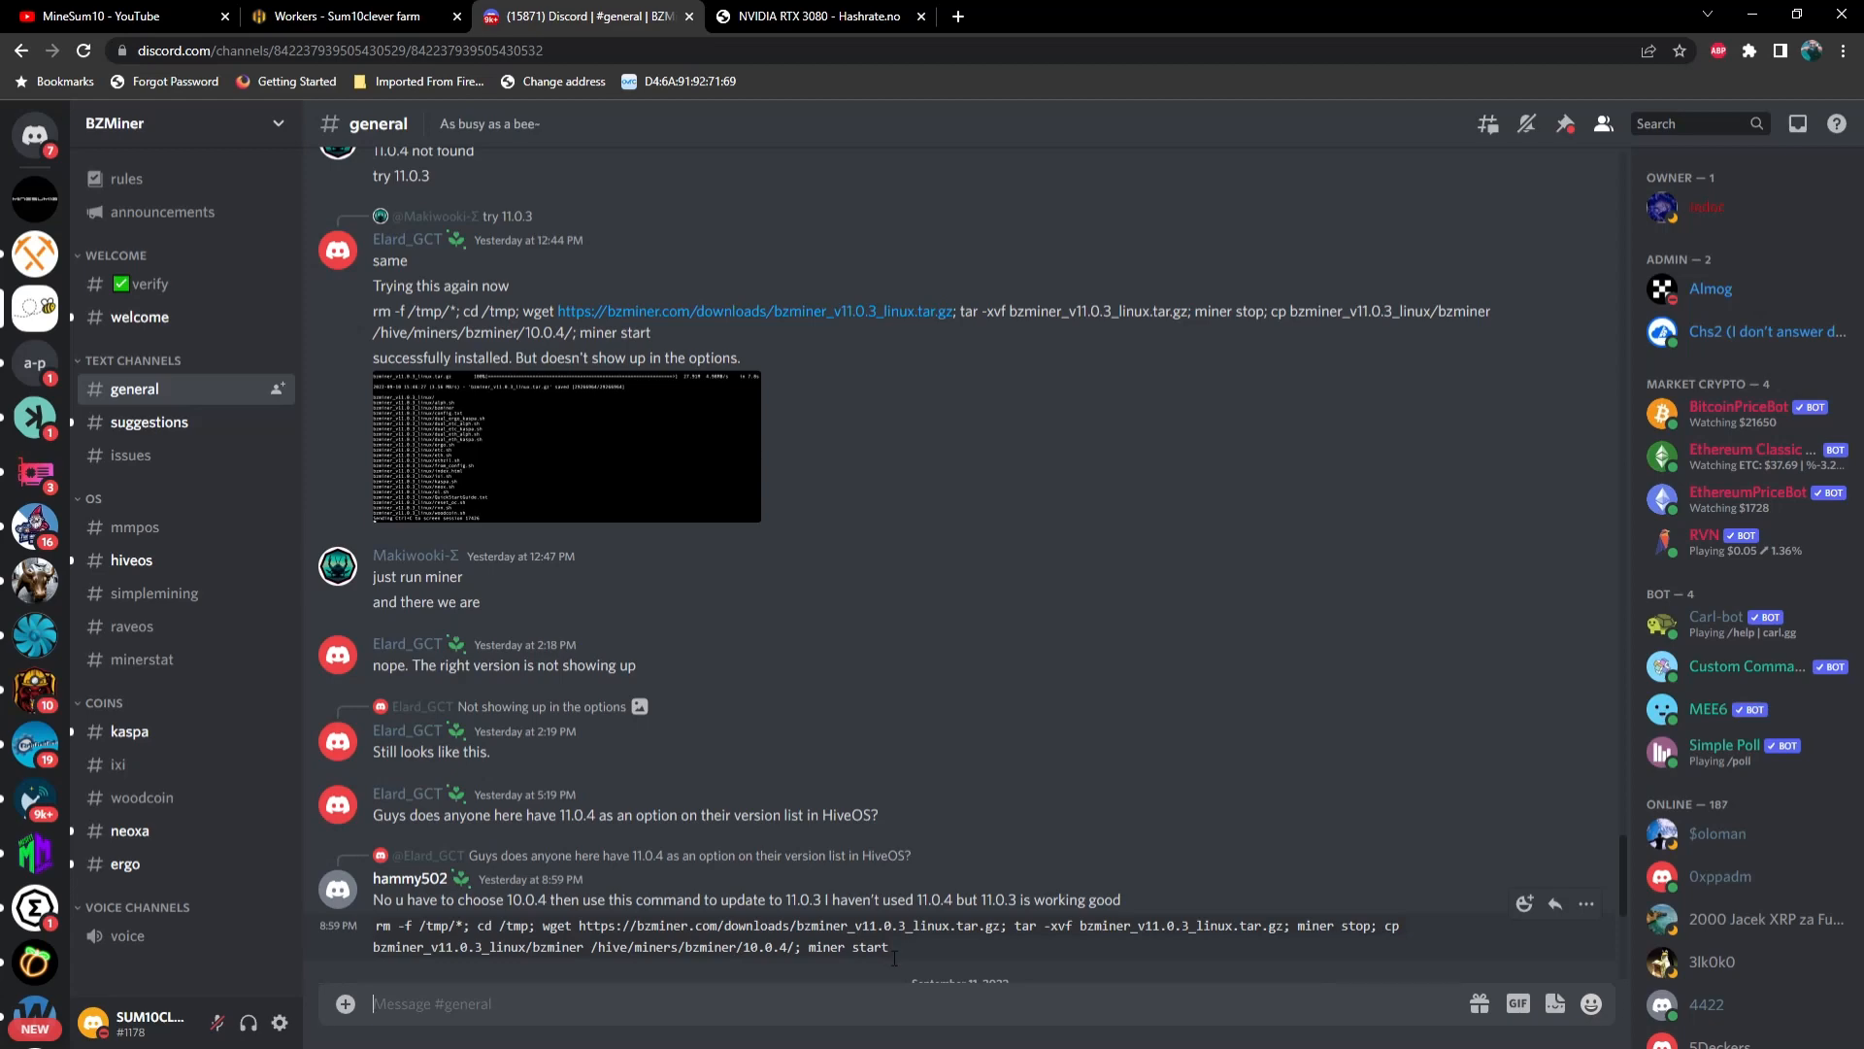
mouse_move(872, 944)
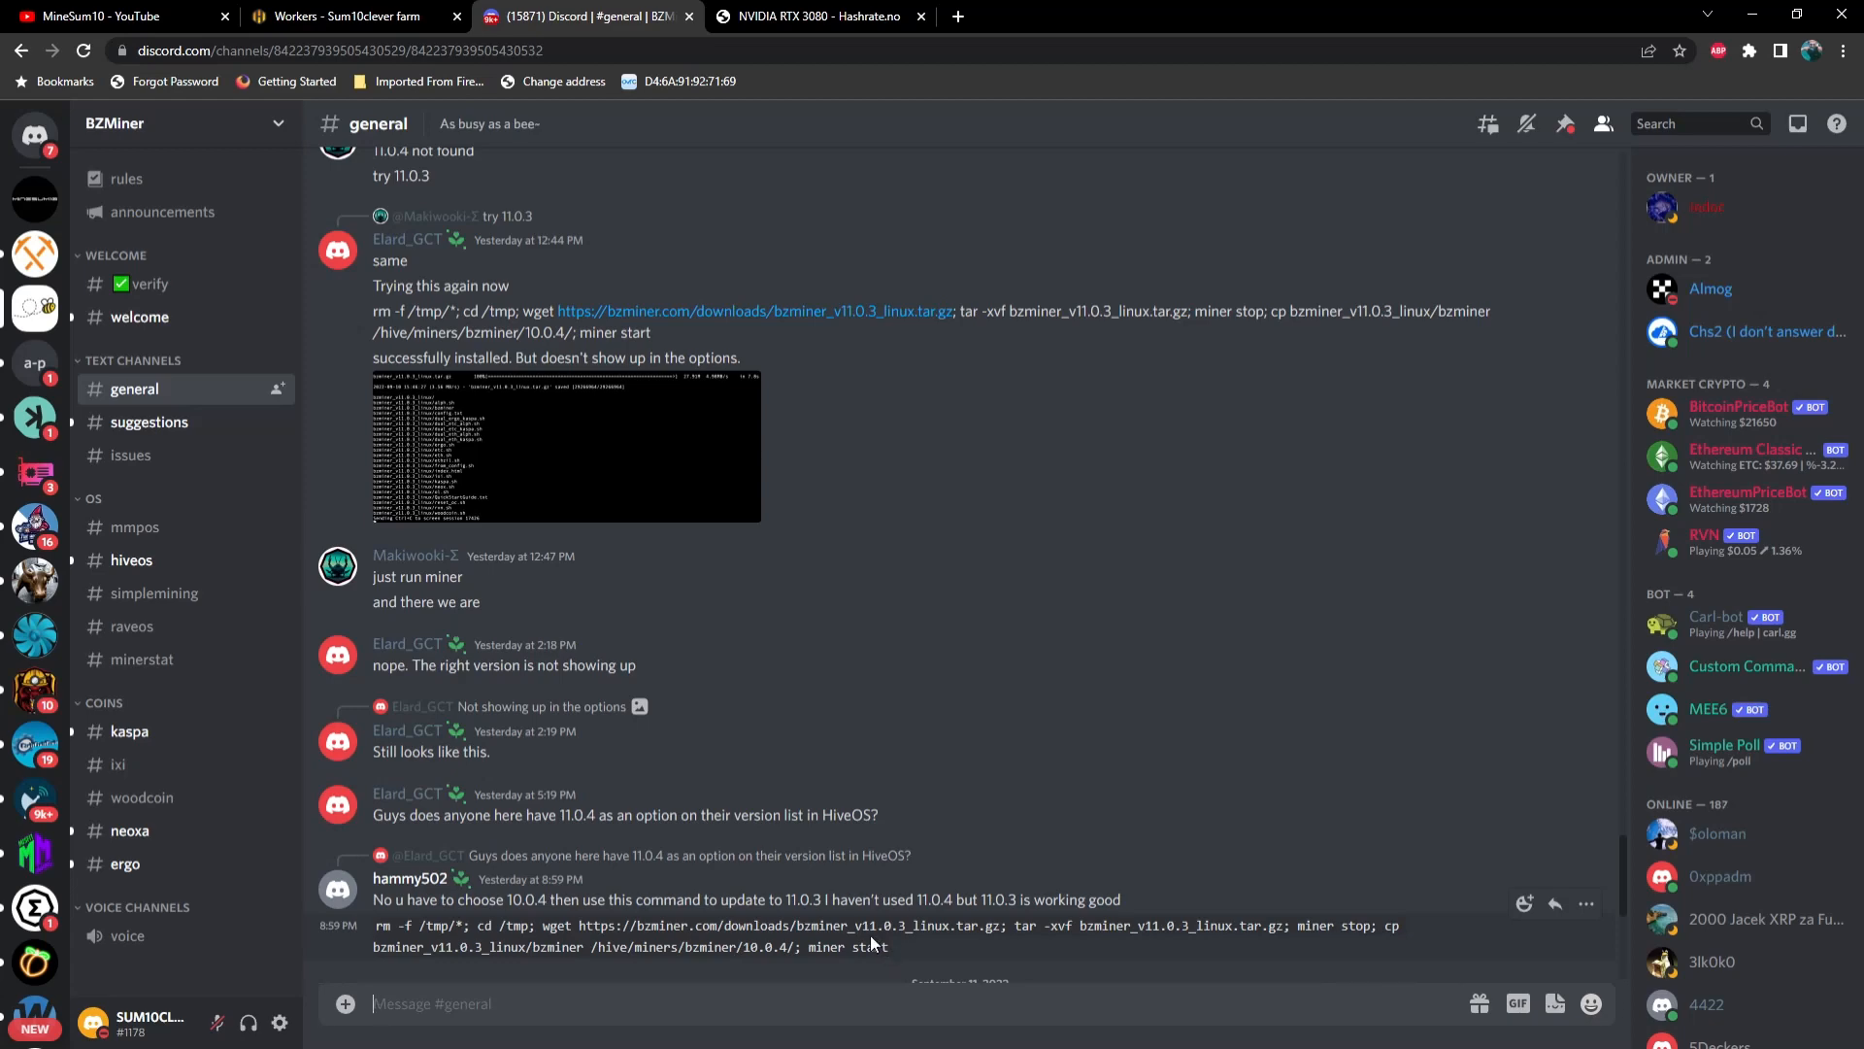
Go back to the workers list and enter the Alderaan rig's details page
left_click(350, 17)
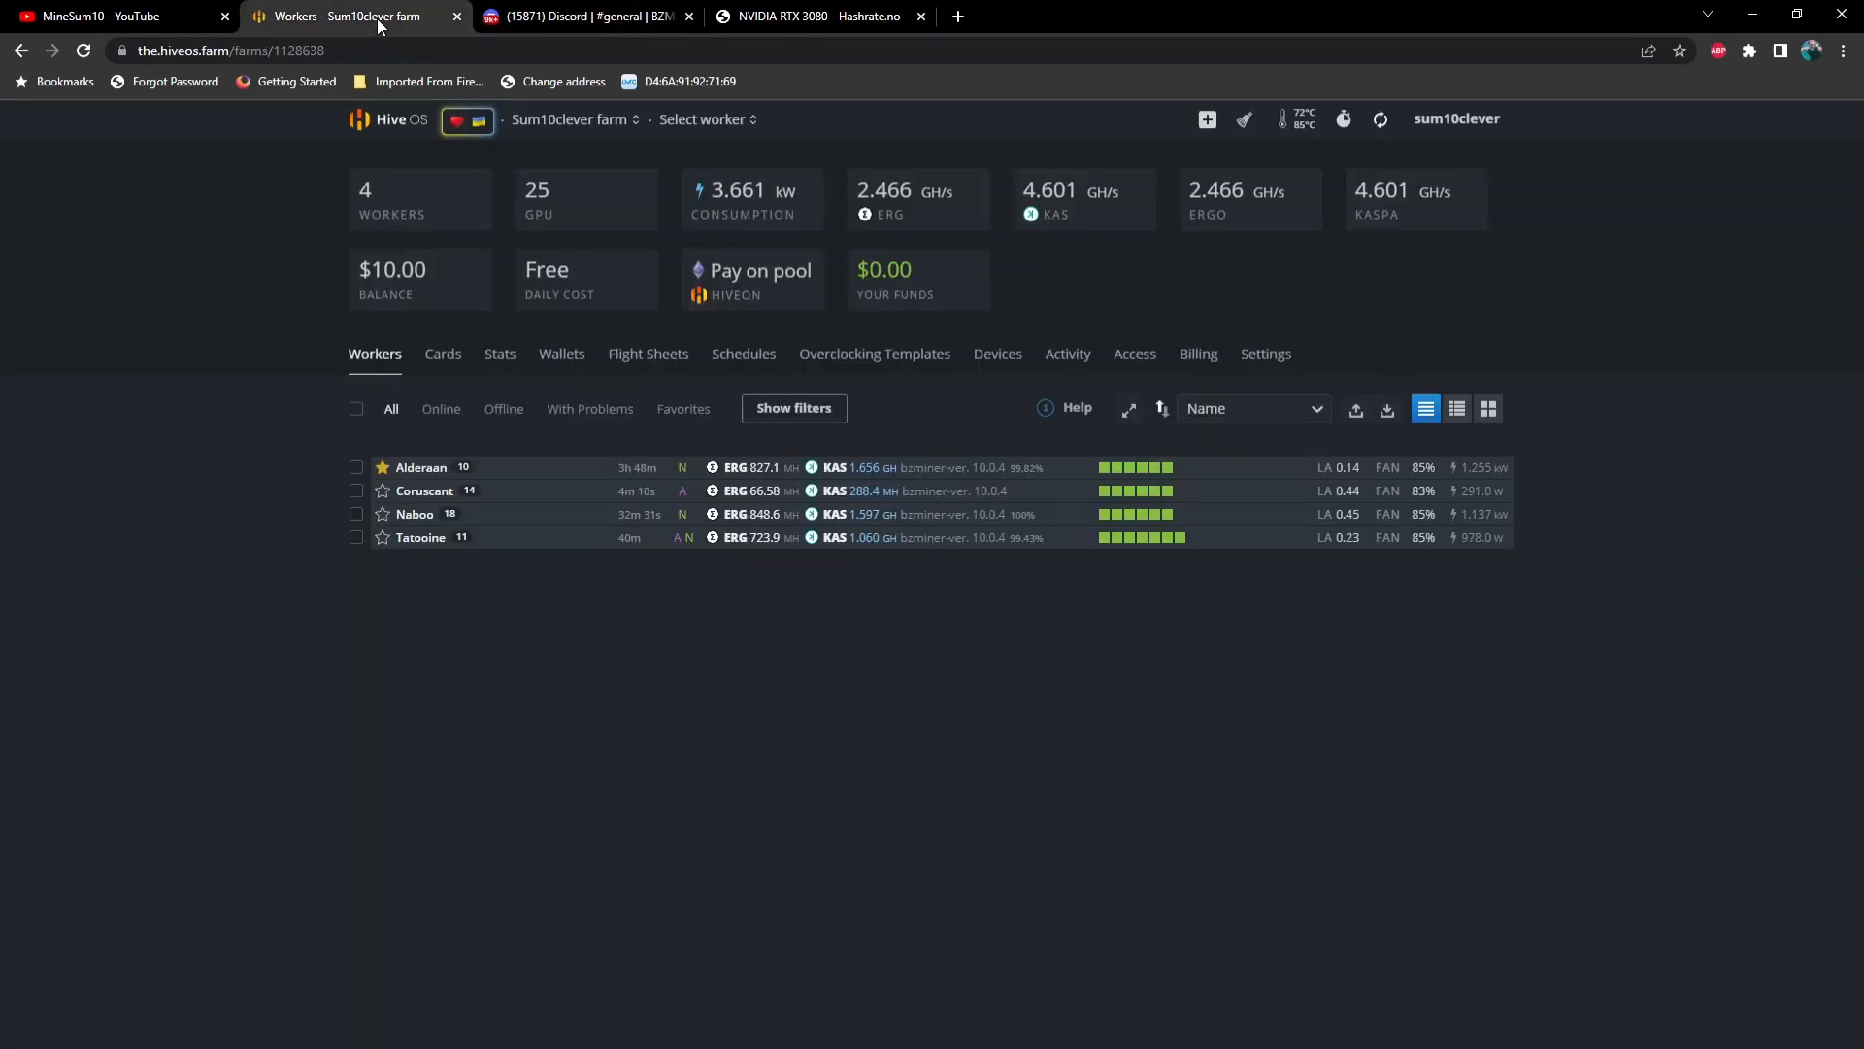
mouse_move(439, 471)
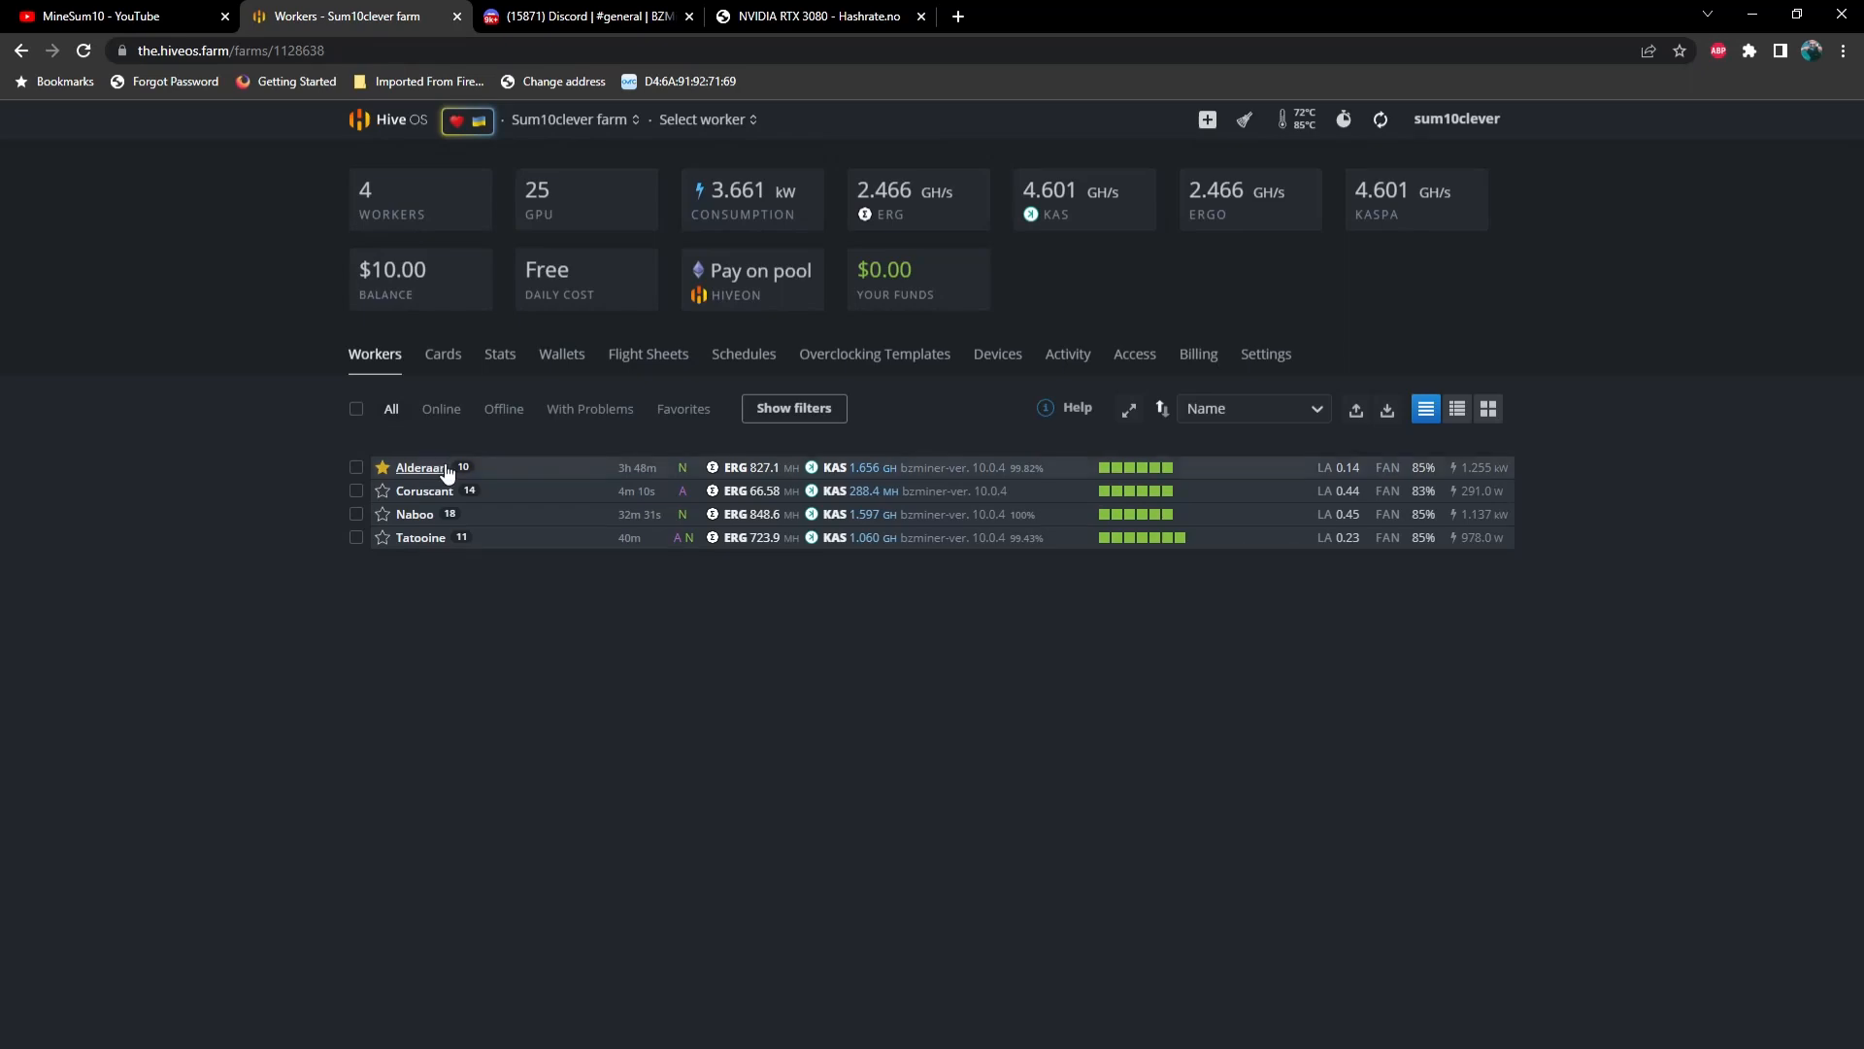
left_click(419, 467)
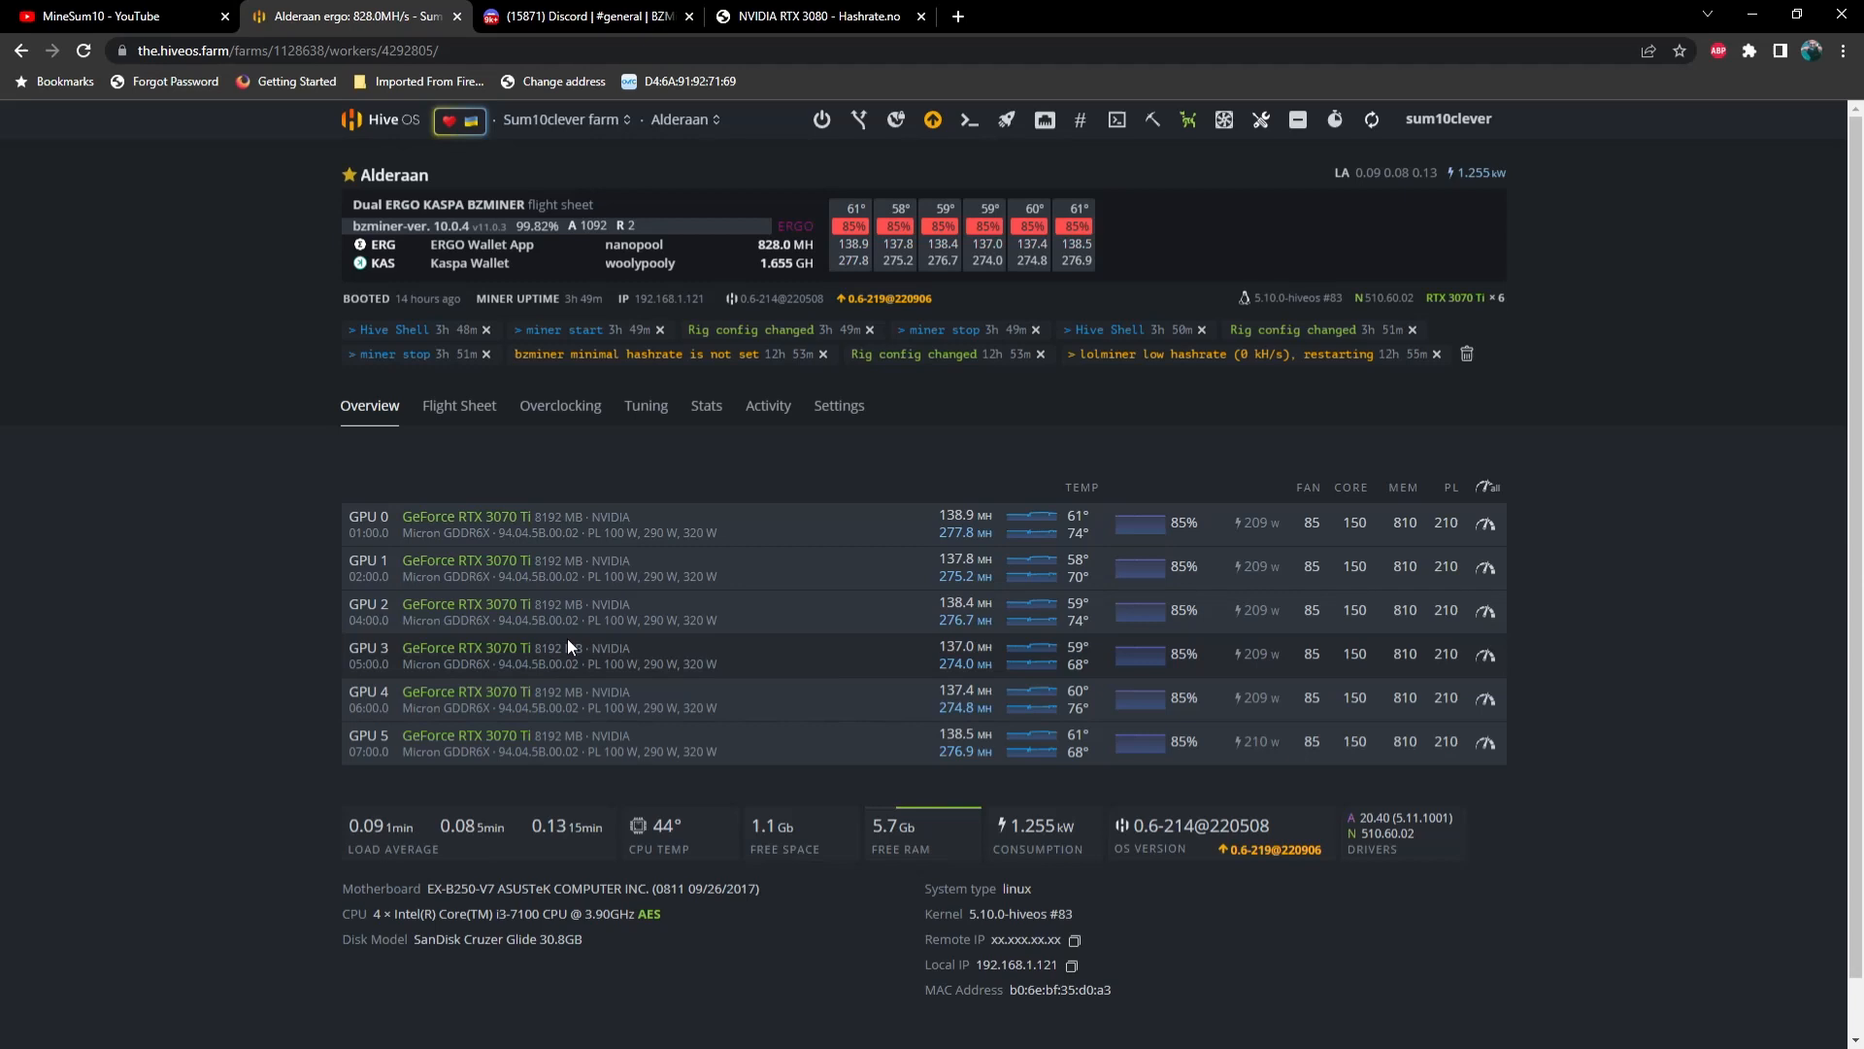
mouse_move(574, 486)
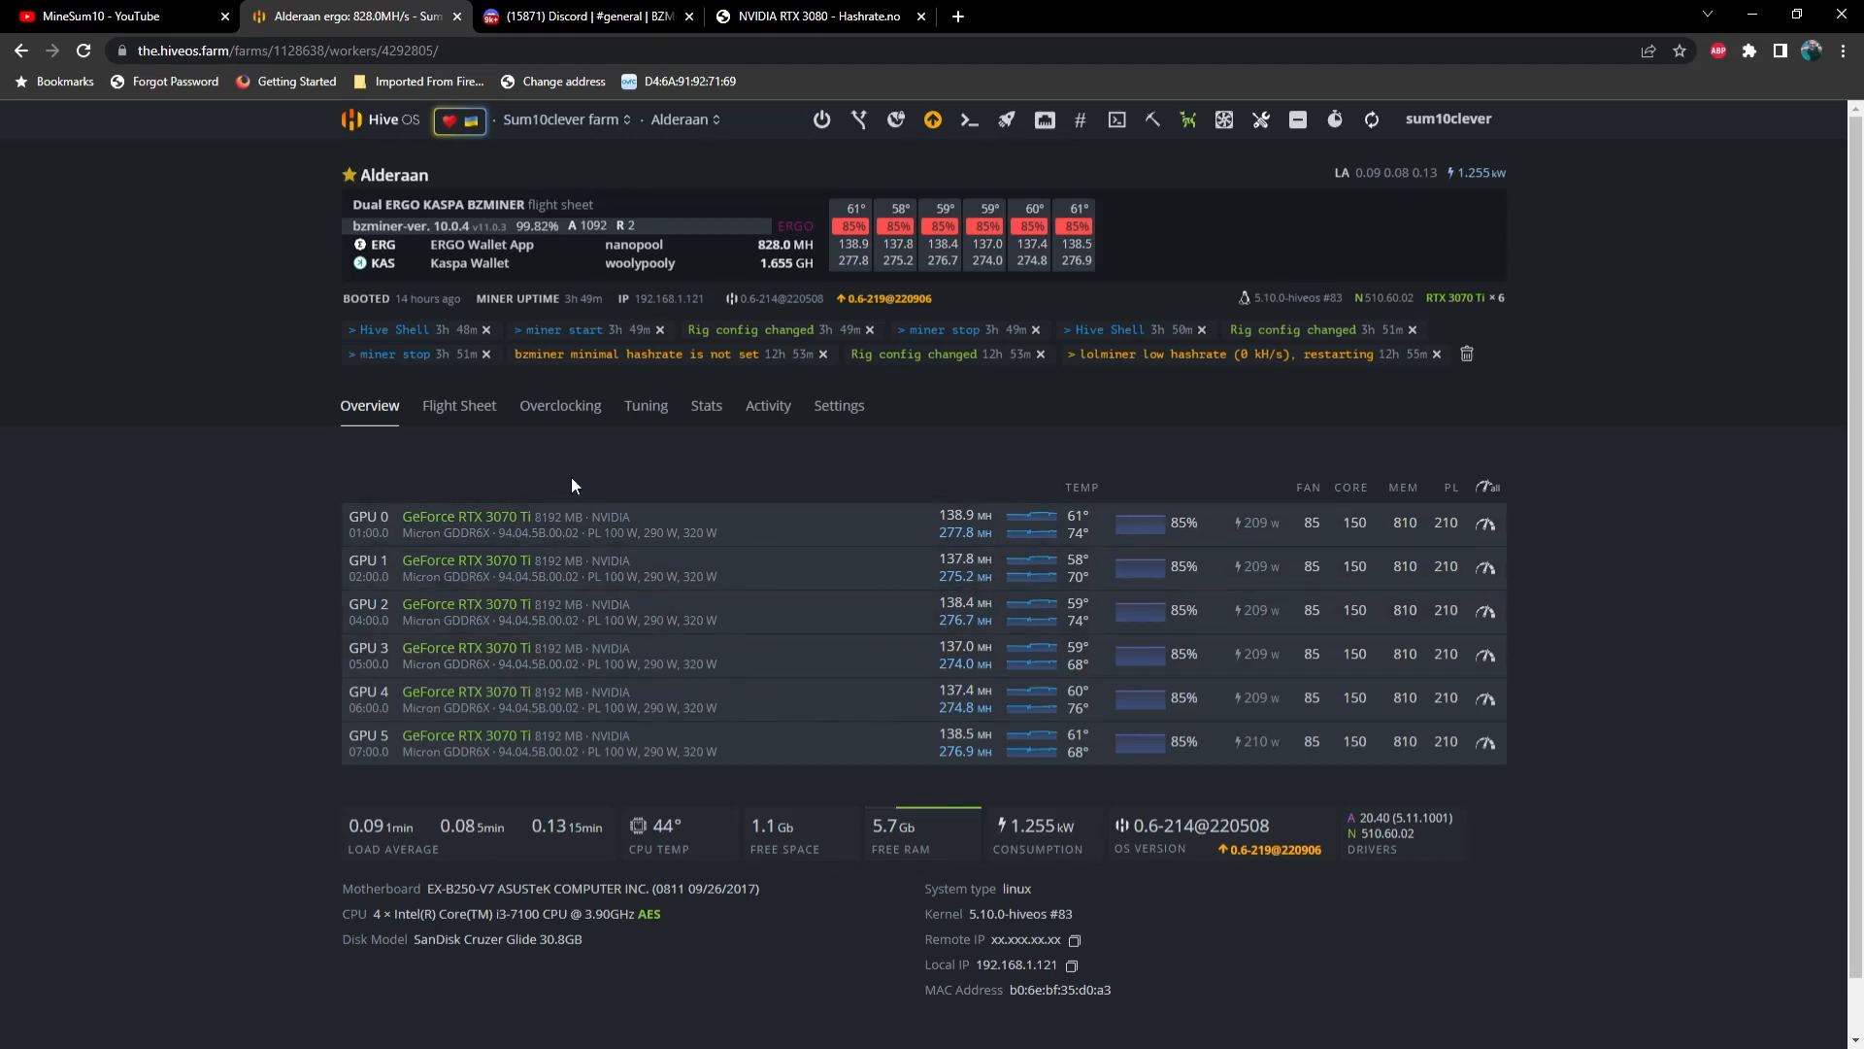
mouse_move(333, 241)
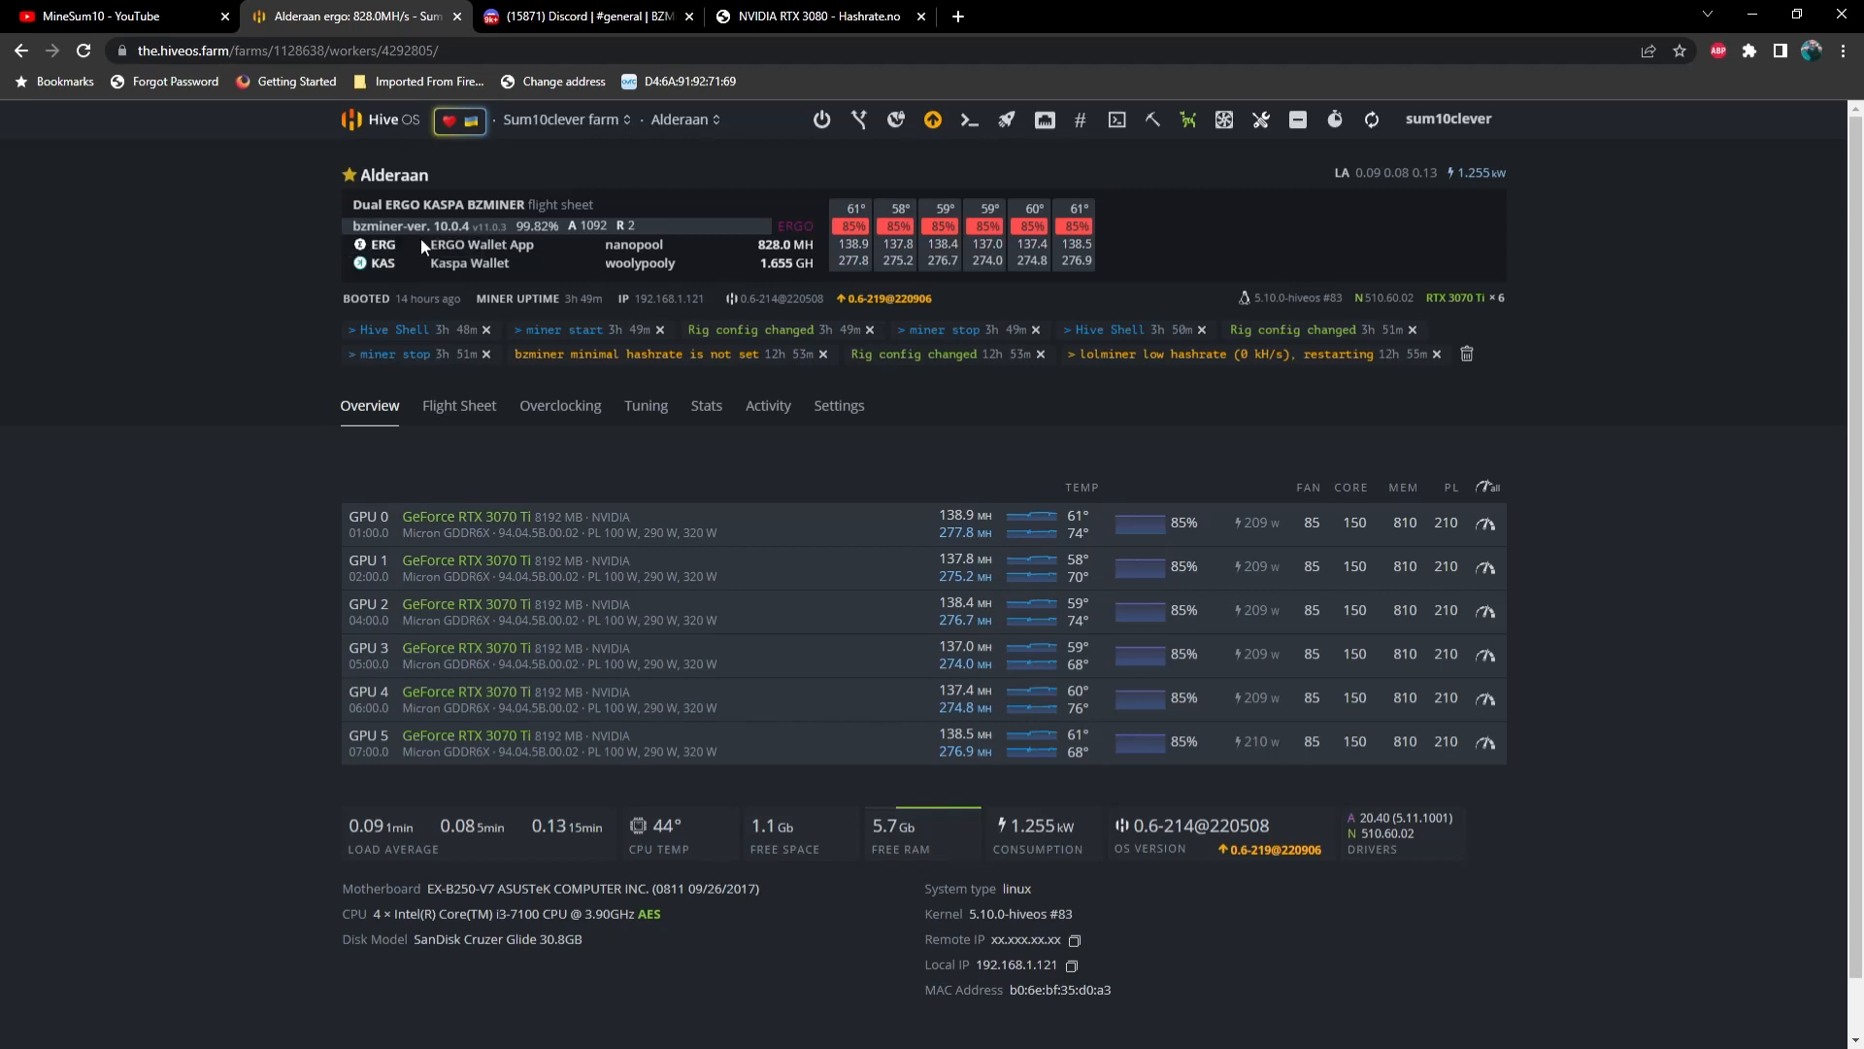
Show Alderaan's flight sheet and start editing Dual ERGO KASPA BZMINER
left_click(458, 406)
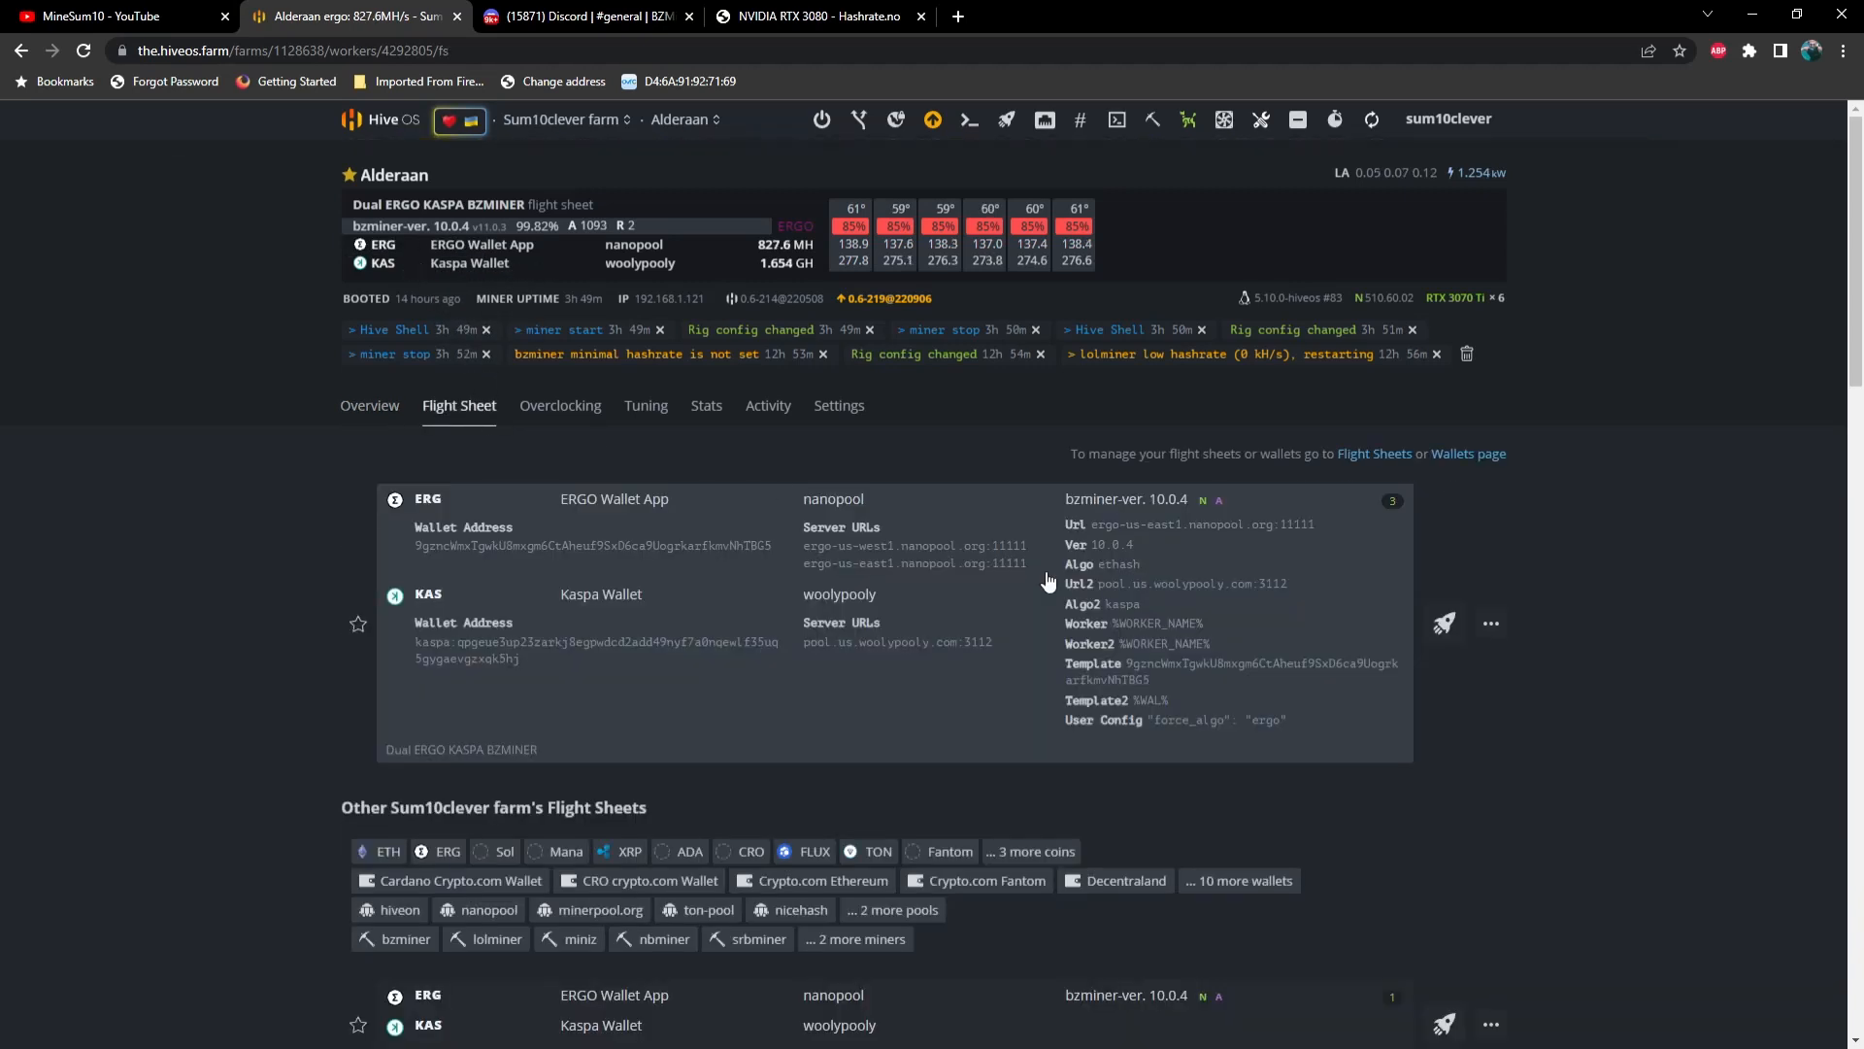
mouse_move(1493, 642)
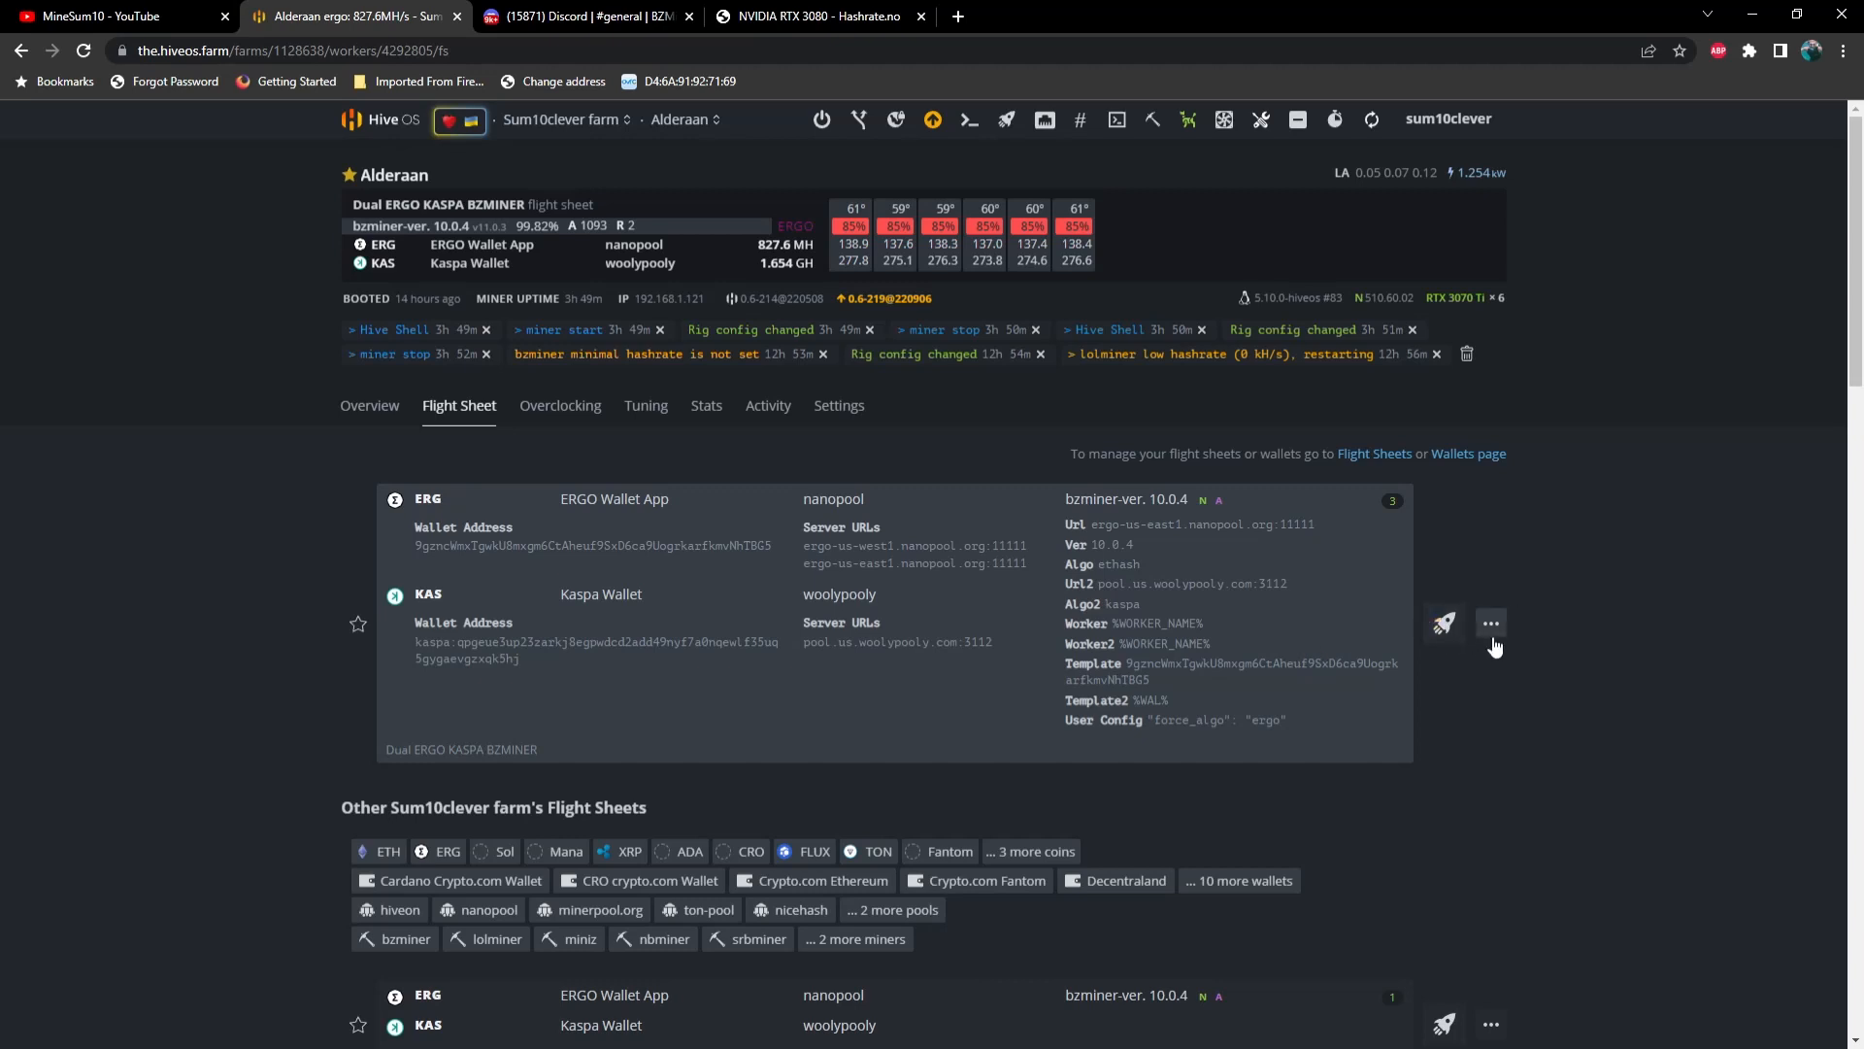
left_click(1491, 623)
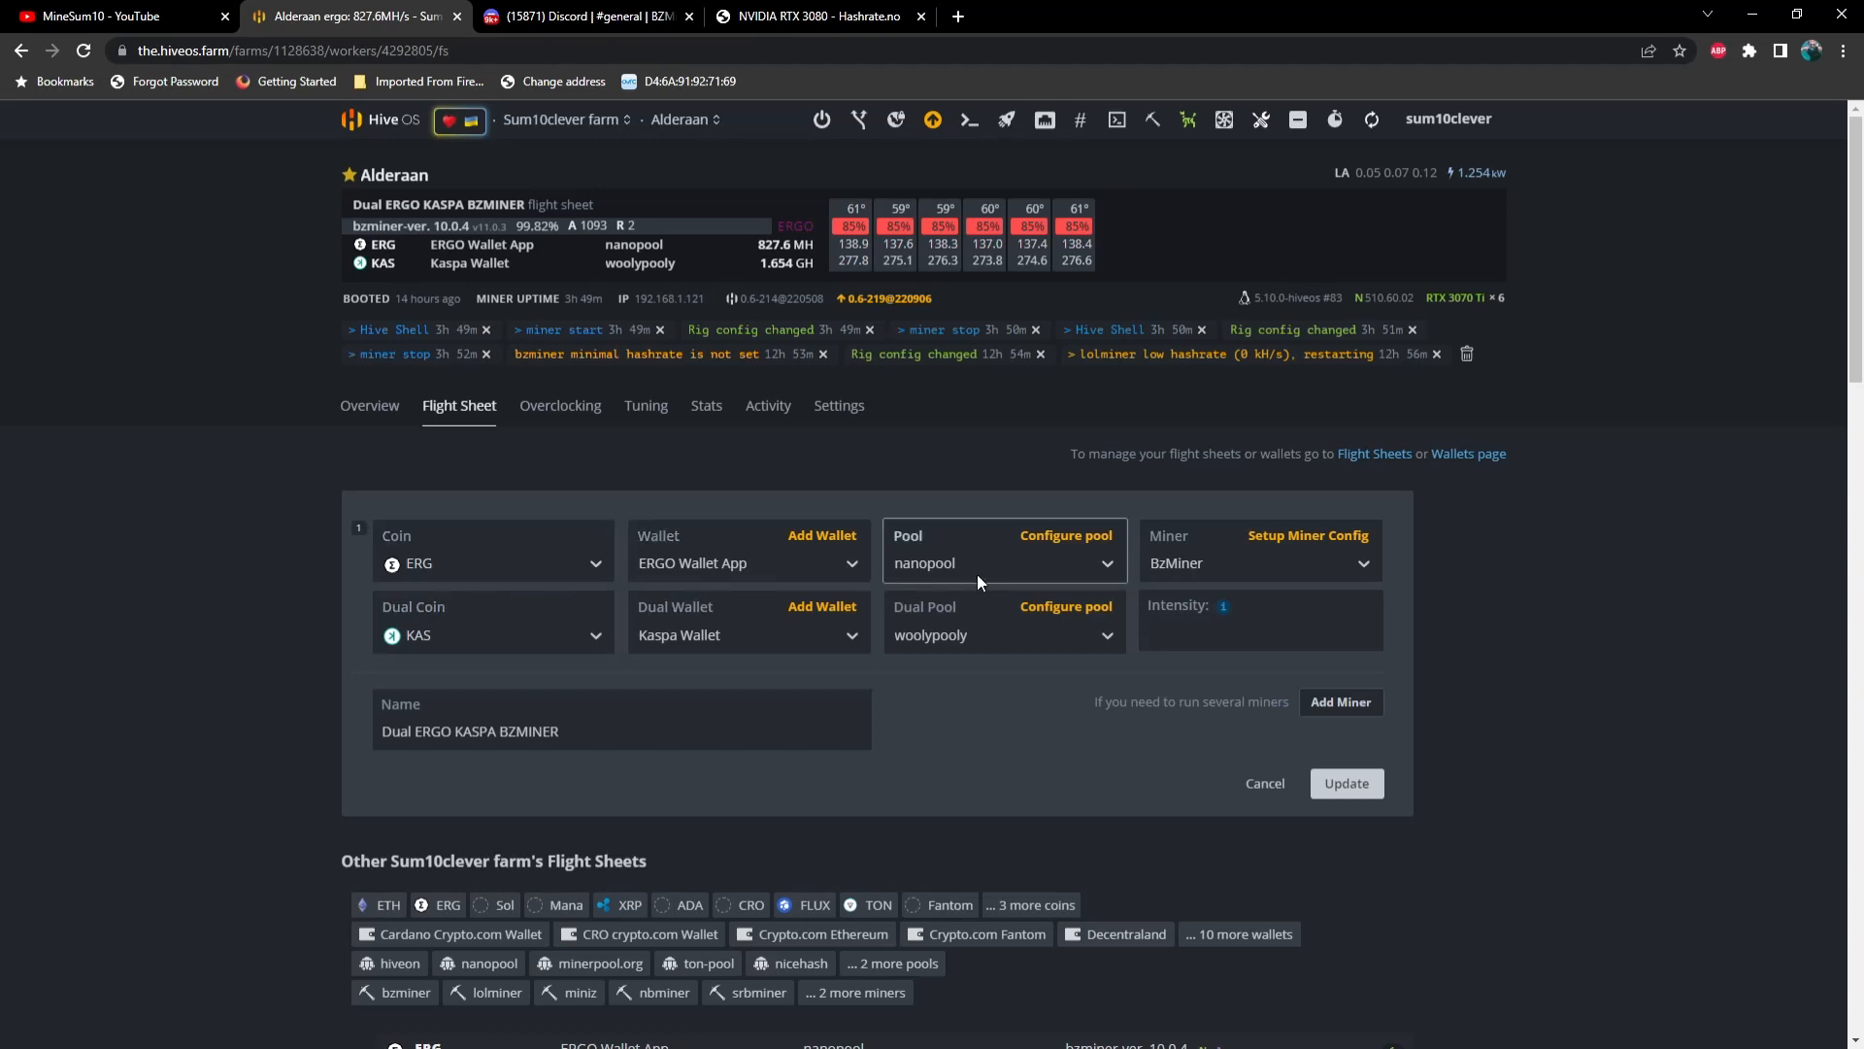
mouse_move(1172, 589)
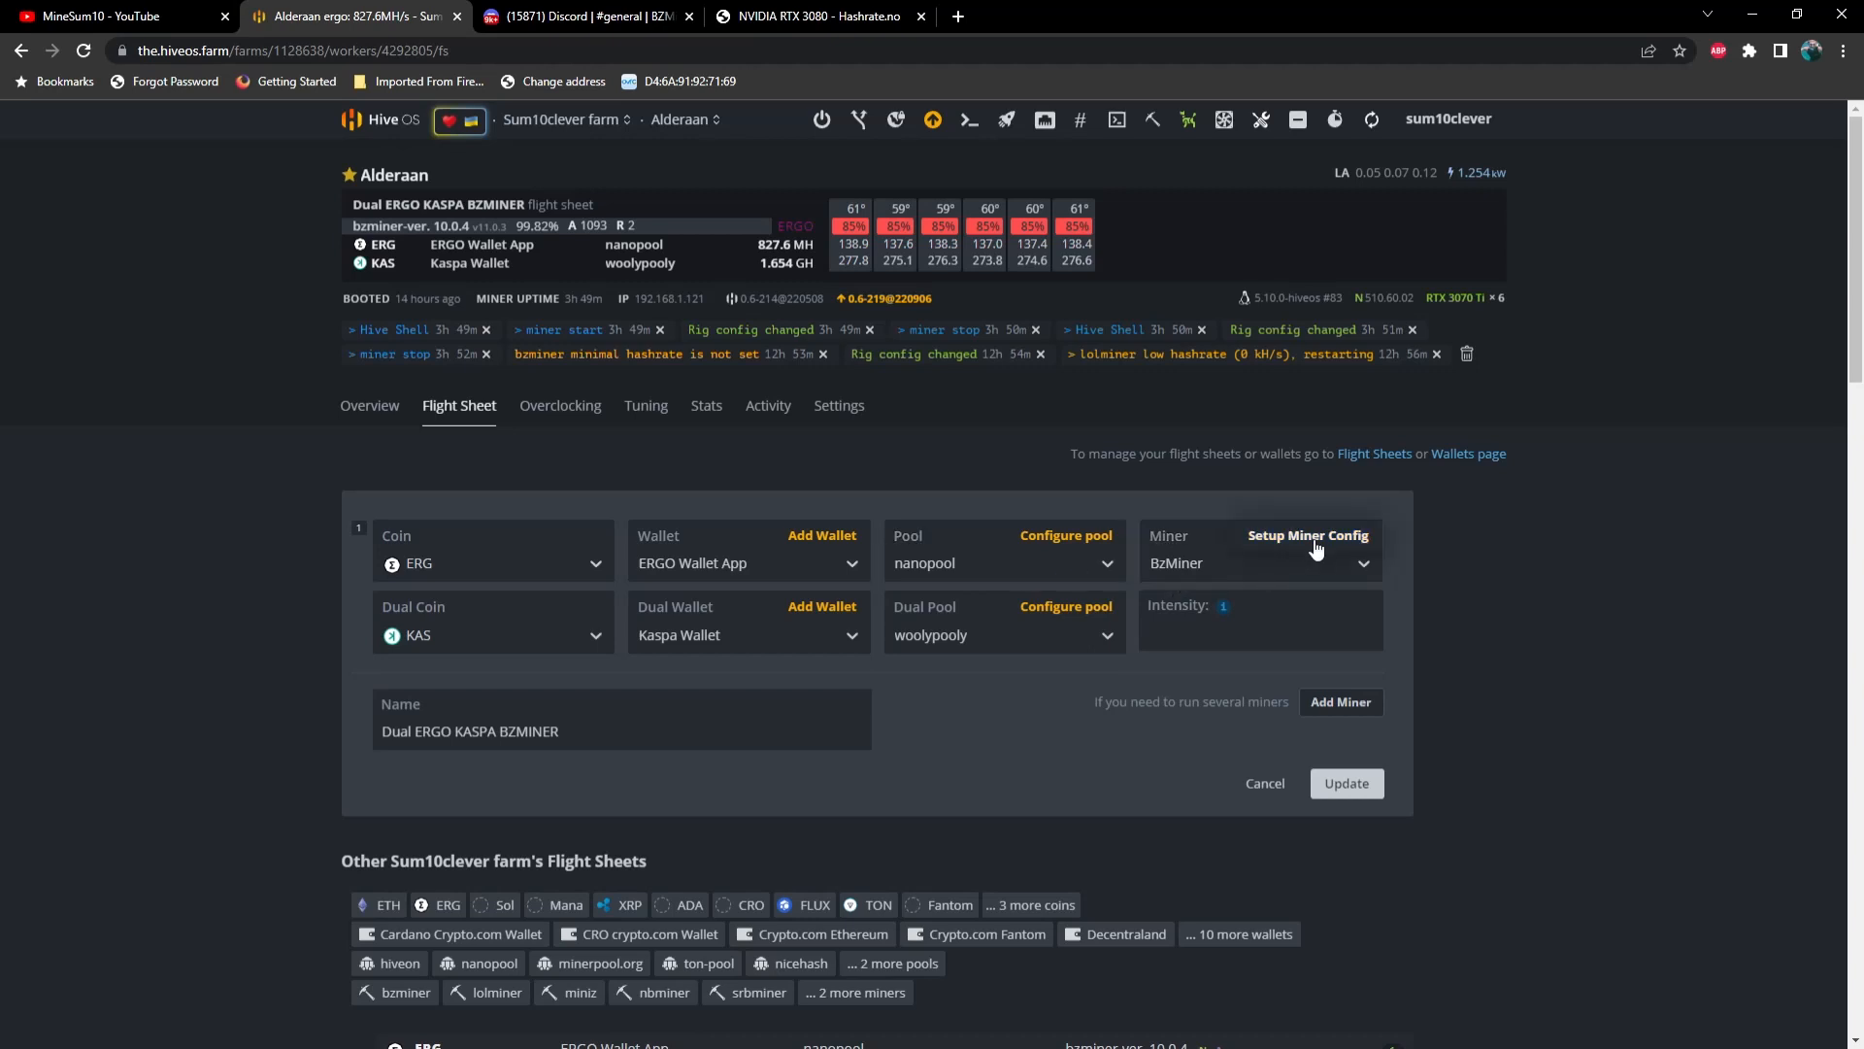
left_click(1308, 535)
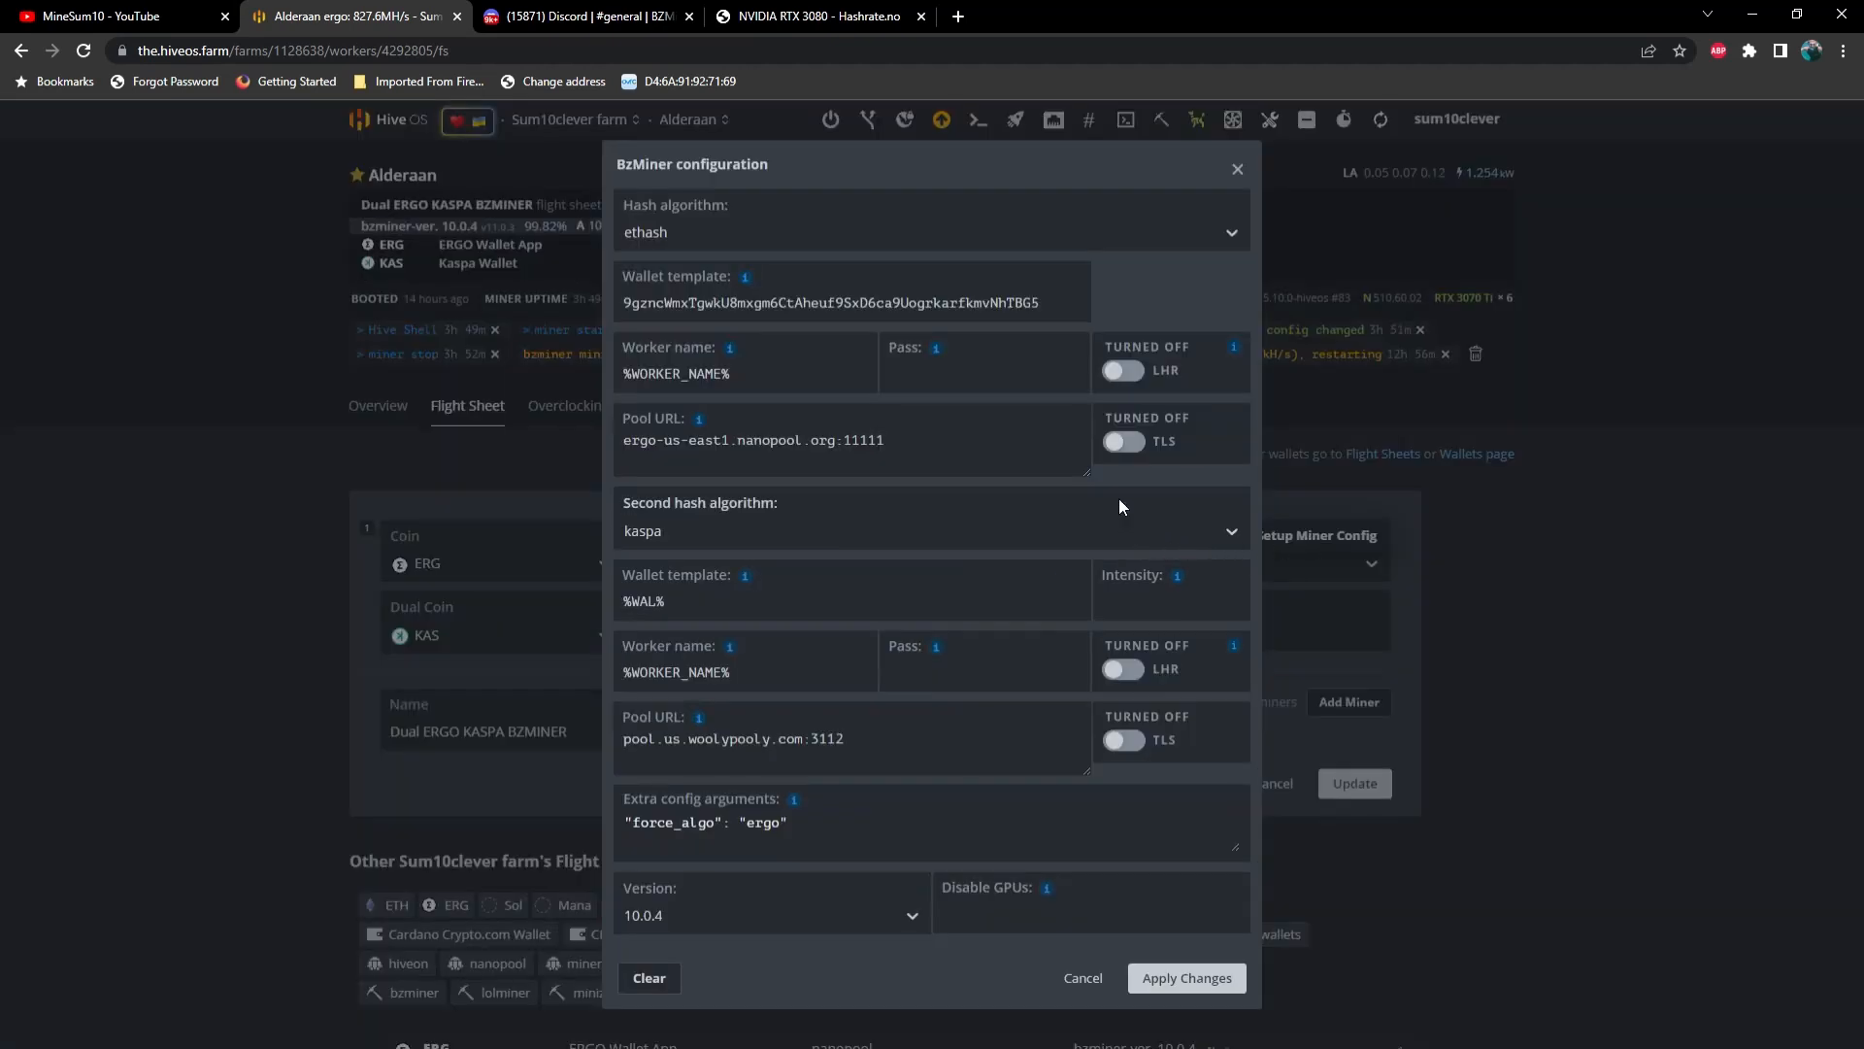
left_click(822, 301)
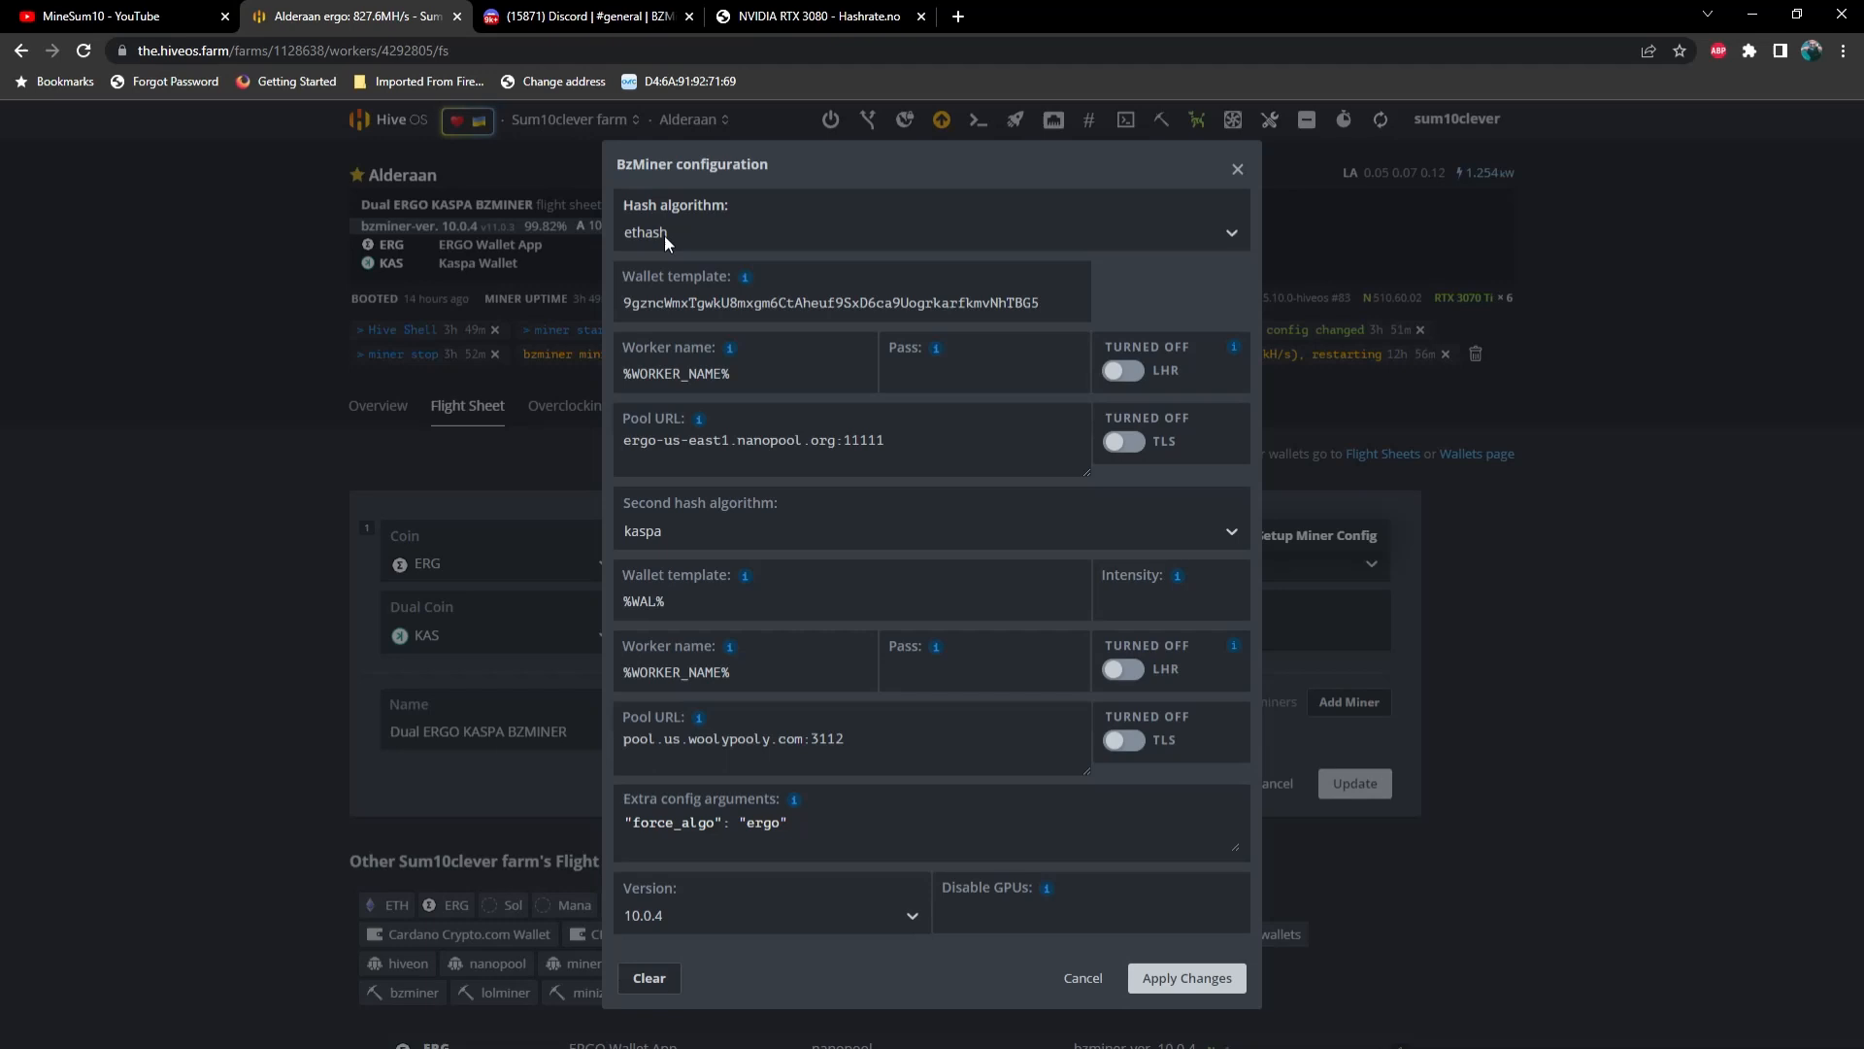
mouse_move(677, 549)
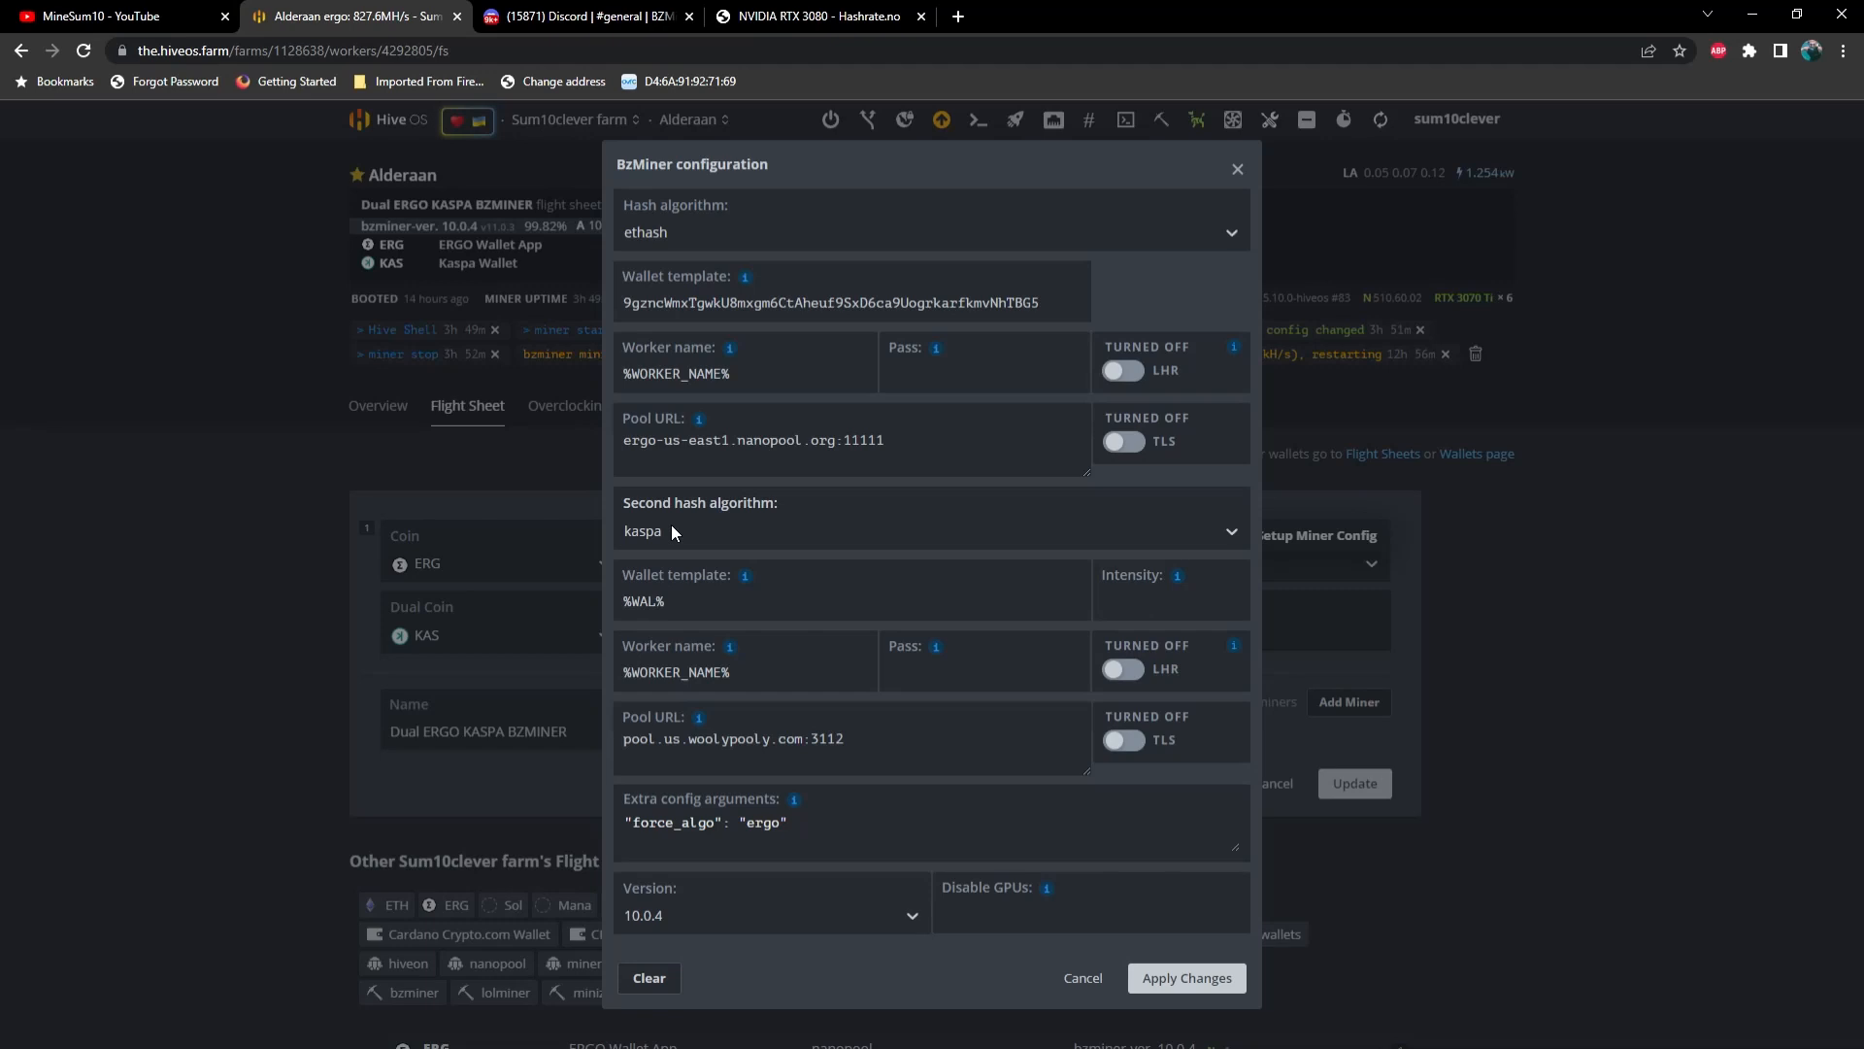
mouse_move(664, 252)
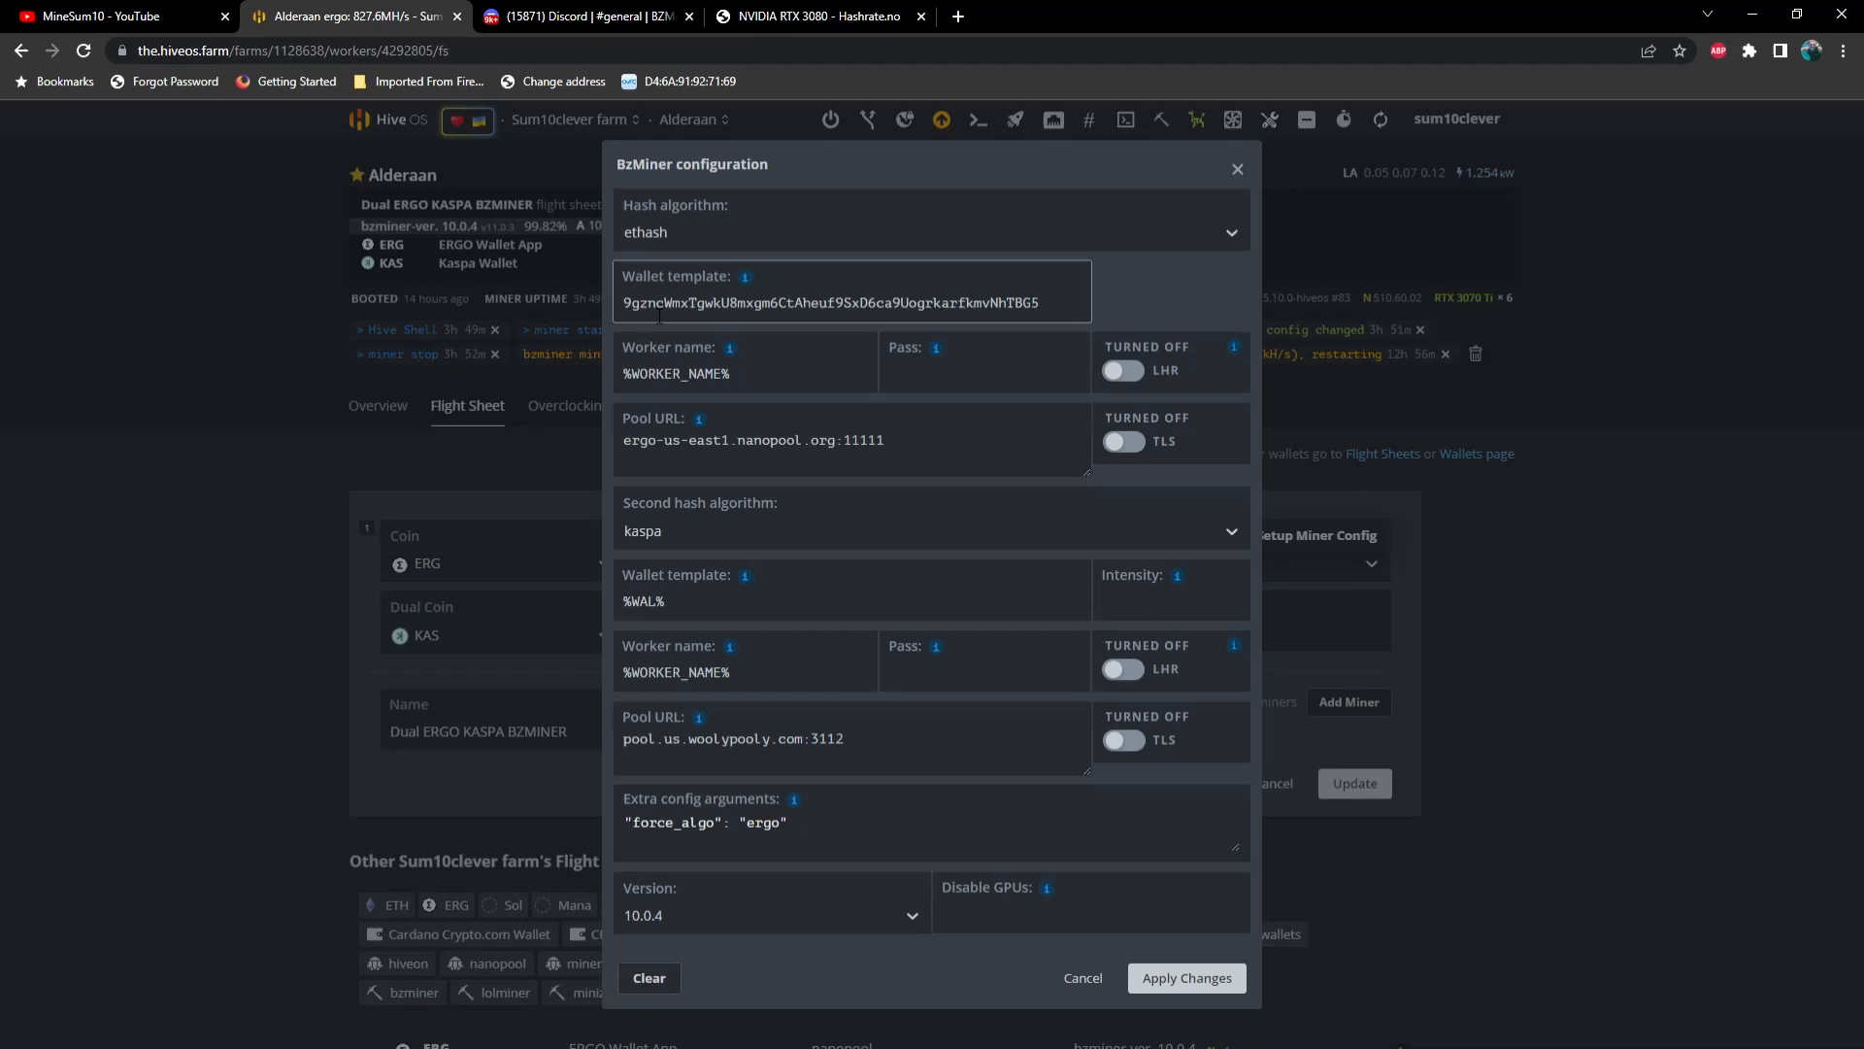
left_click(754, 440)
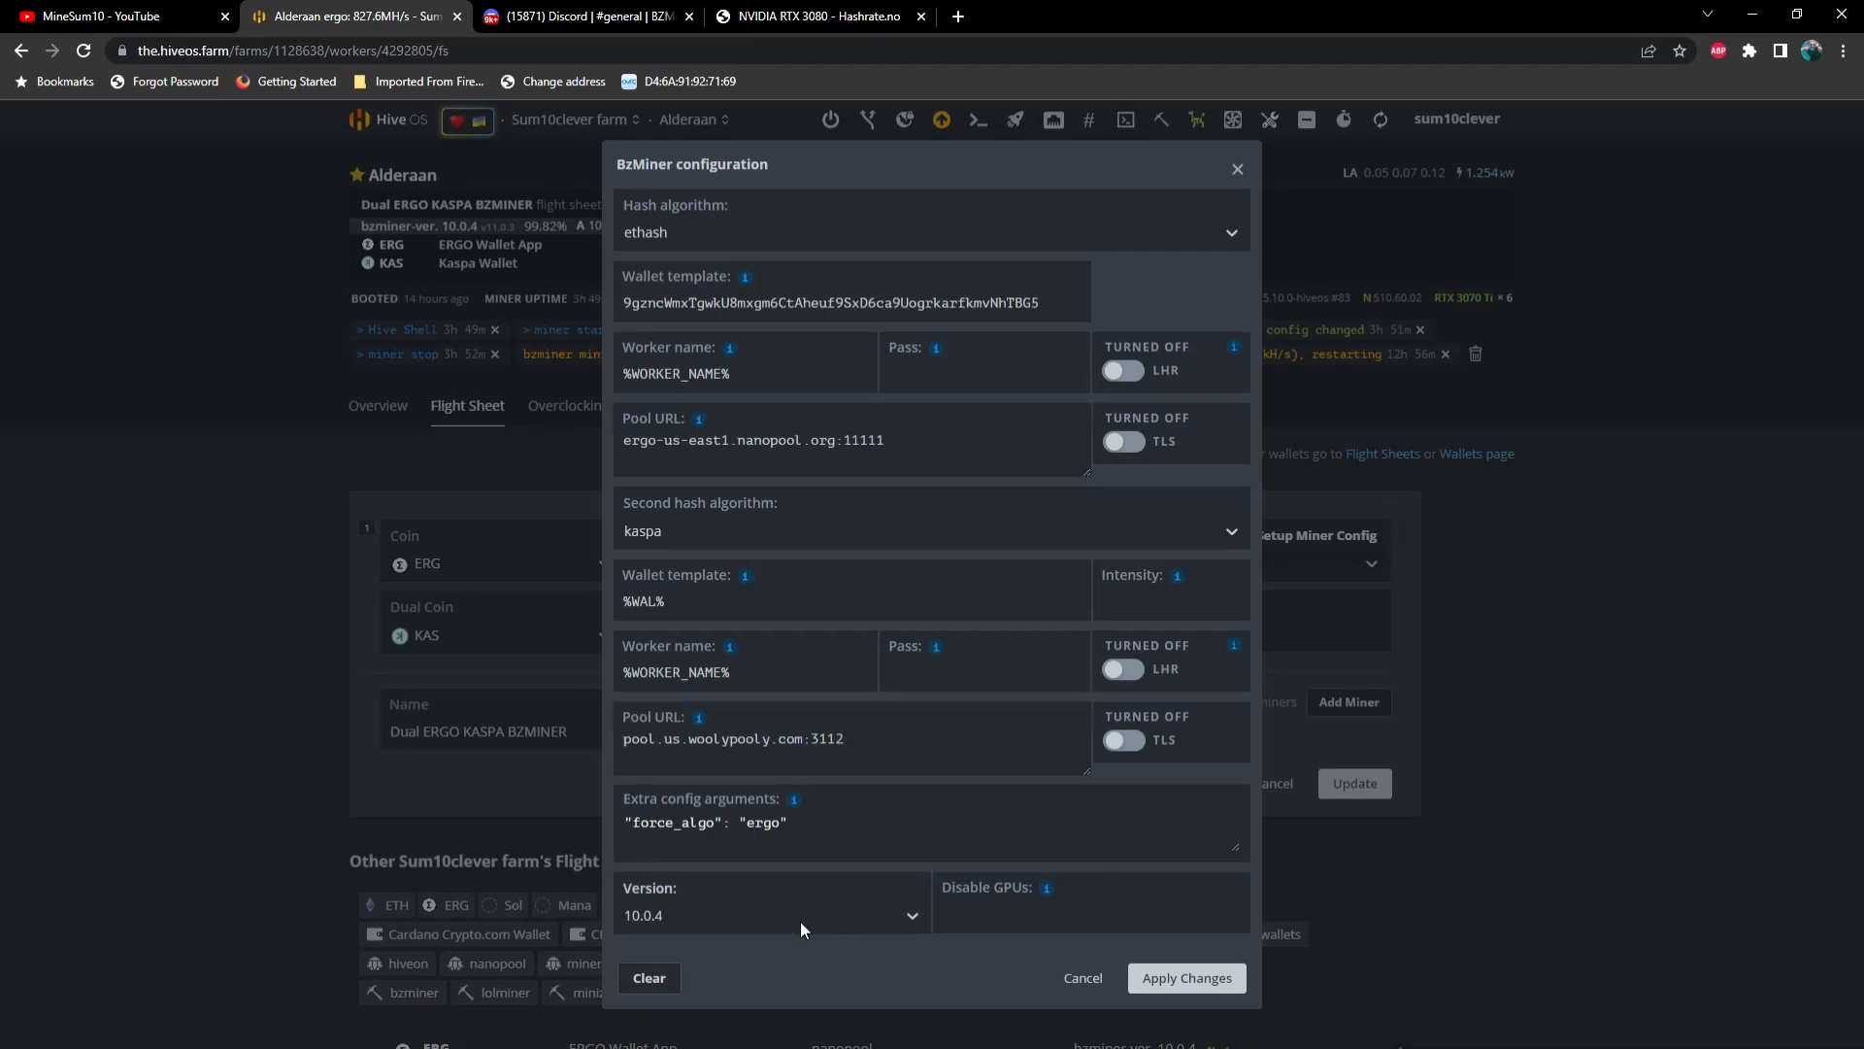
mouse_move(731, 921)
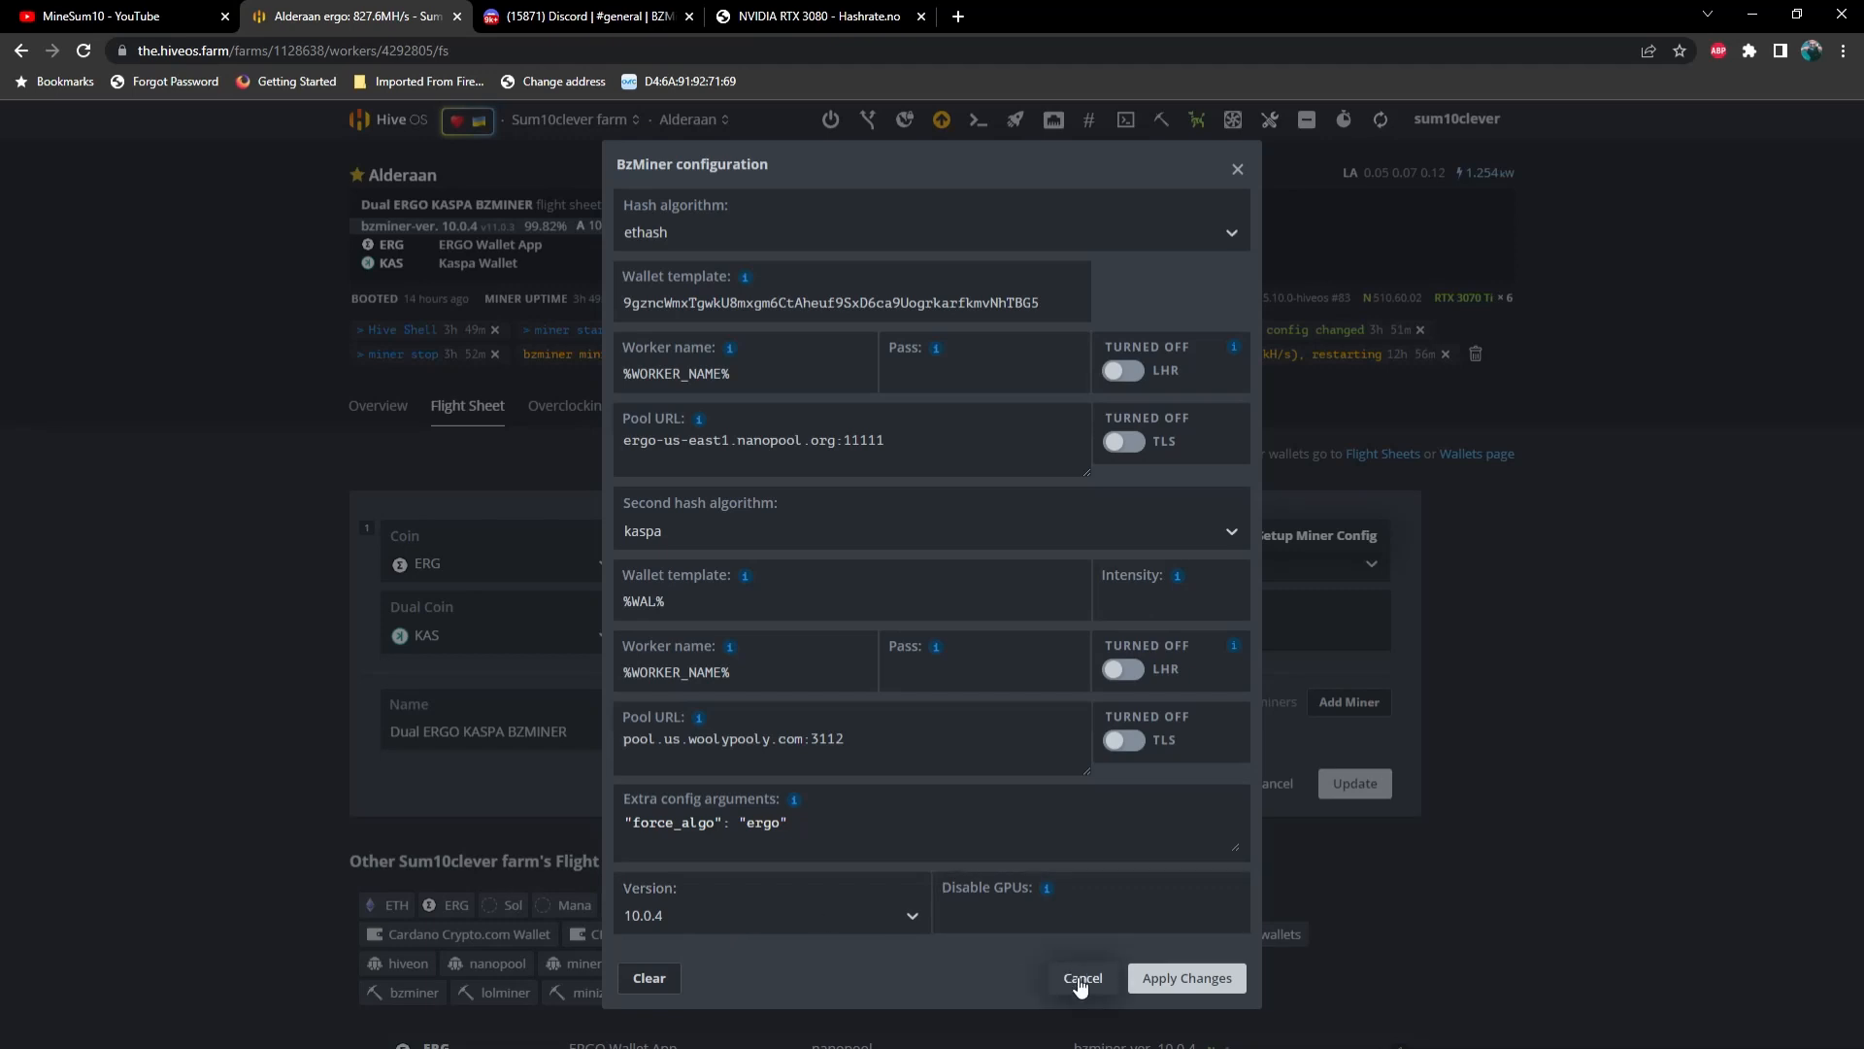
left_click(1083, 978)
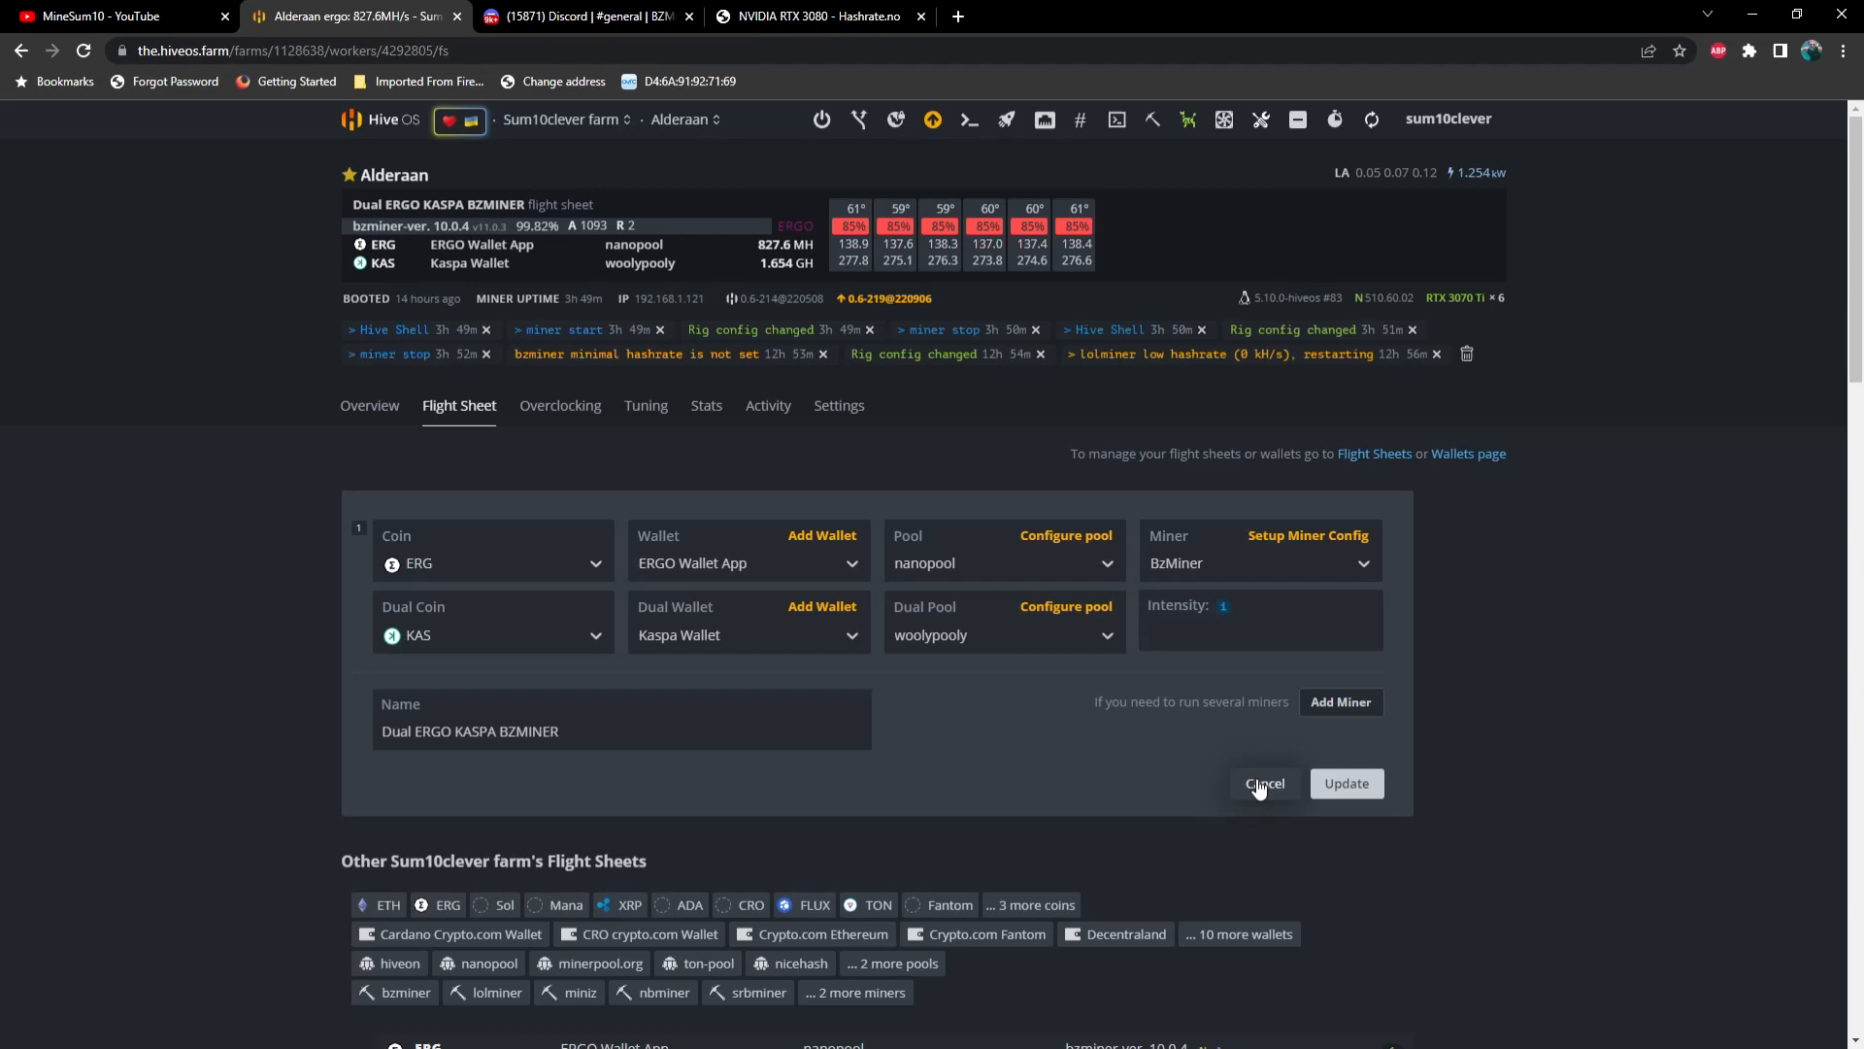
Cancel the flight sheet edit and start a Hive Shell session from Alderaan's overview
left_click(1265, 782)
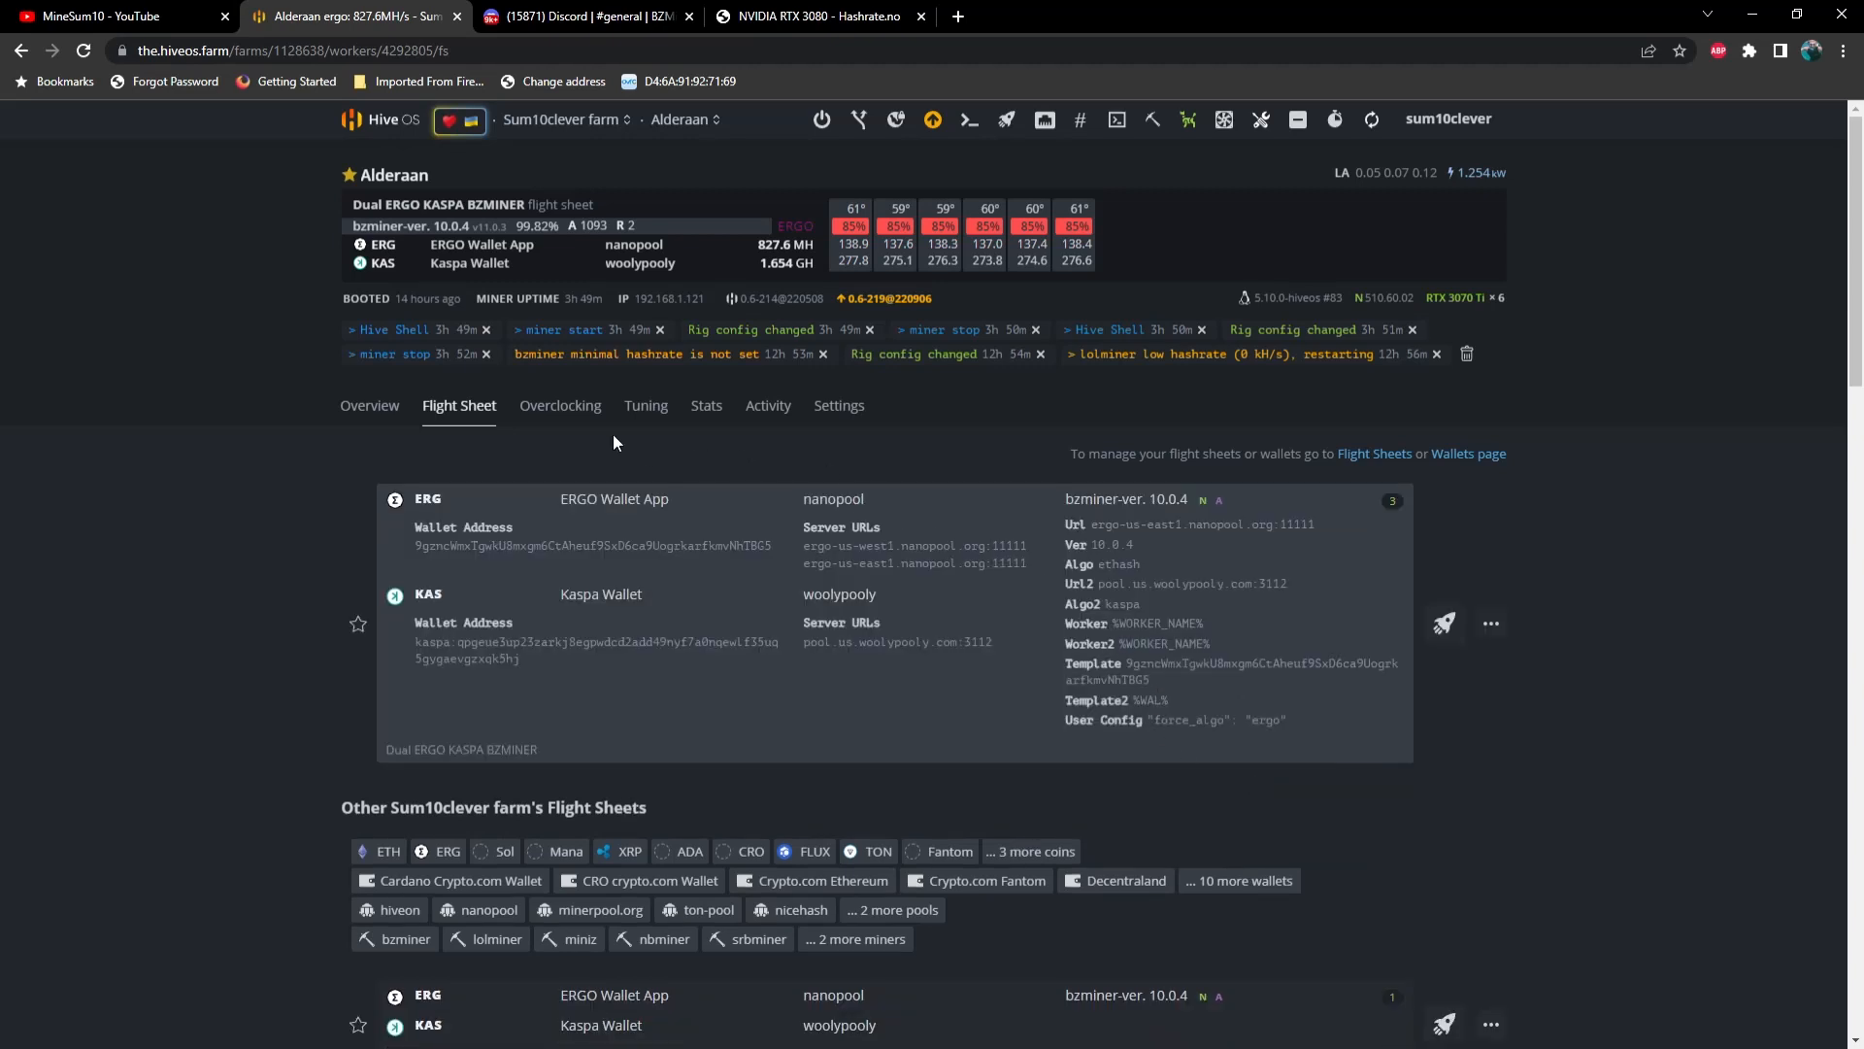
left_click(370, 405)
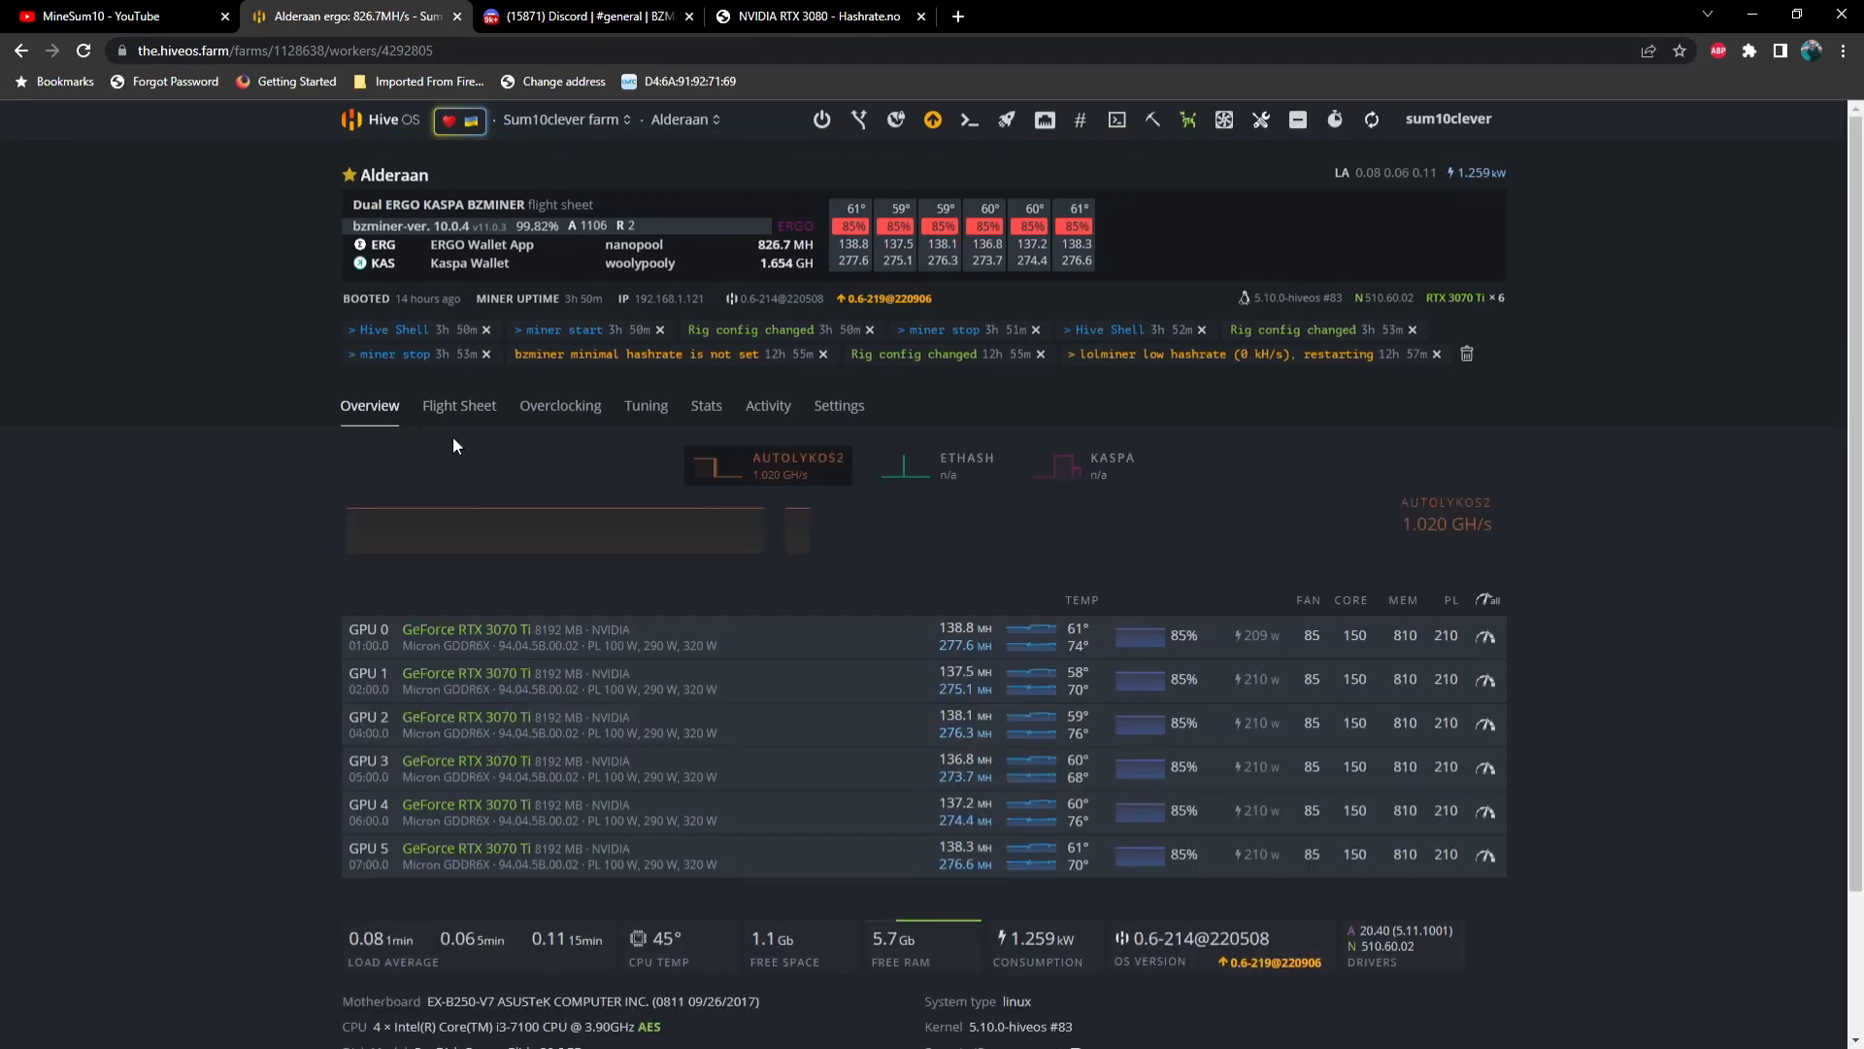
mouse_move(1070, 210)
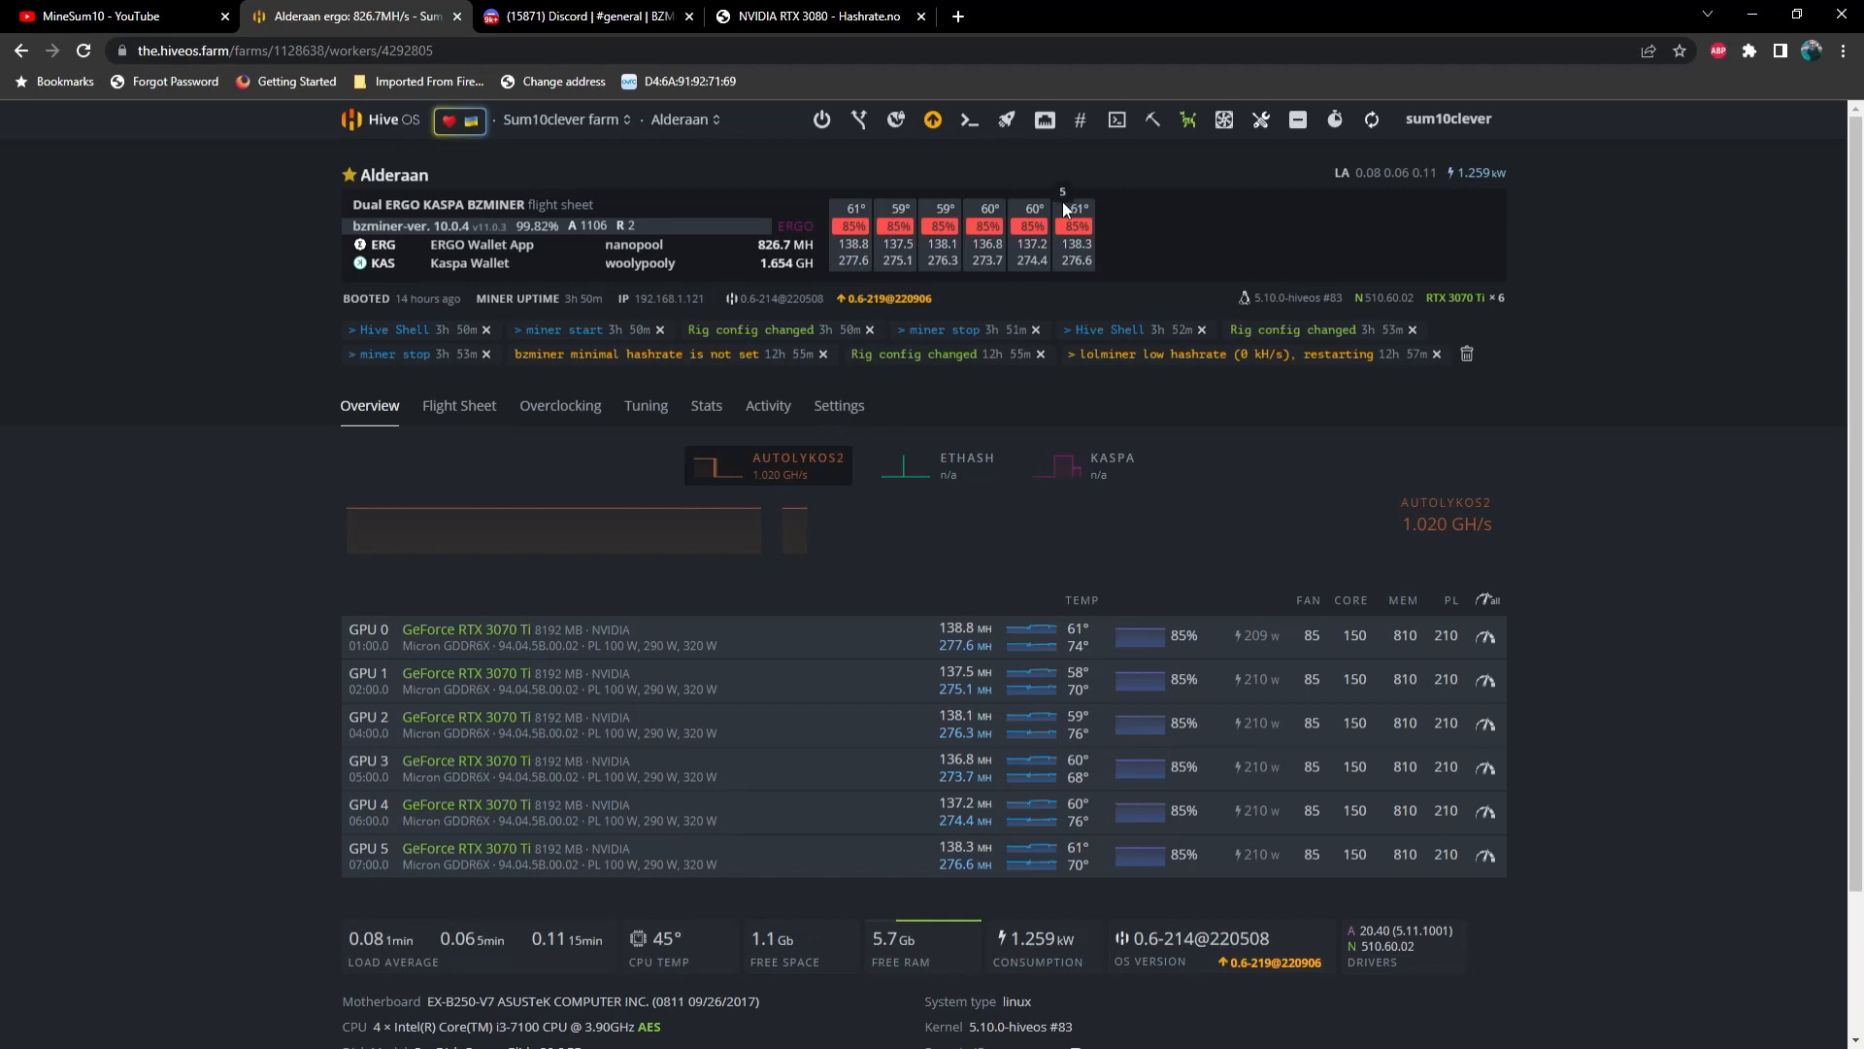
left_click(1117, 120)
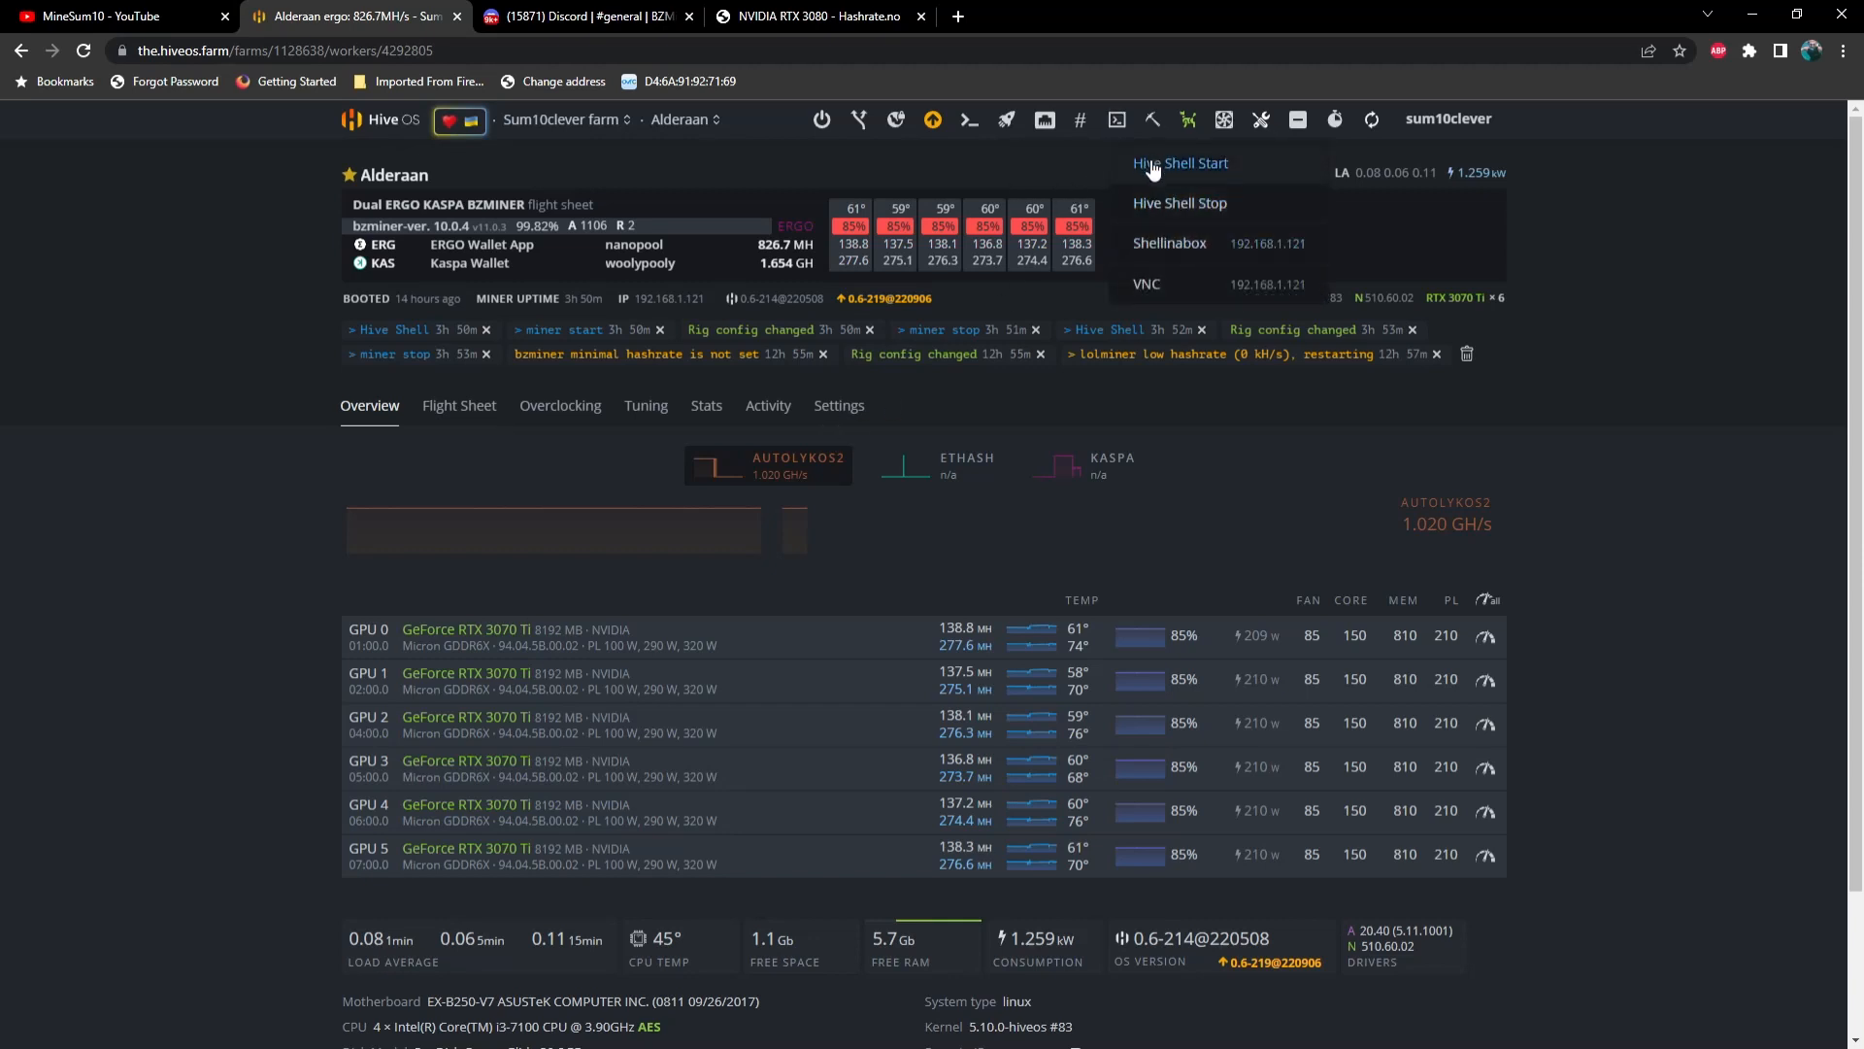
left_click(1181, 164)
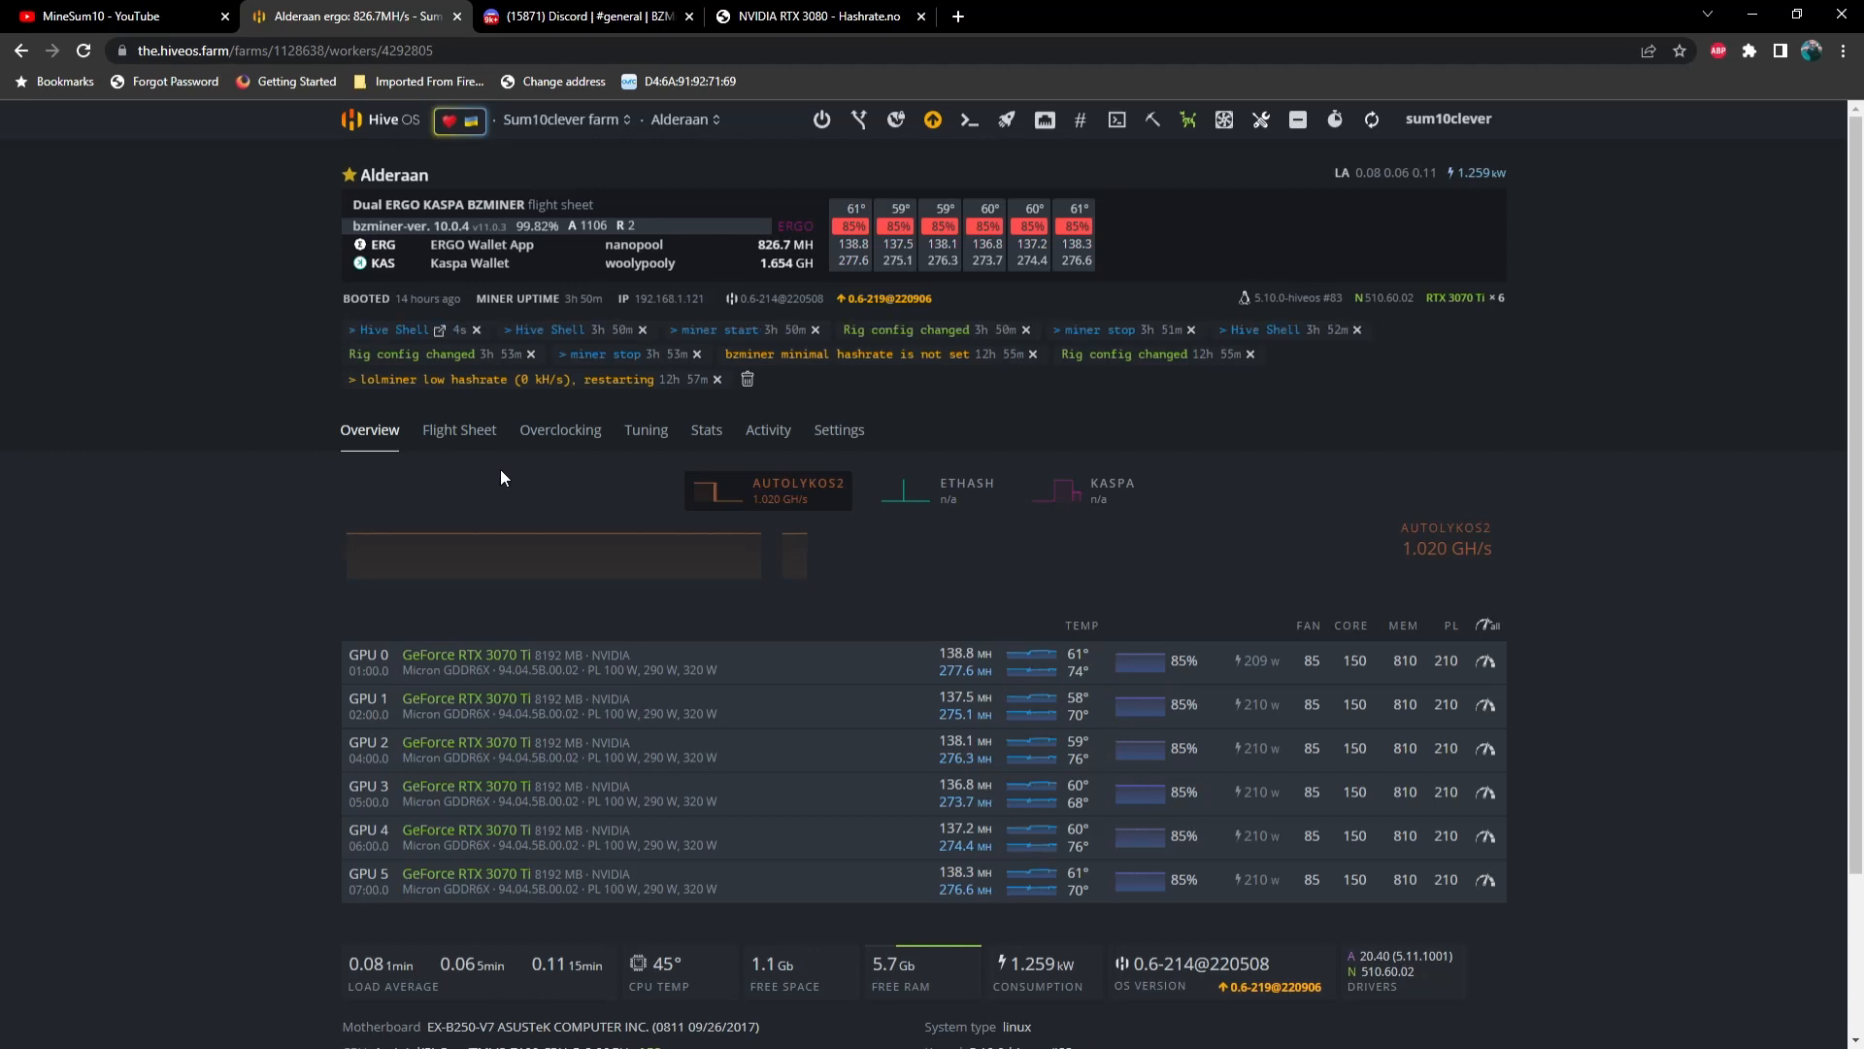
Paste 'cp bzminer_v11.0.3_linux/bzminer /hive/miners/bzminer/10.0.4/; miner start' into the remote shell
left_click(395, 329)
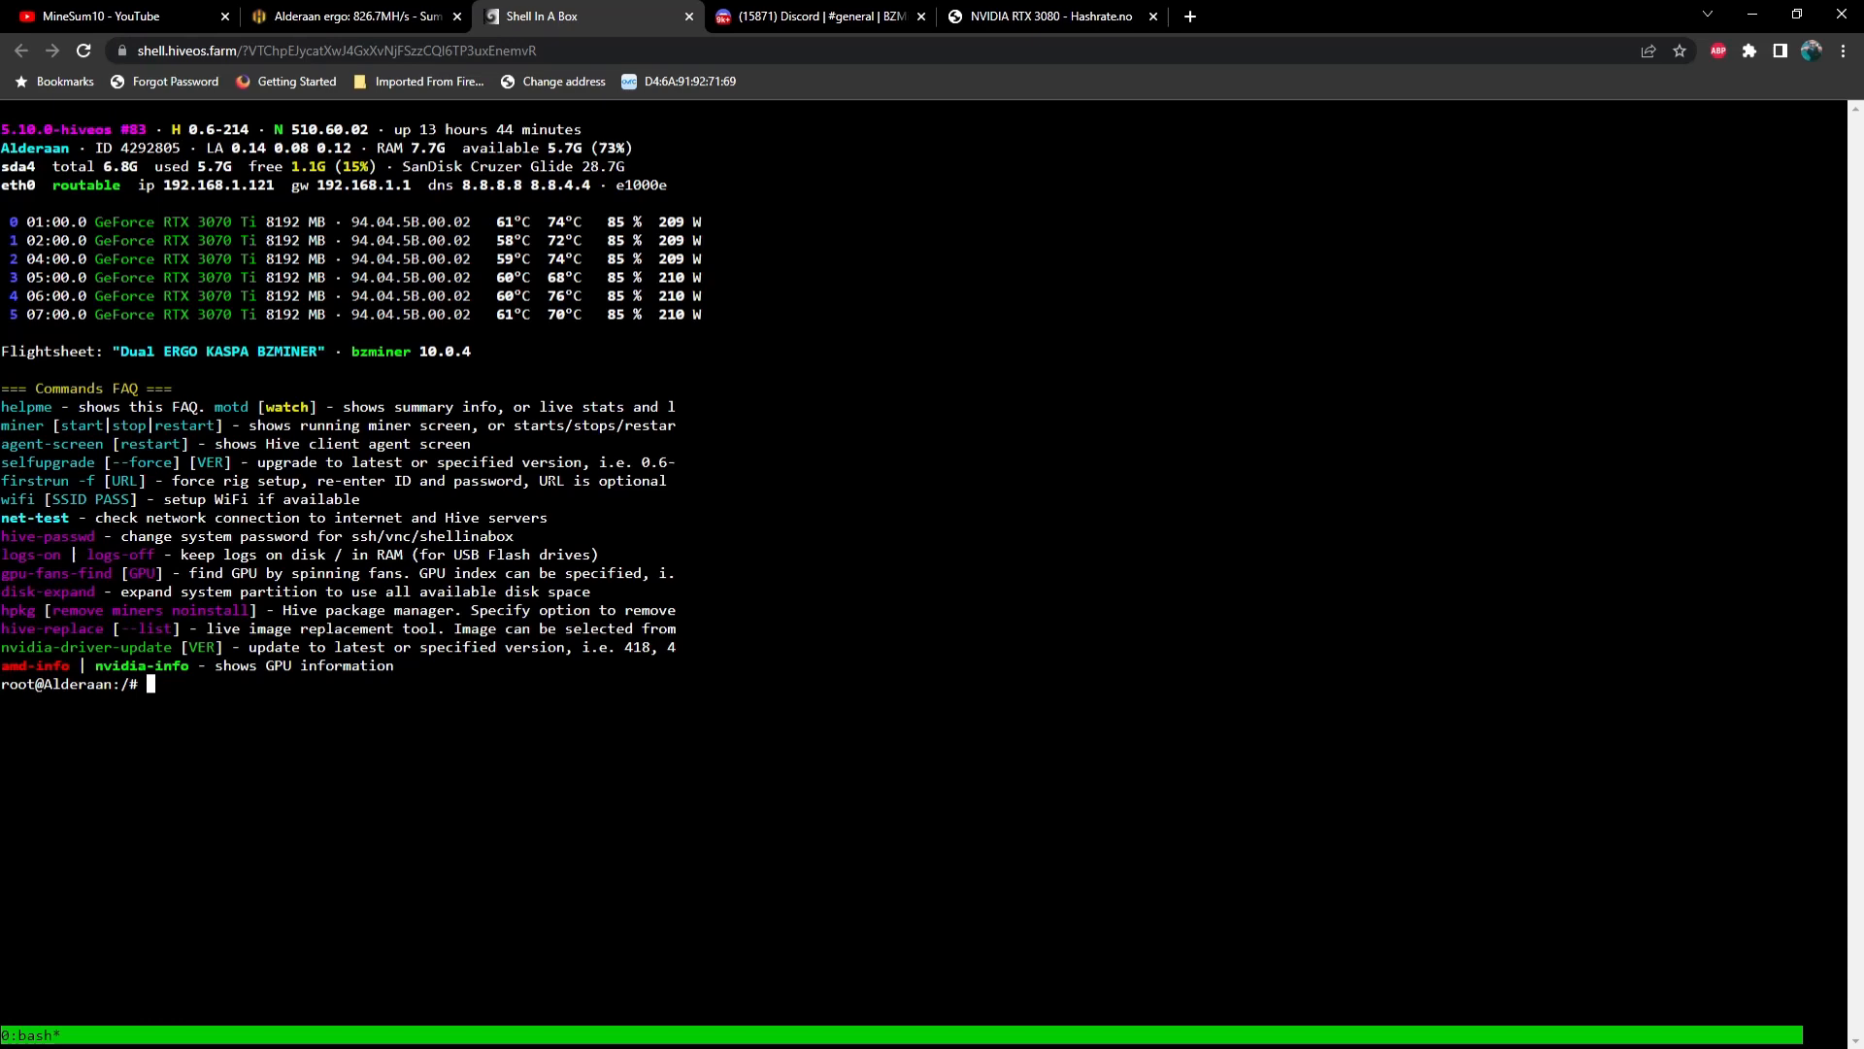
mouse_move(323, 715)
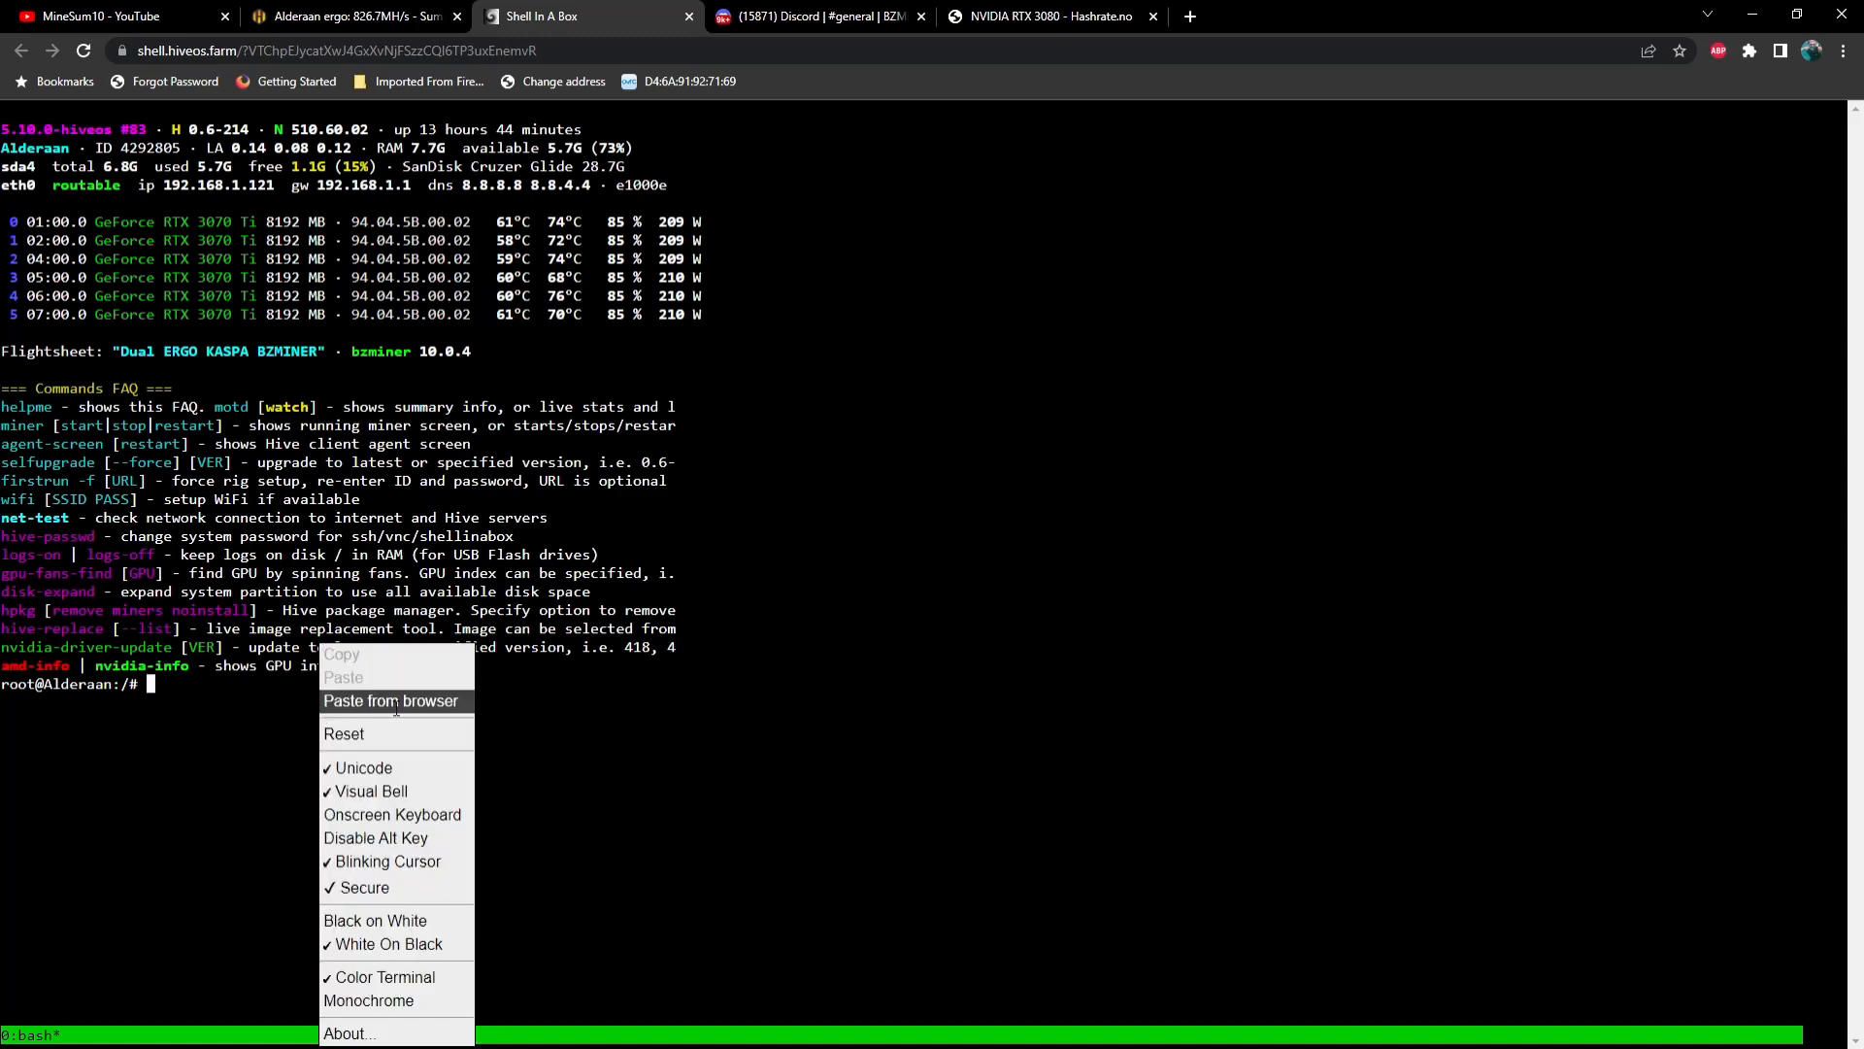
left_click(390, 701)
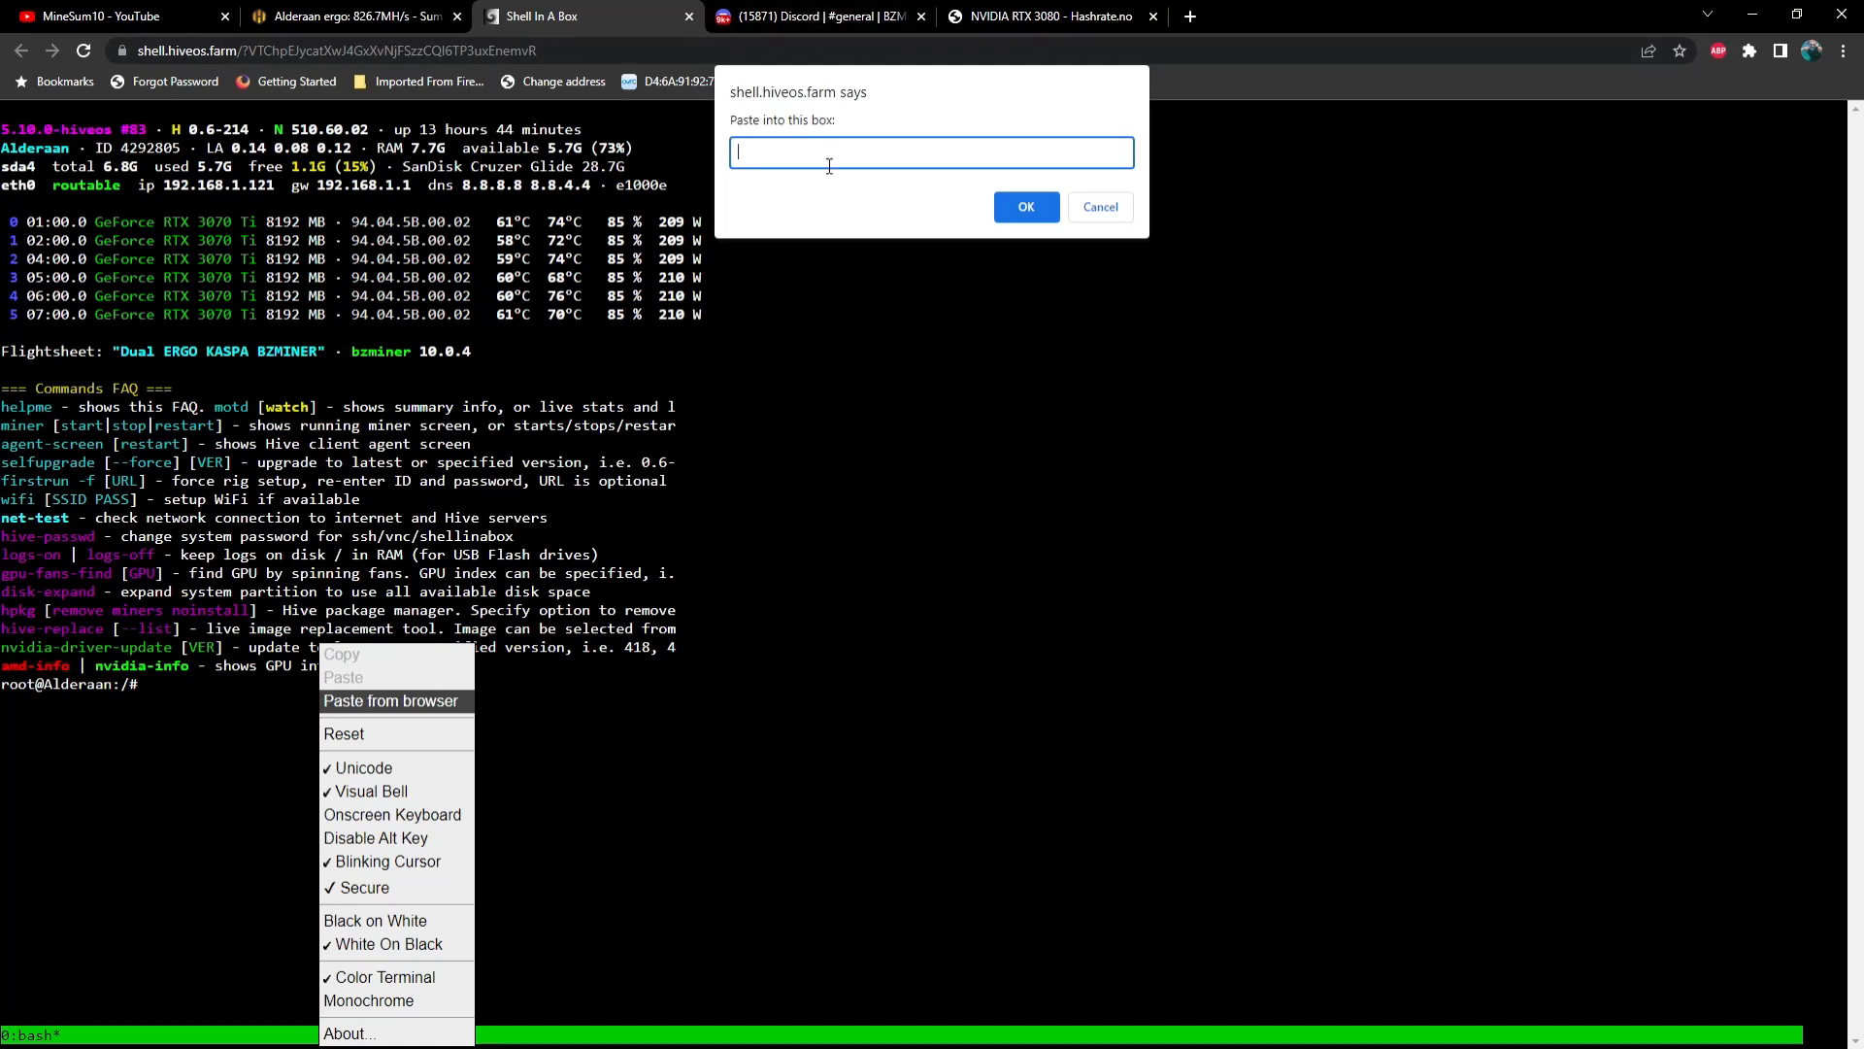
type("cp bzminer_v11.0.3_linux/bzminer /hive/miners/bzminer/10.0.4/; miner start")
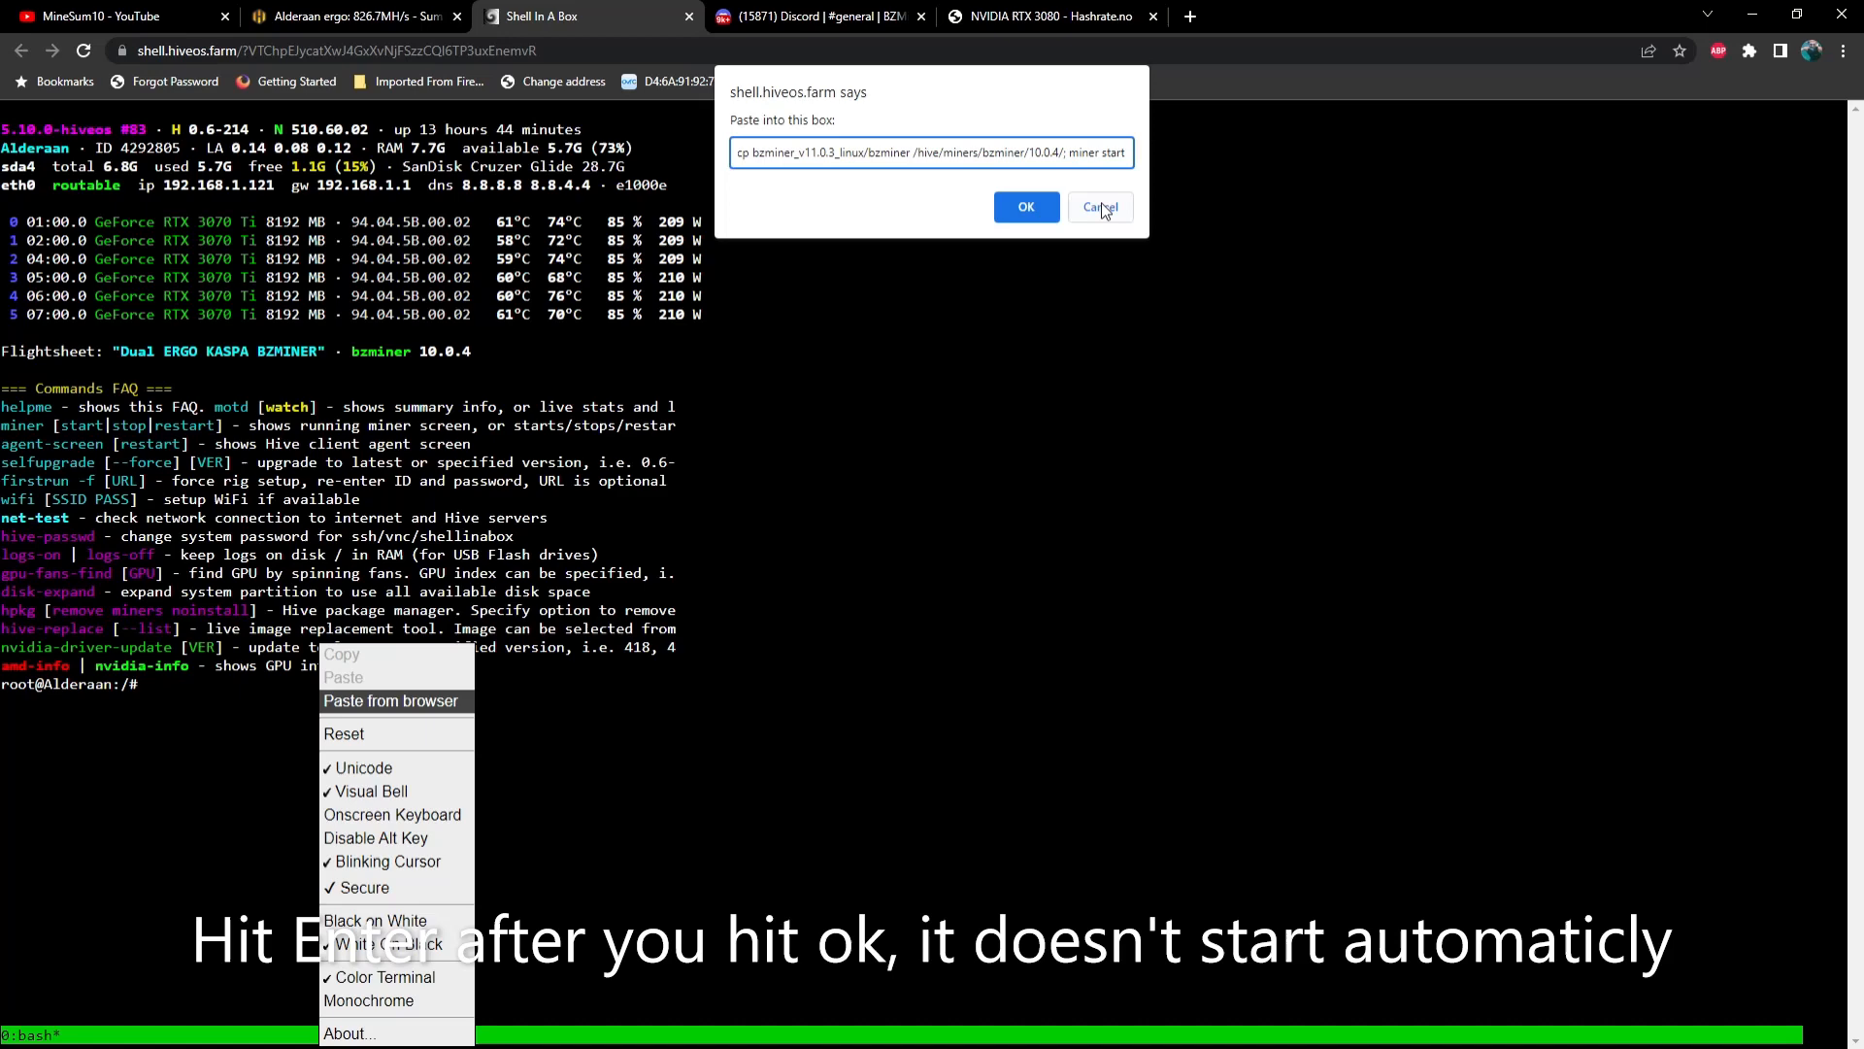
Back in Hive OS, dismiss the remote shell started notice on Alderaan's overview
left_click(360, 16)
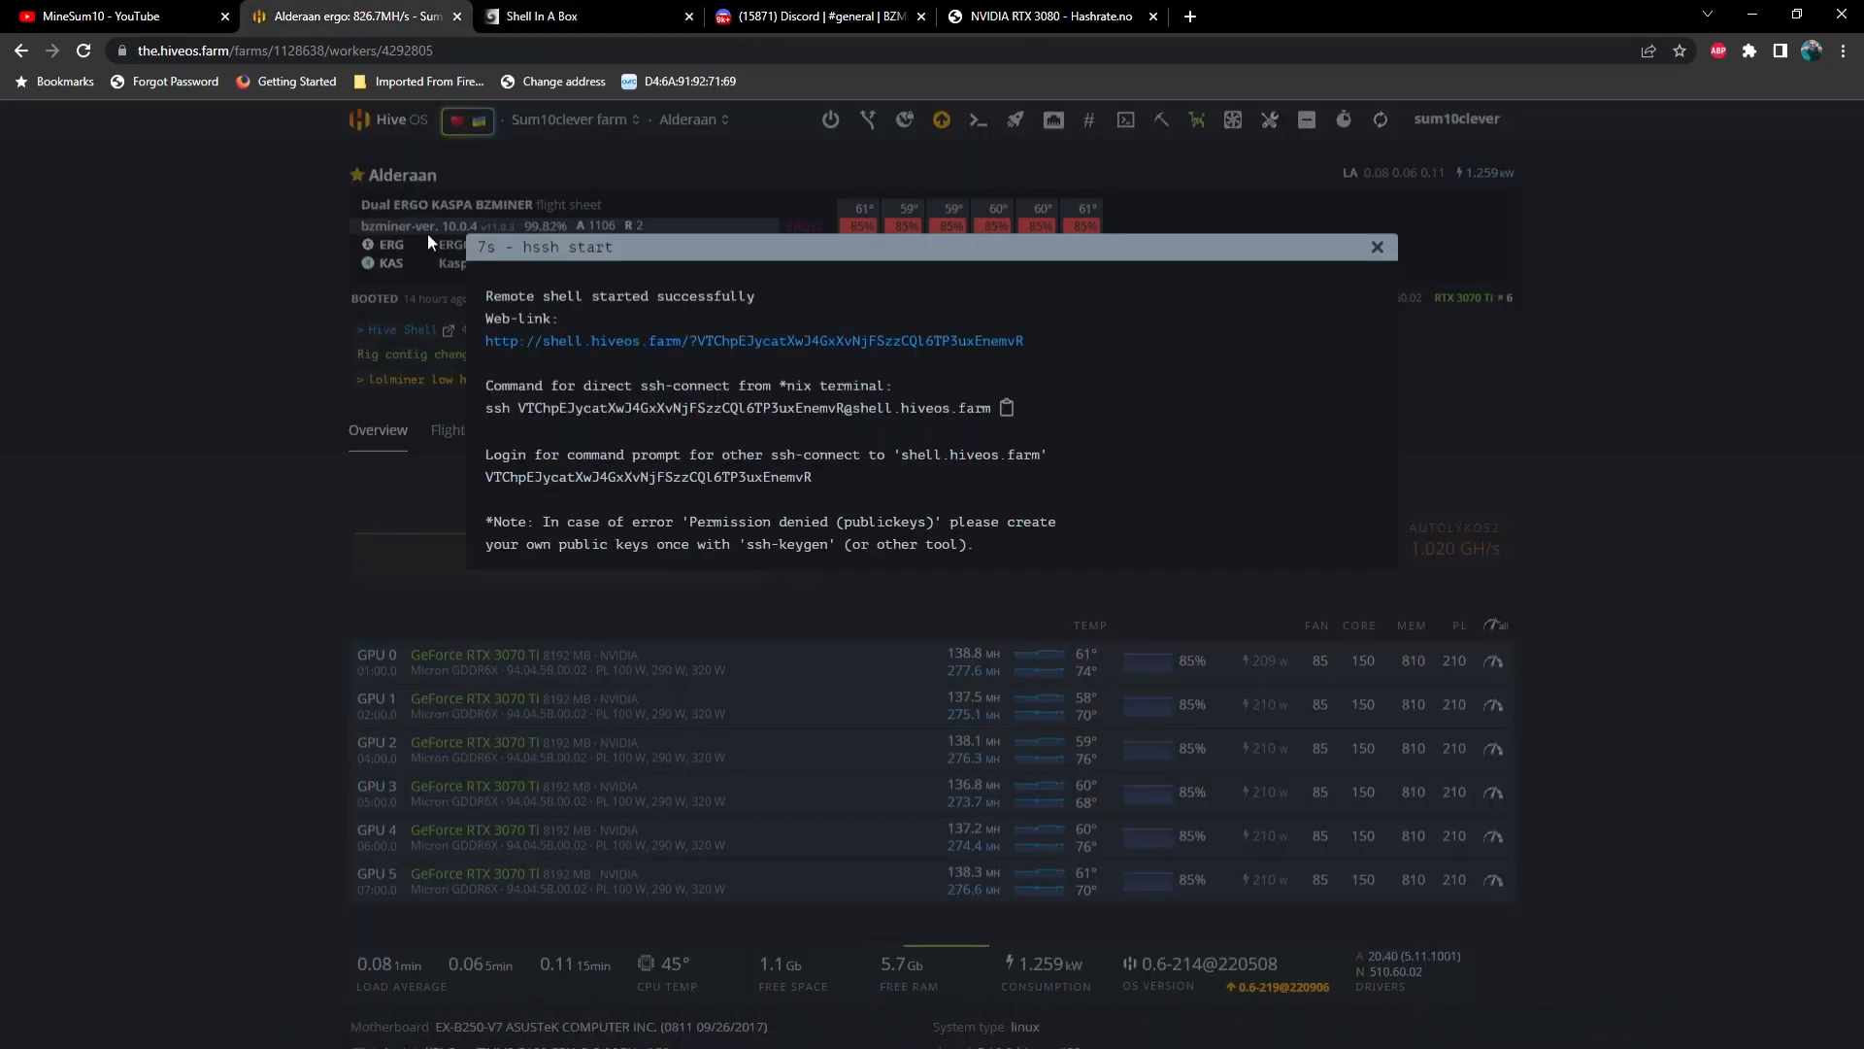
left_click(1377, 247)
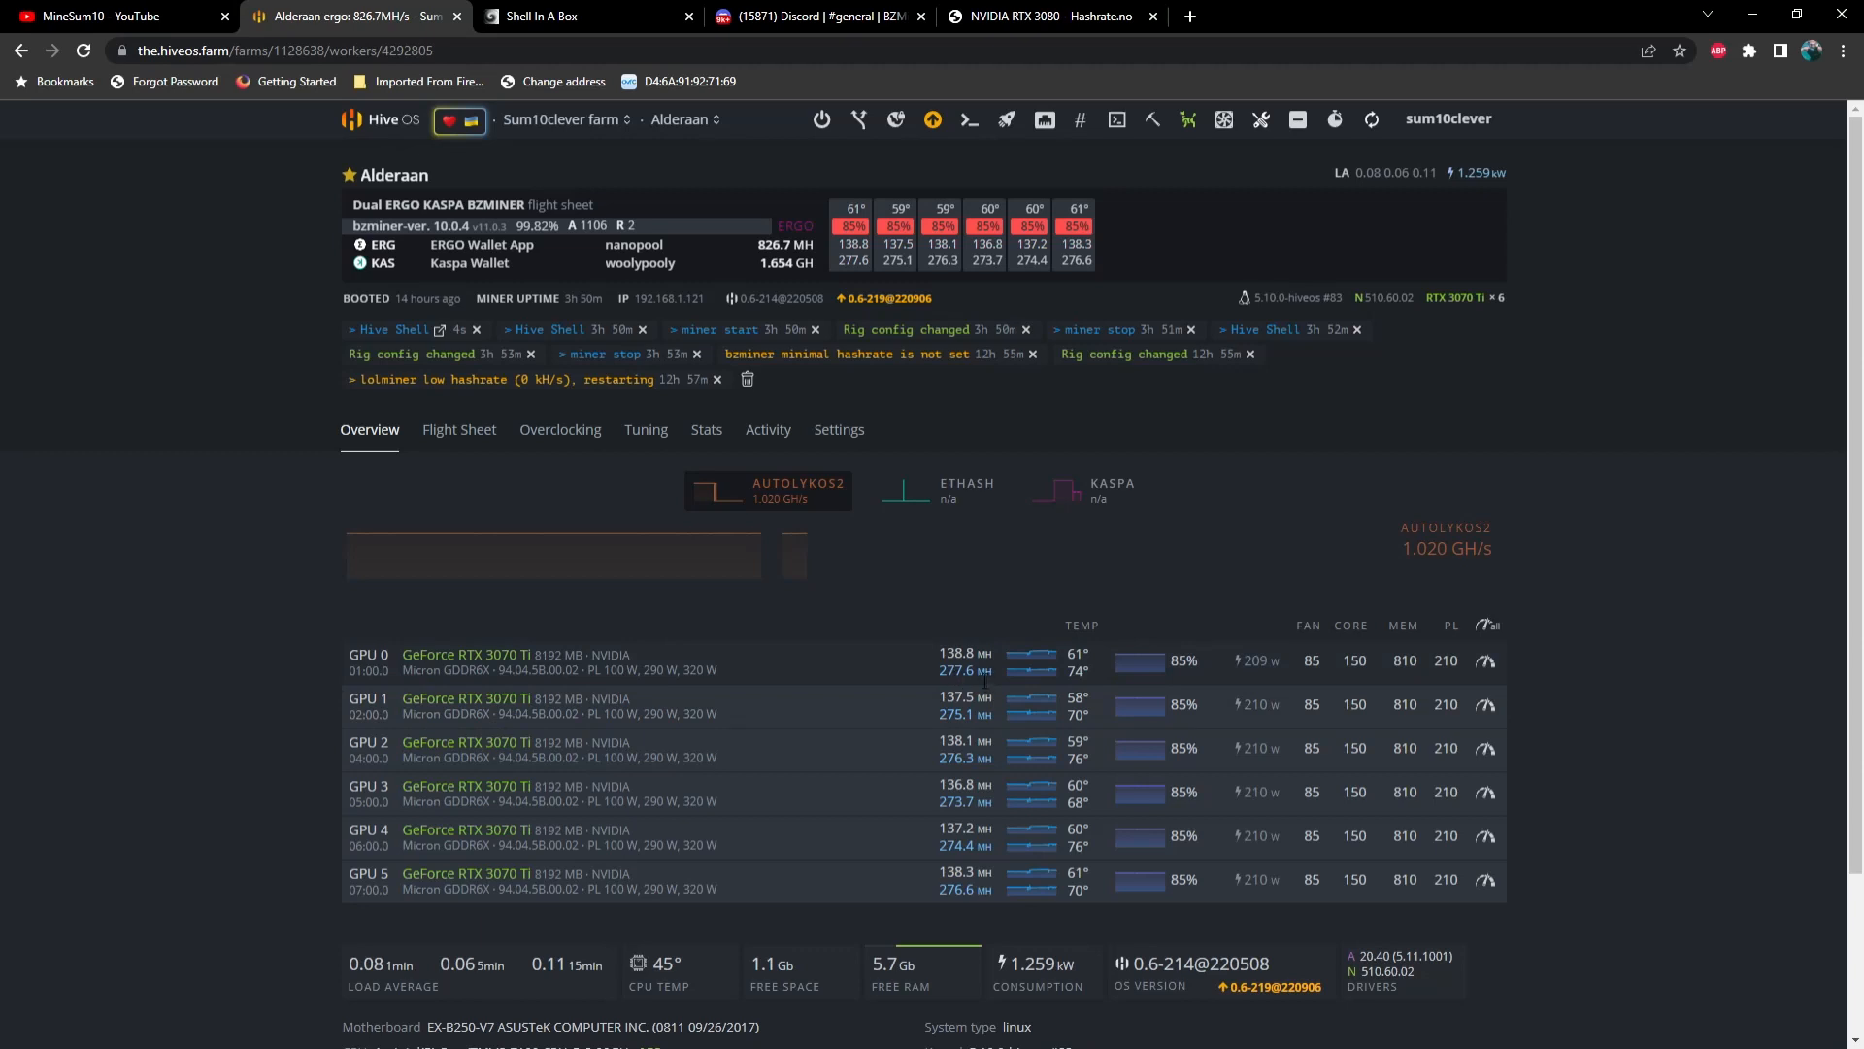
mouse_move(999, 654)
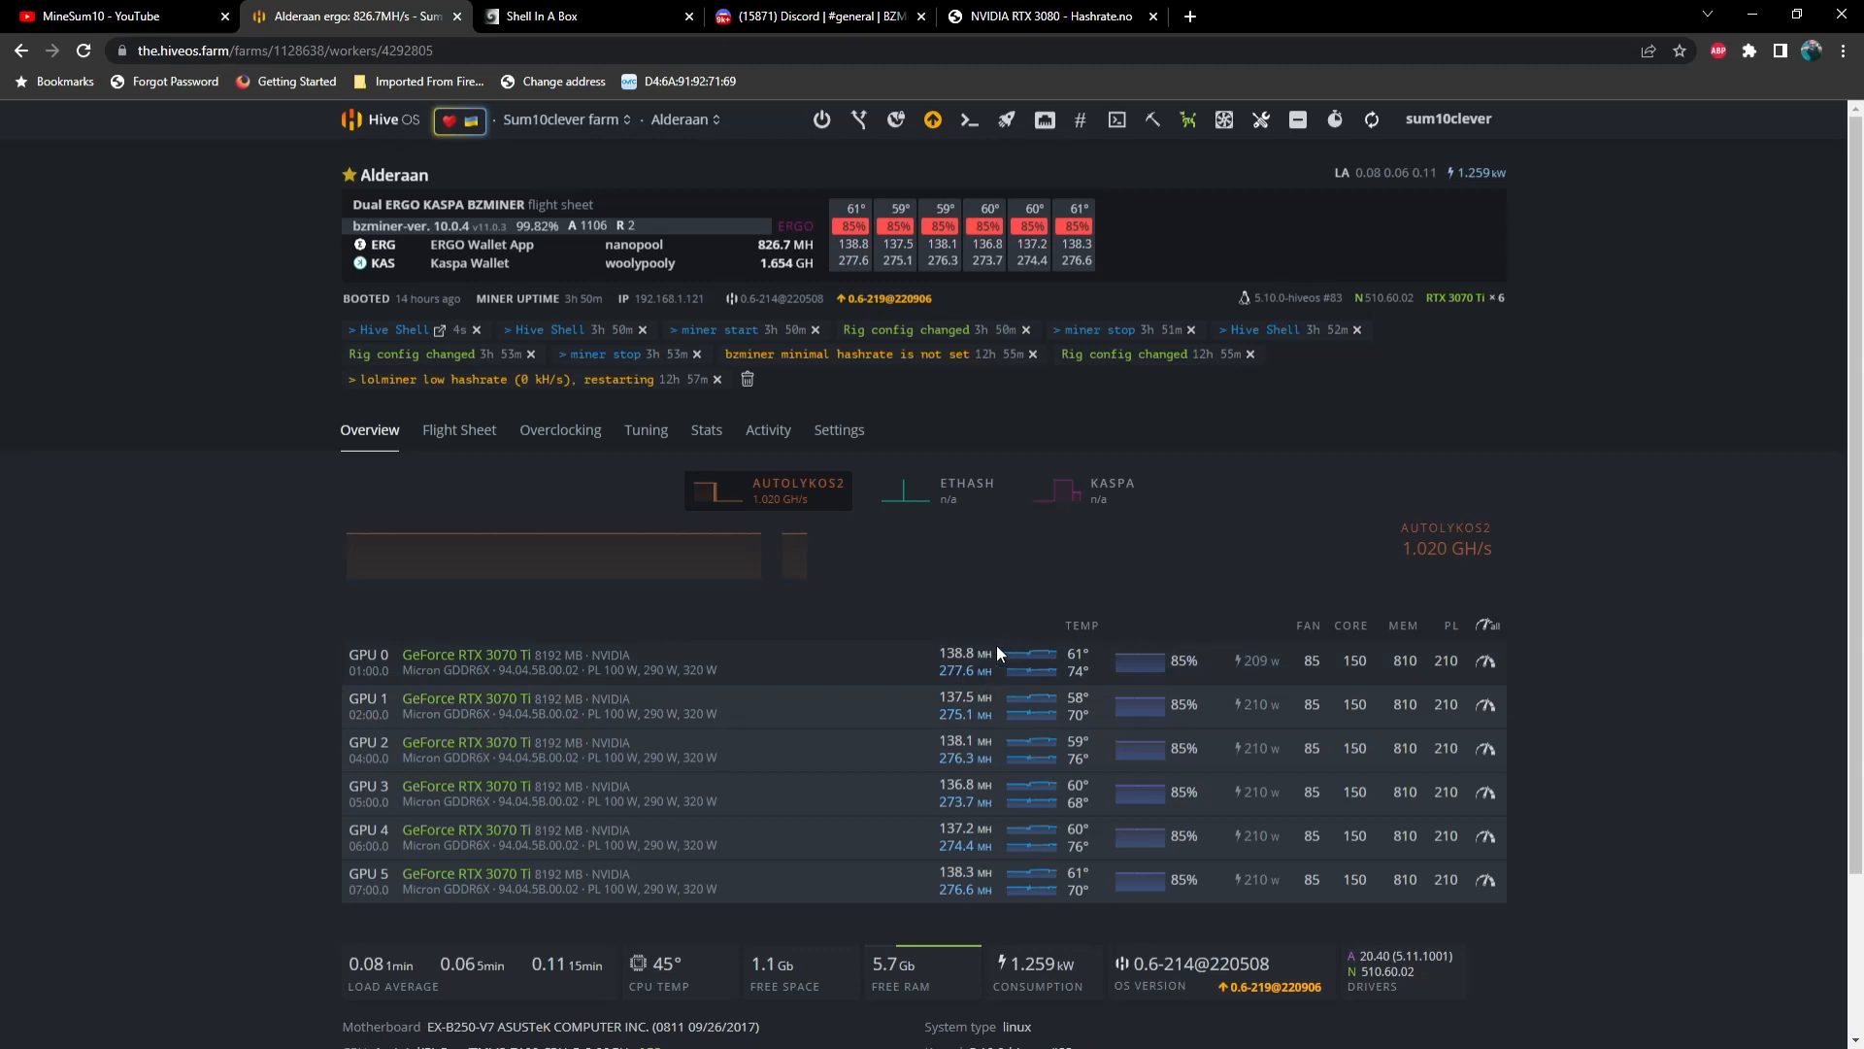
mouse_move(1333, 874)
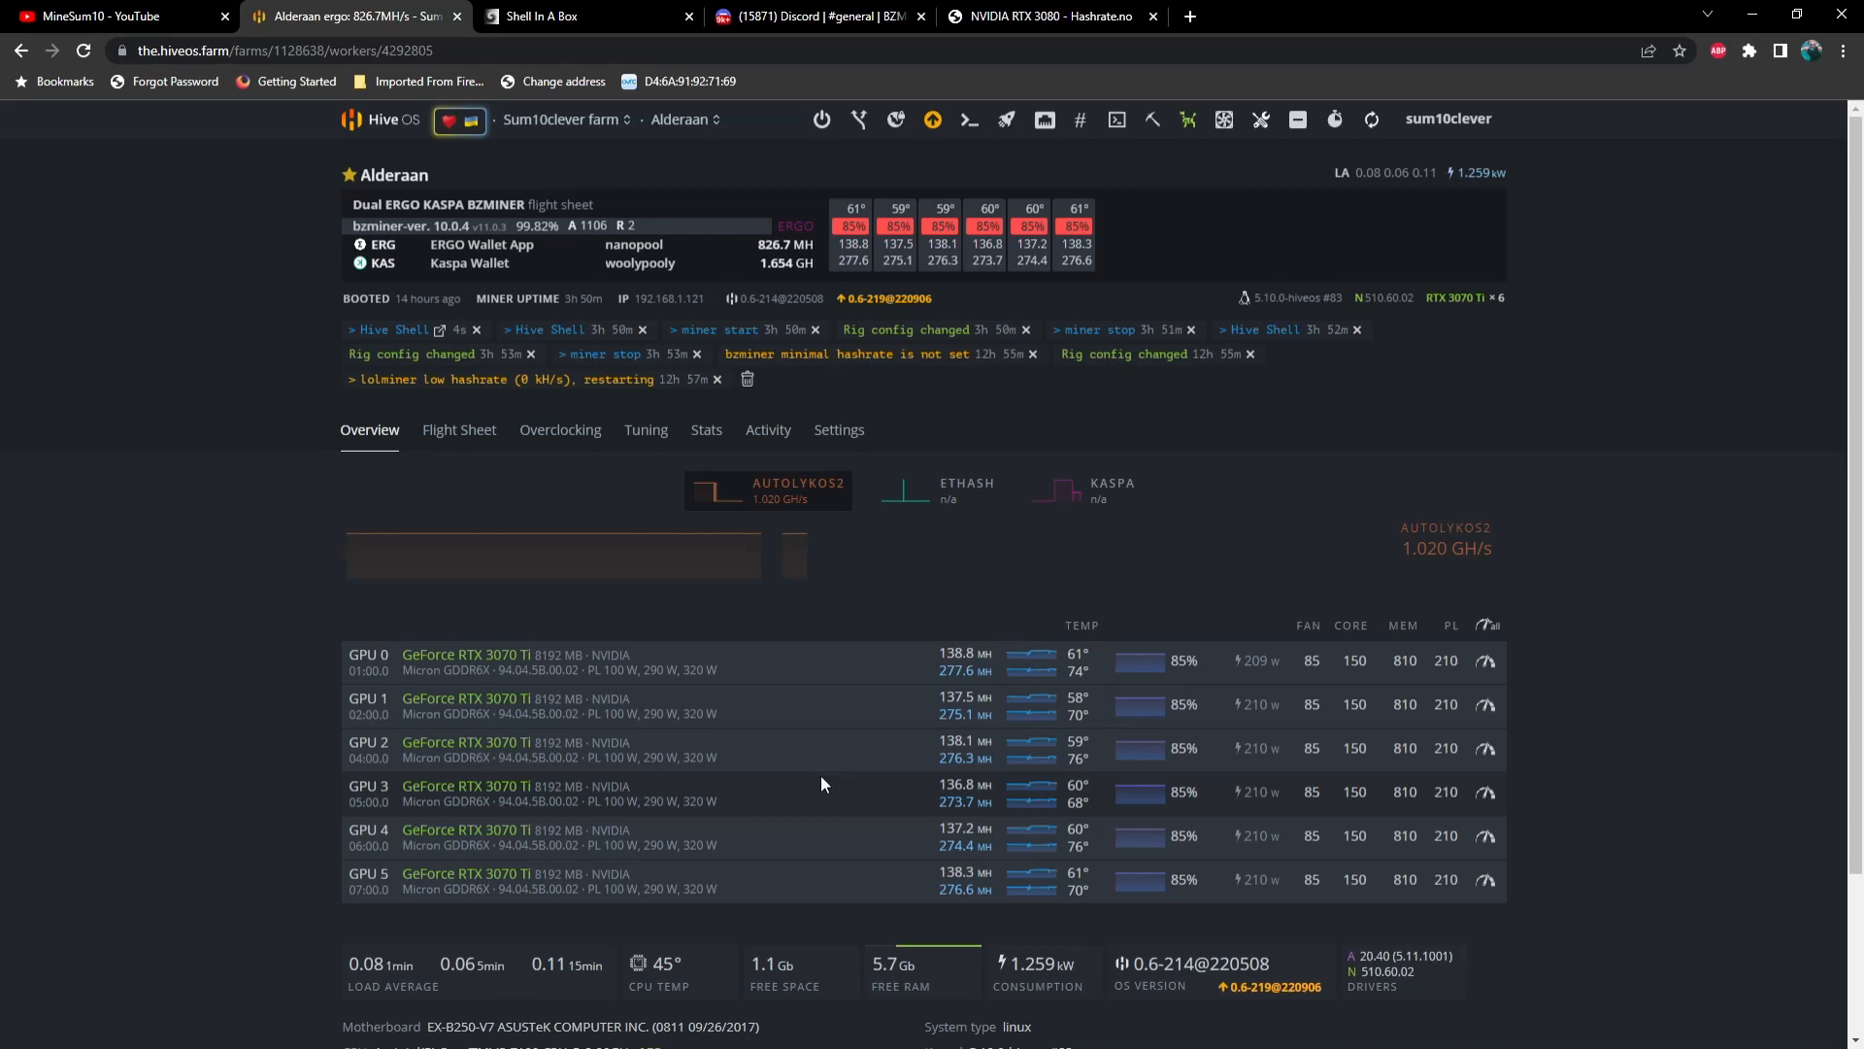
mouse_move(1818, 70)
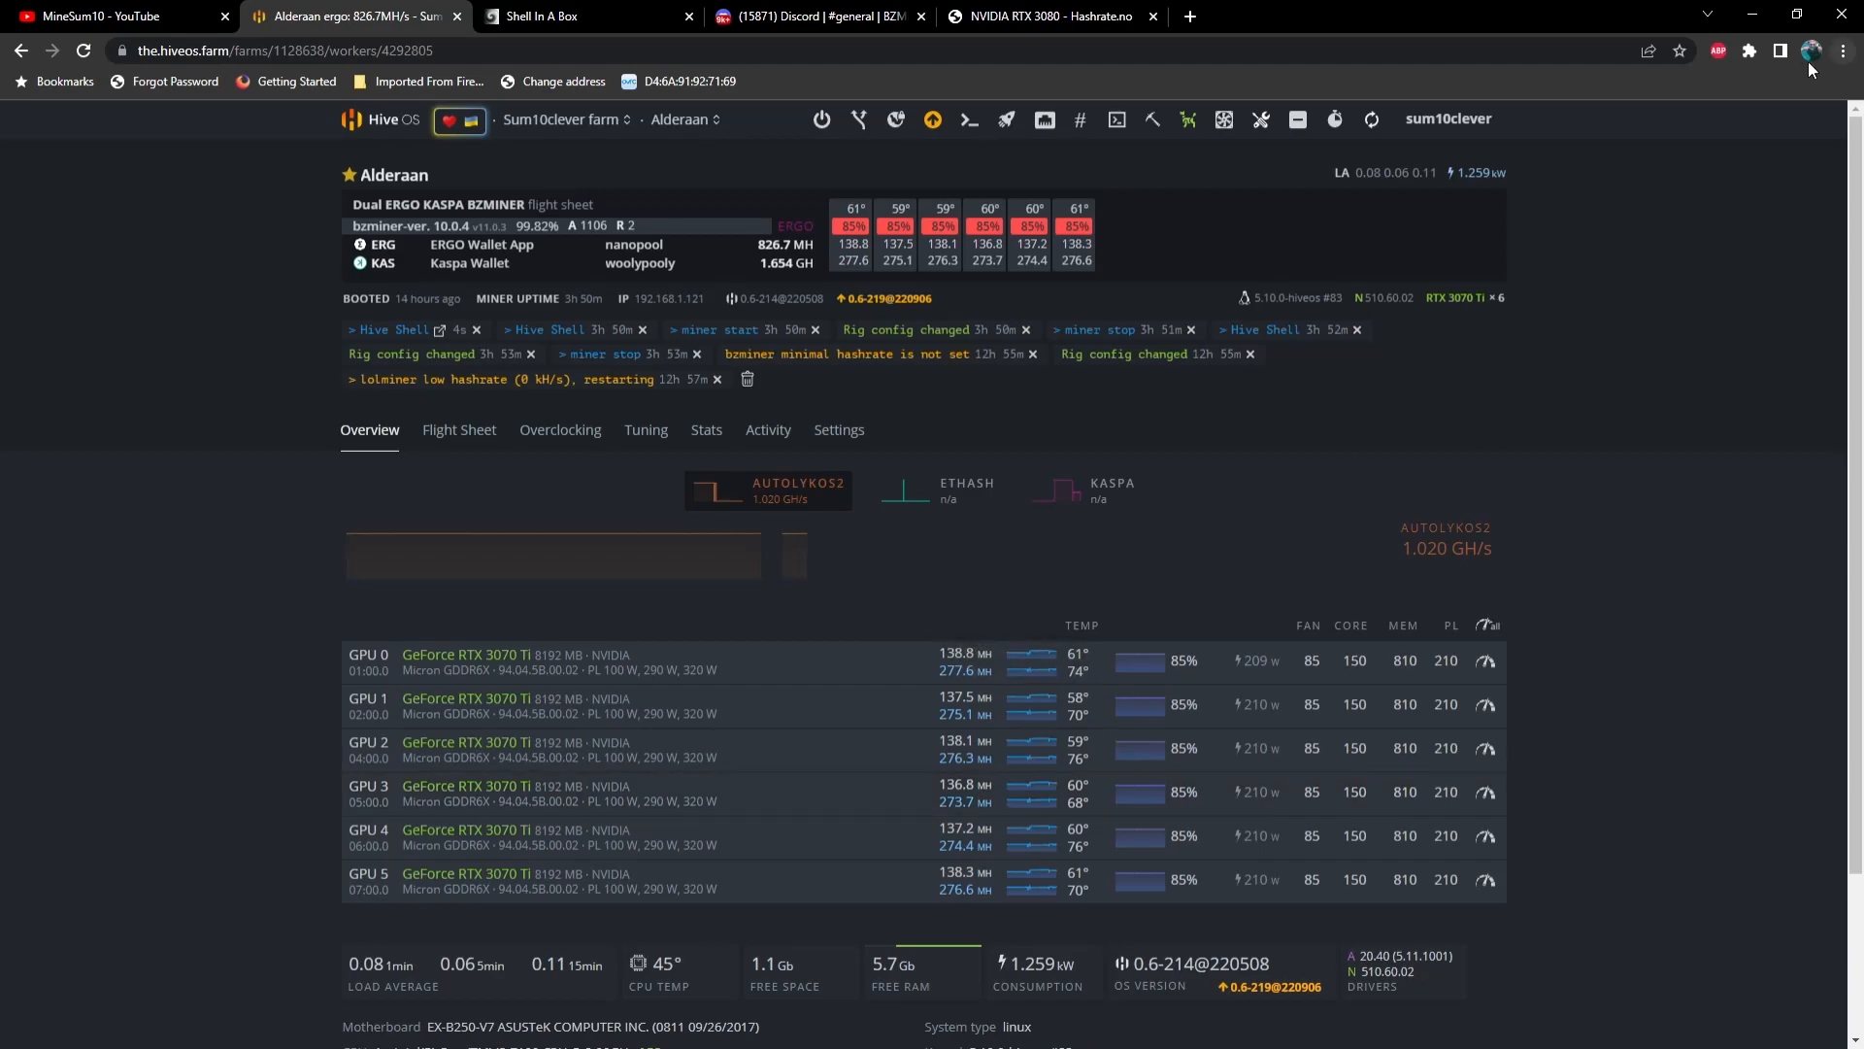